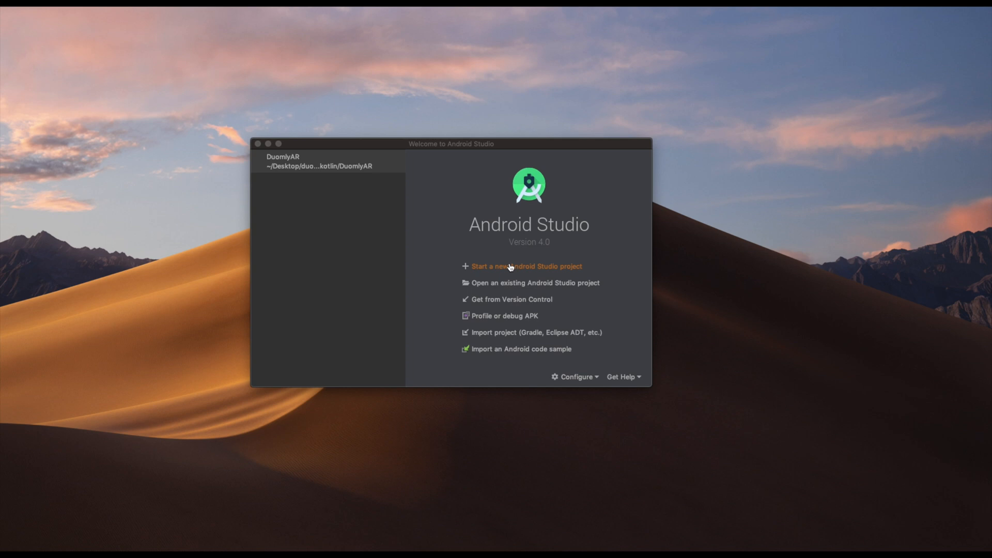
Create a new Empty Activity Kotlin project named DuomlyAR-dev
click(526, 265)
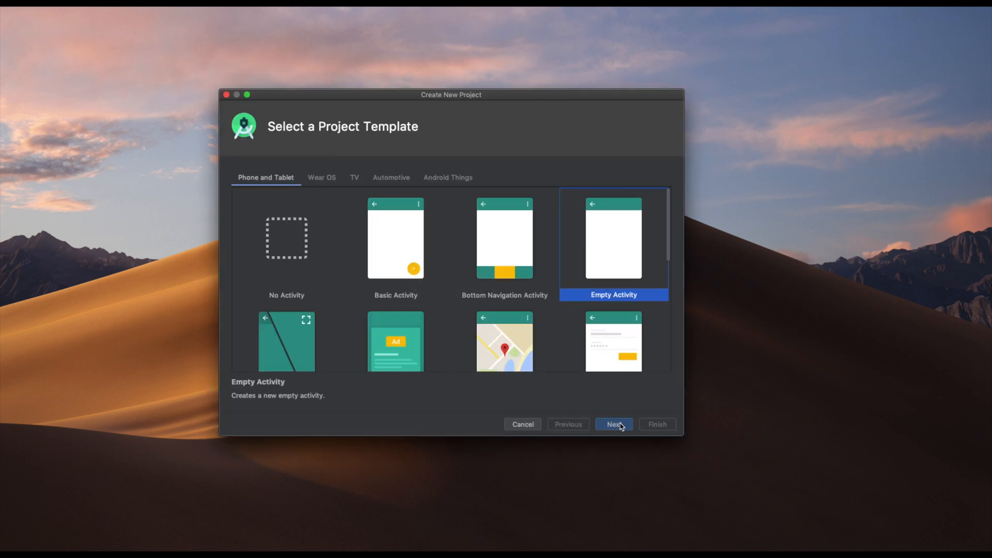
click(613, 423)
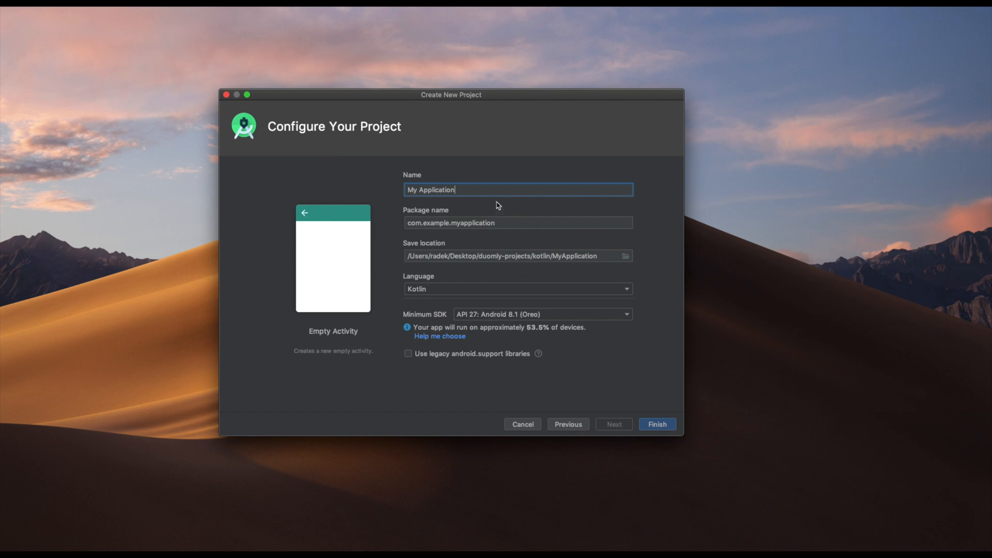
double_click(430, 190)
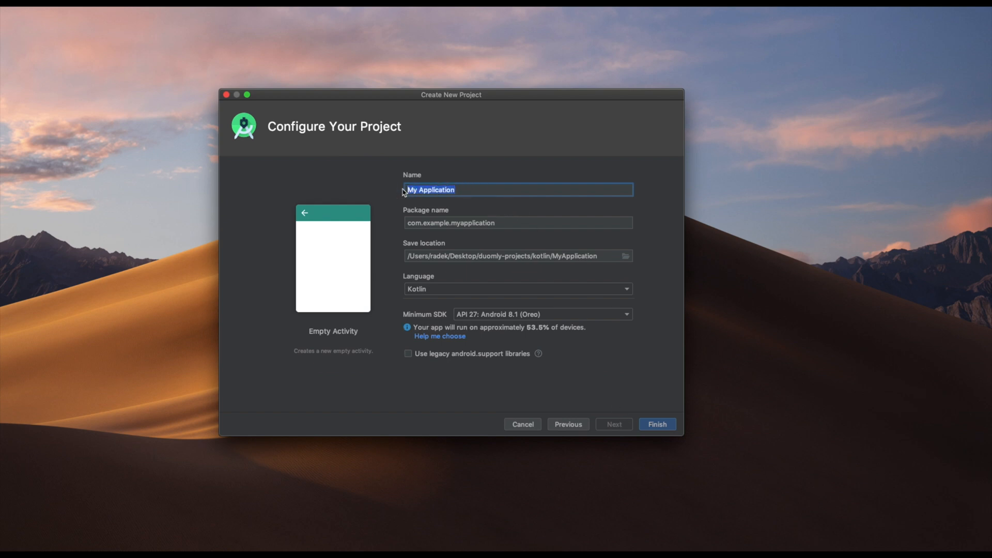
text(DuomlyAR-dev)
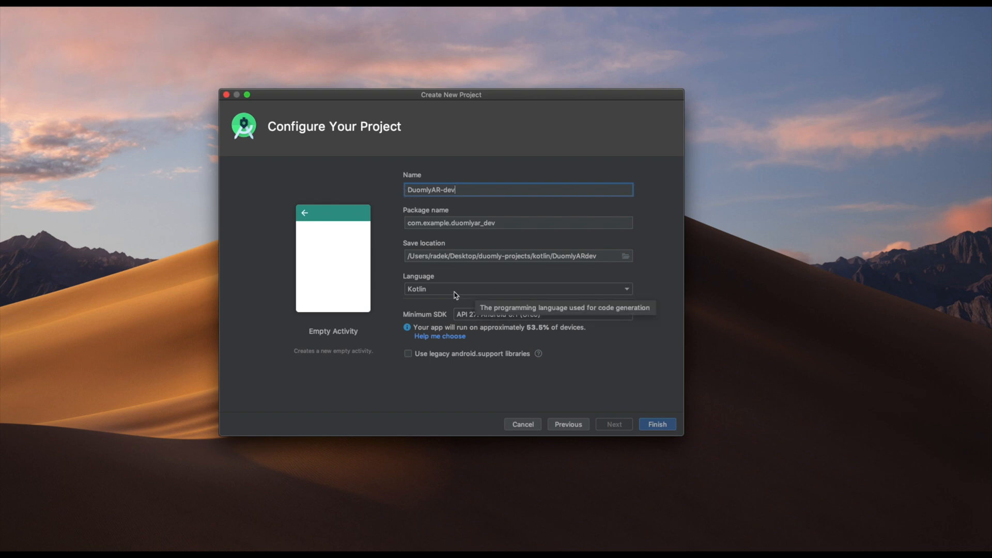
click(657, 424)
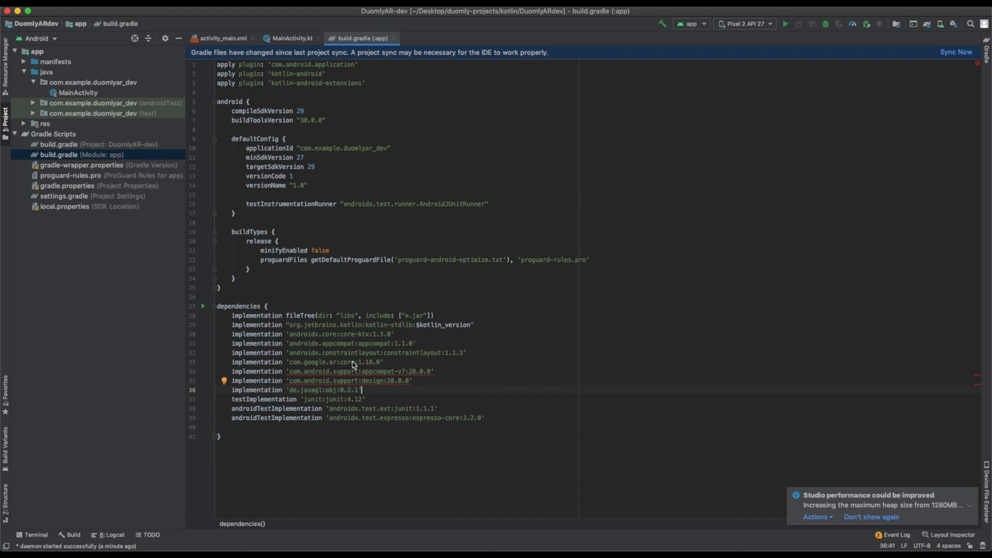
mouse_move(392, 378)
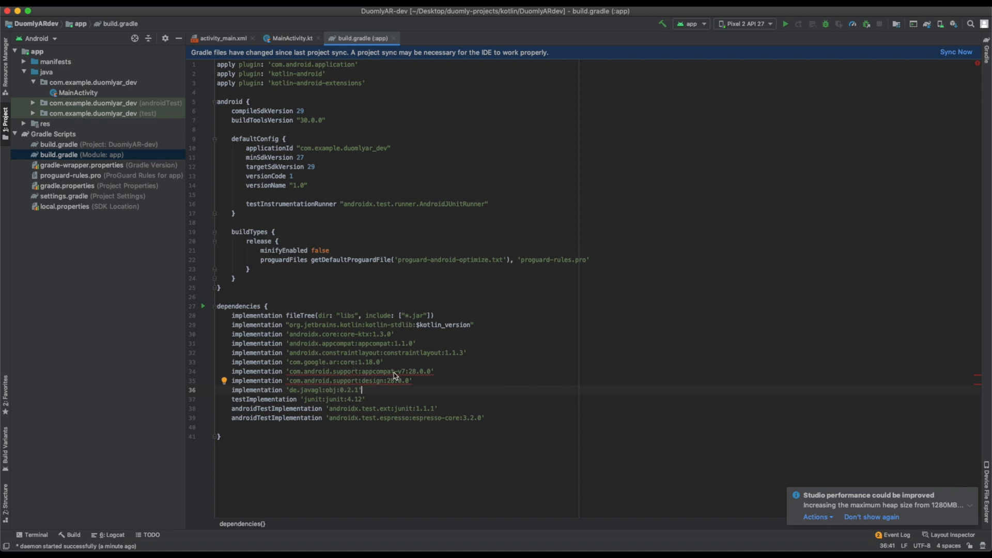
mouse_move(350, 373)
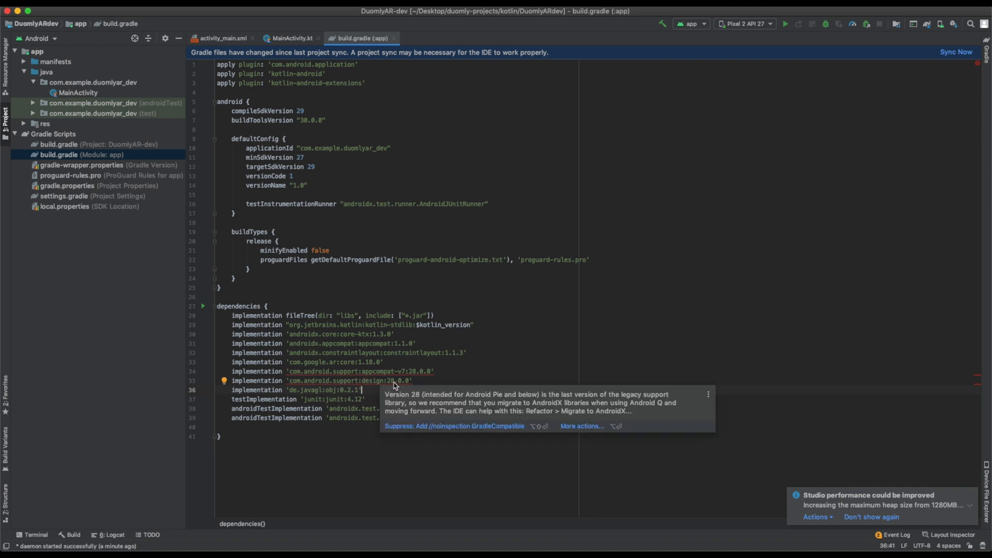
mouse_move(385, 184)
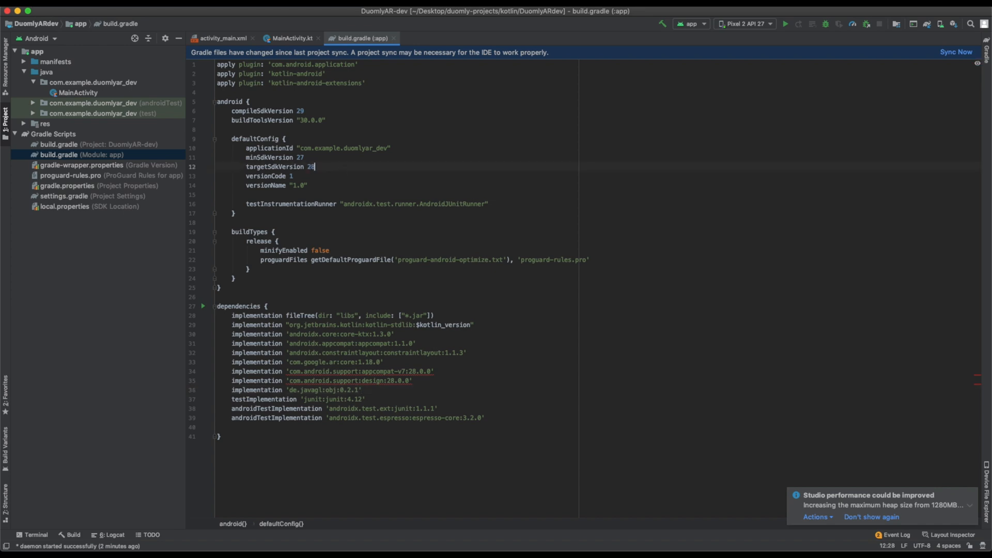
Add mavenLocal() to the project-level build.gradle repositories
click(303, 110)
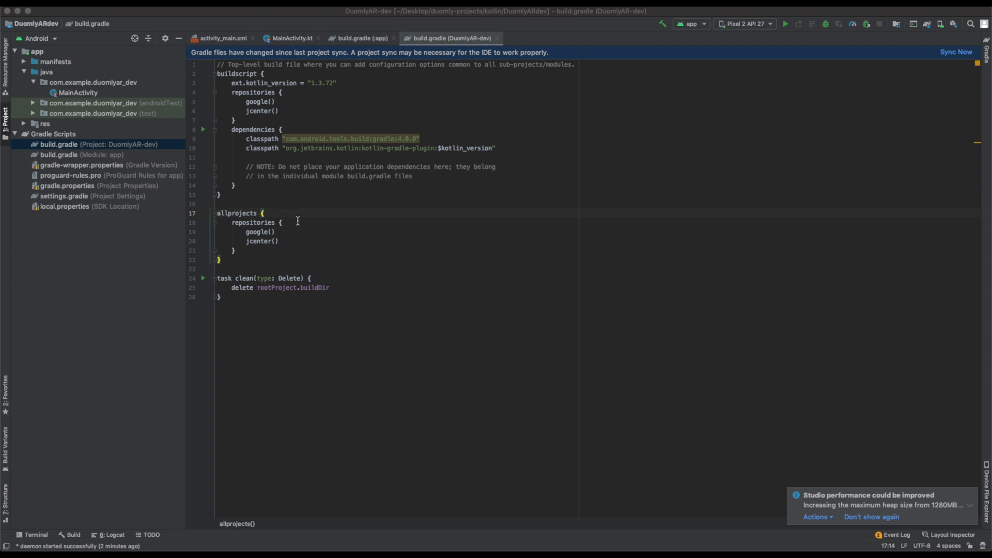
text(mavenLocal())
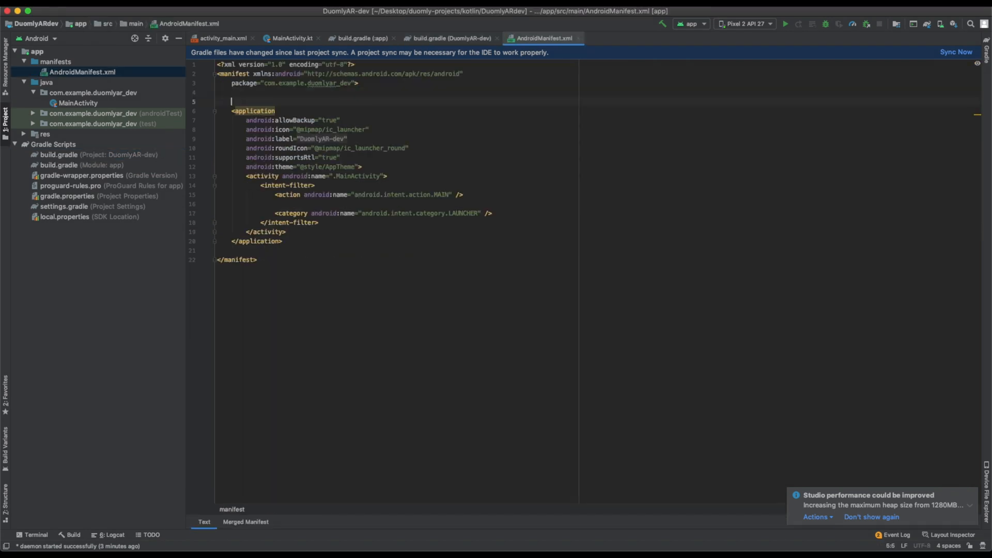
Add an 'Add perm' comment and a uses-permission android.permission.CAMERA to the manifest
text(Add permissions-->)
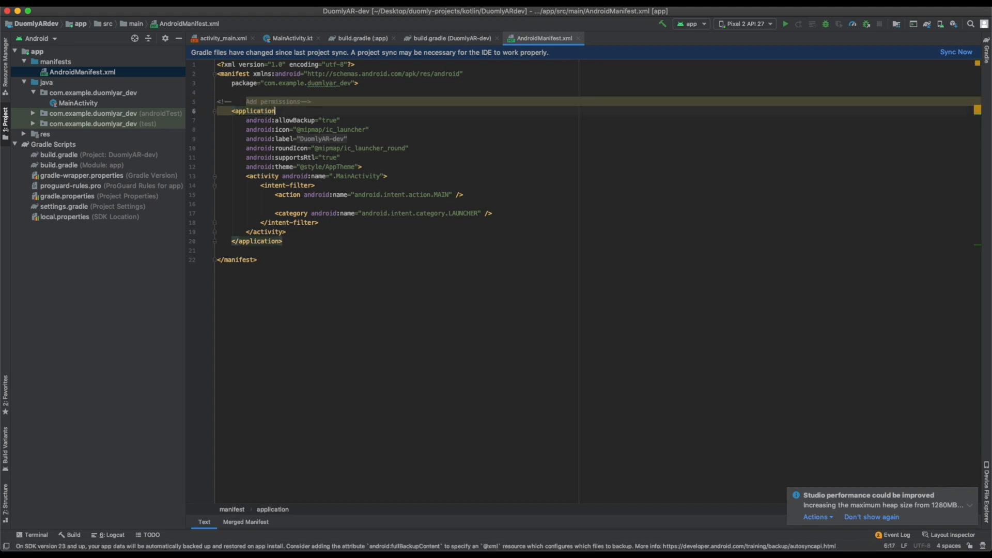
text(<)
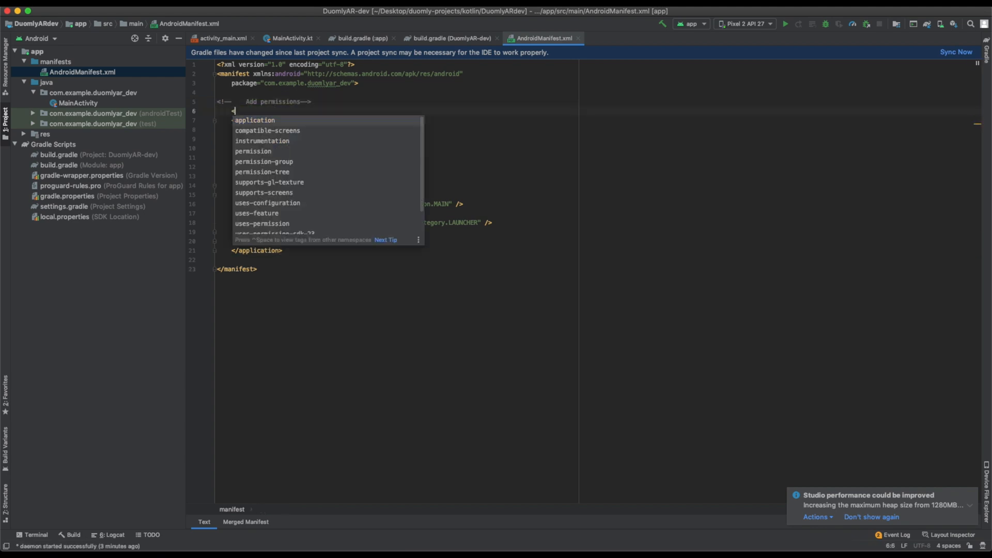
text(user-permission android:name=")
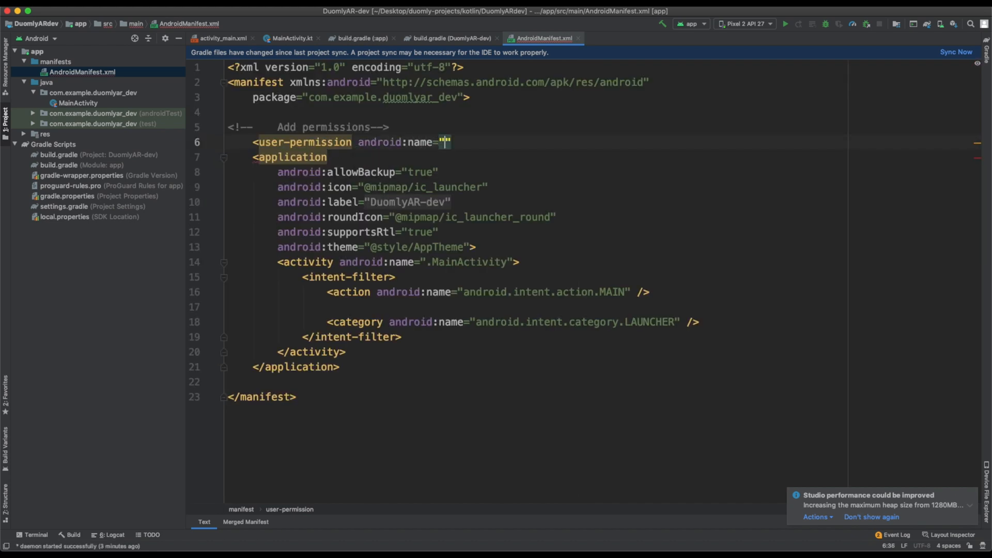
text(android.permission.CAMERA)
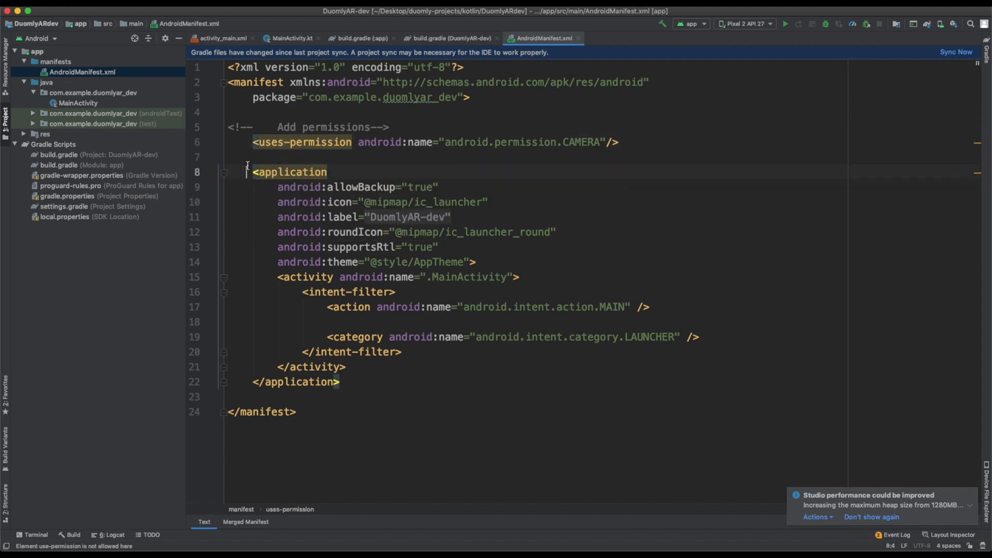
Declare the required uses-feature android.hardware.camera.ar
text(<us)
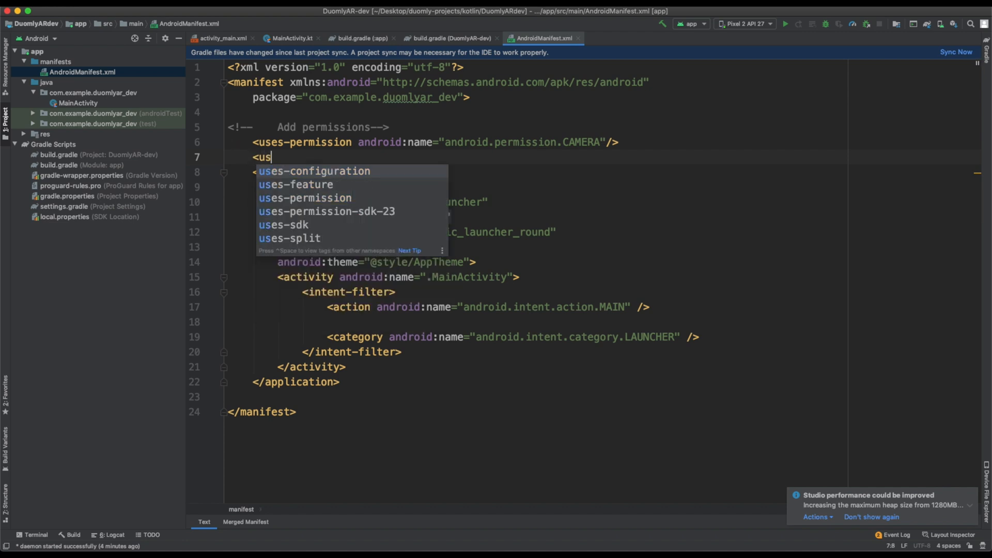
text(-feature android:name=")
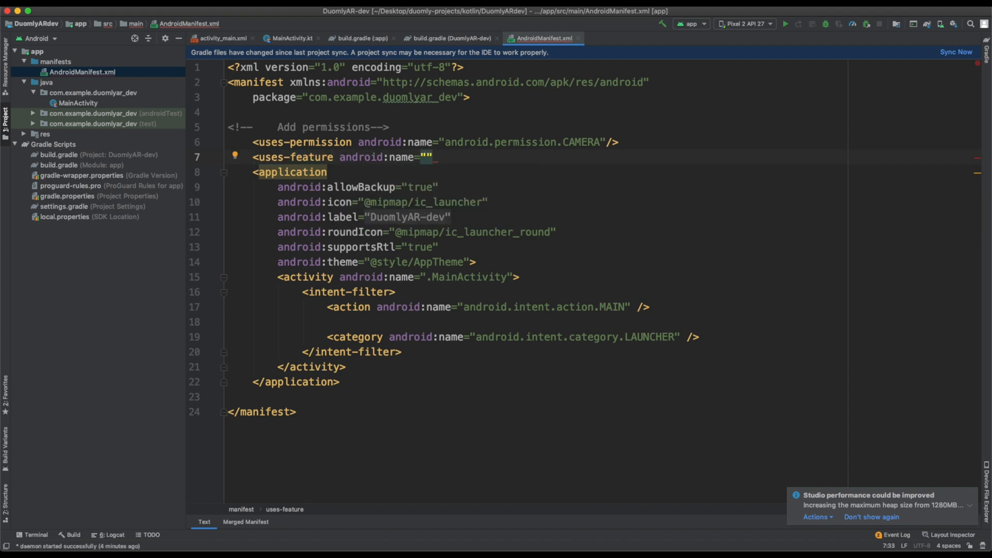
text(android.hardware.camer)
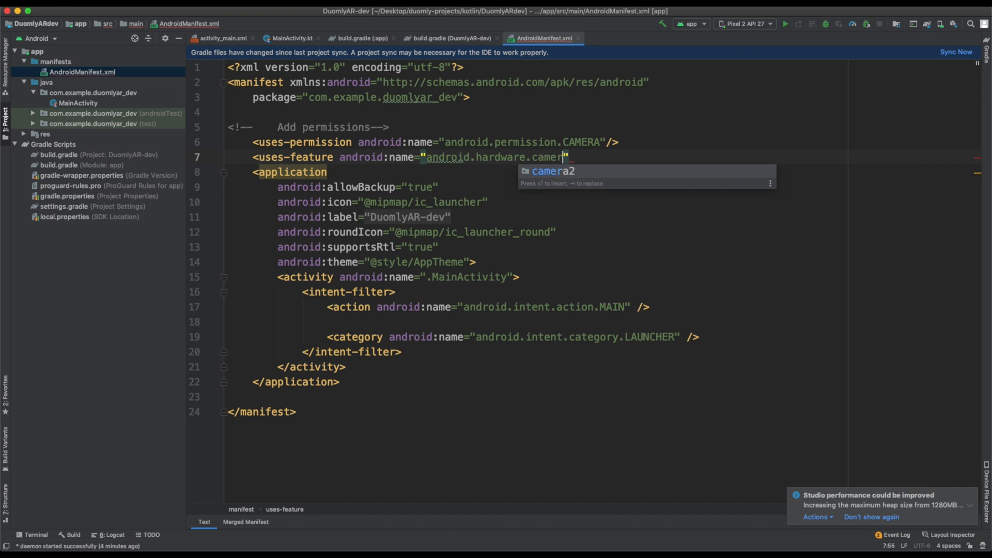
text(.ar)
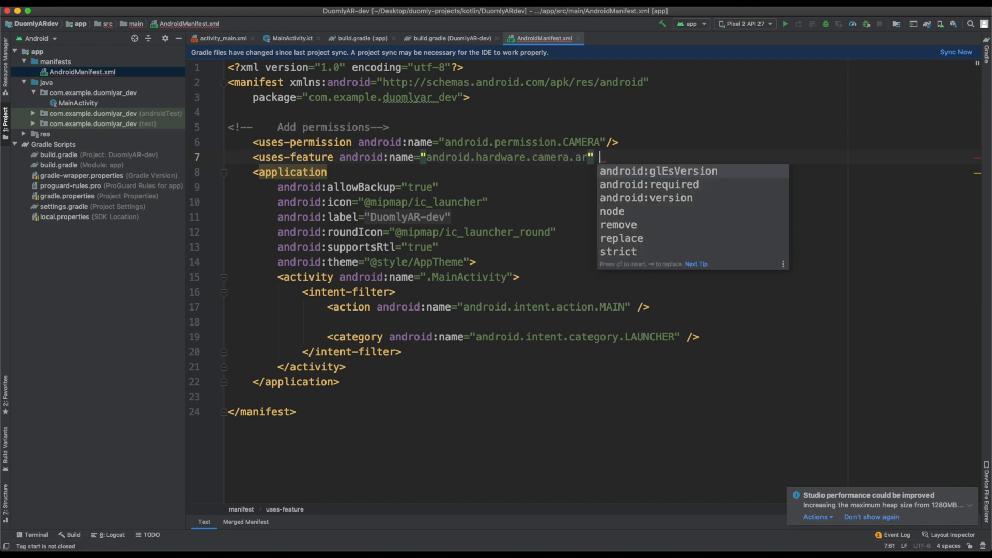
text(android:required="true"/>)
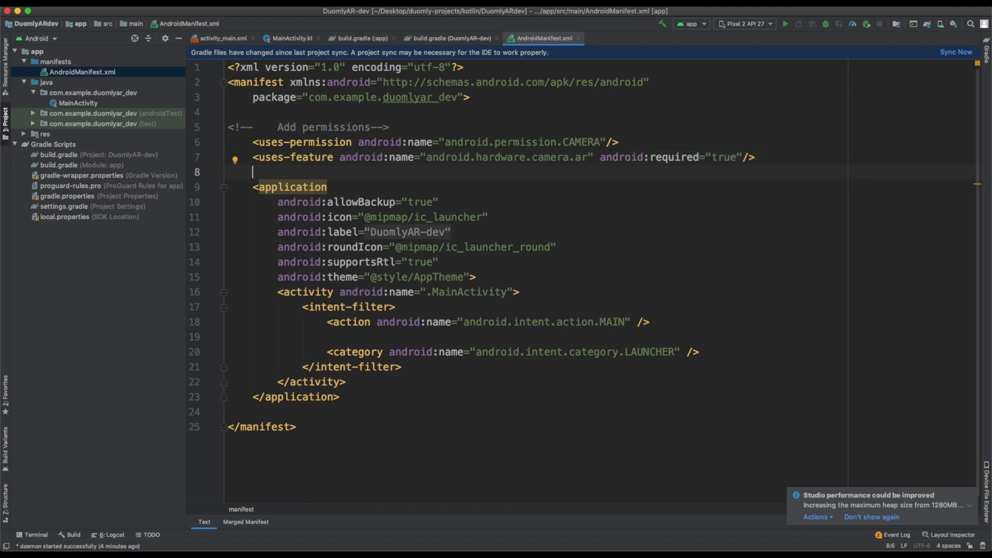
Declare a required uses-feature with glEsVersion 0x00020000
text(uses-f)
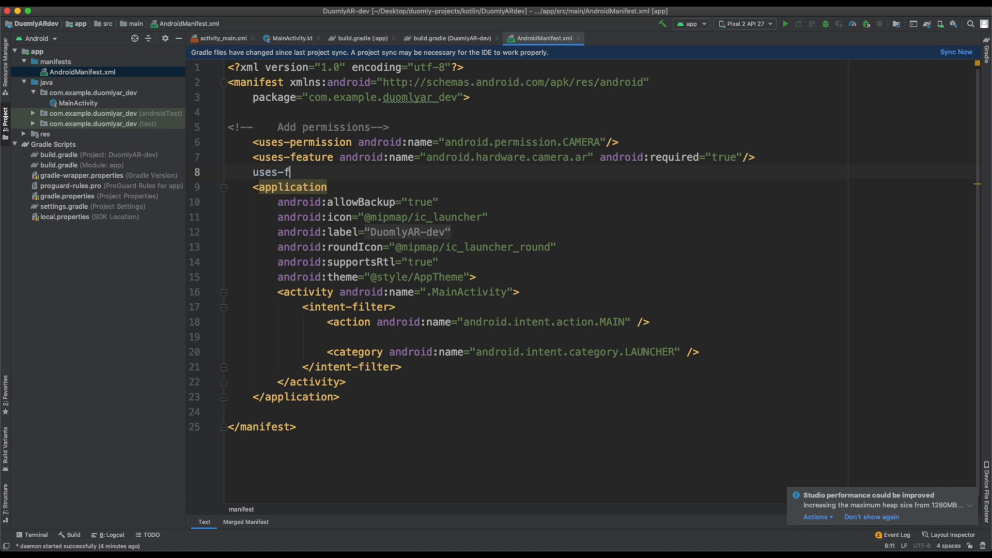
text(<uses)
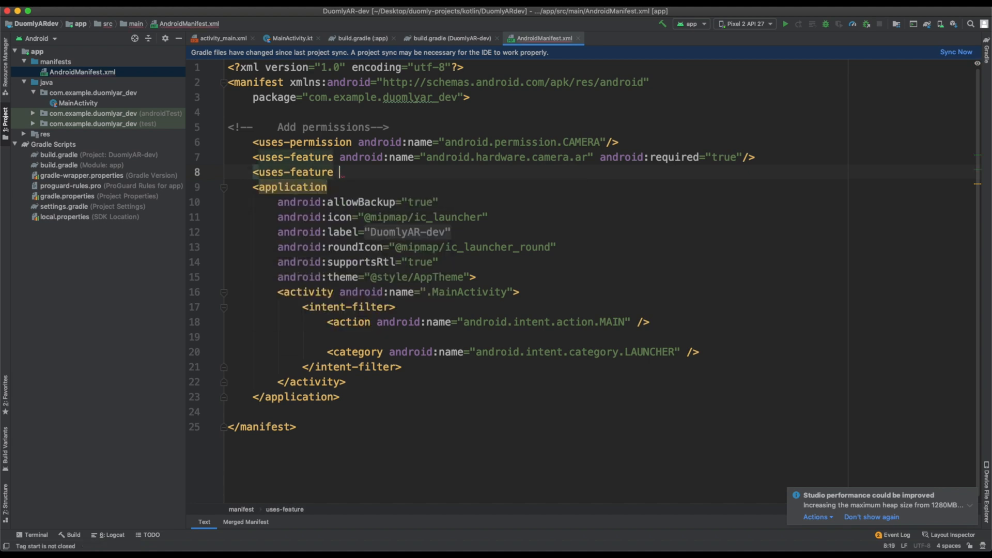
text(android:gl)
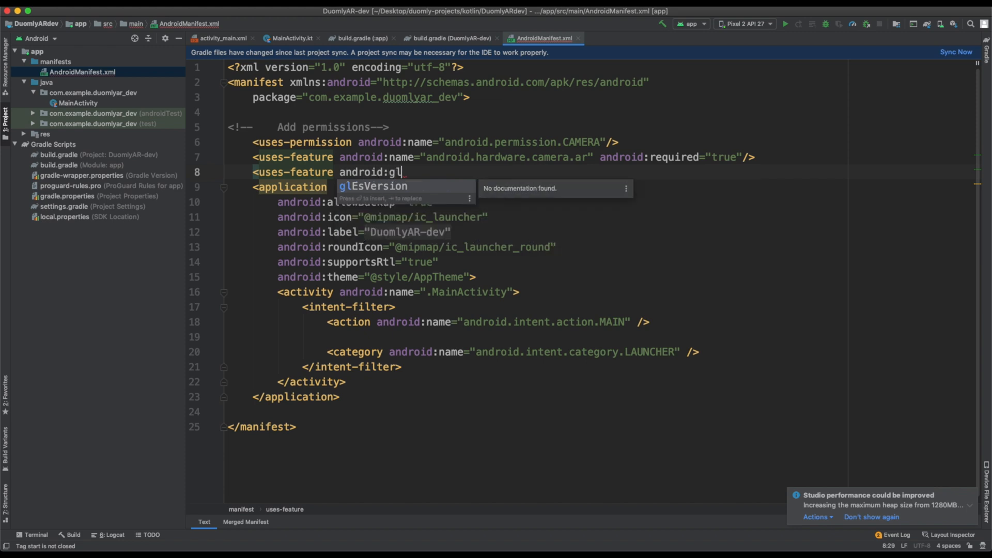
key(Tab)
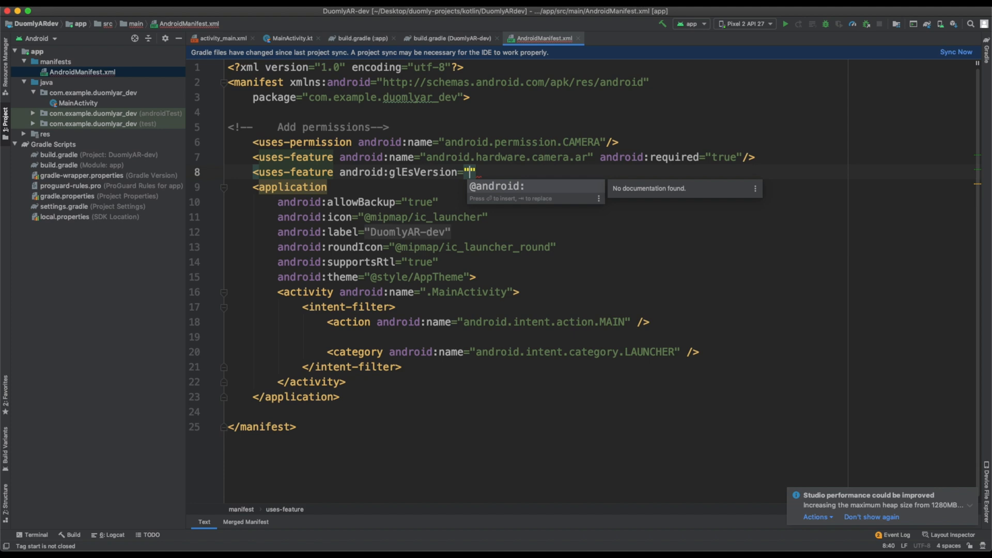
text(0x0002)
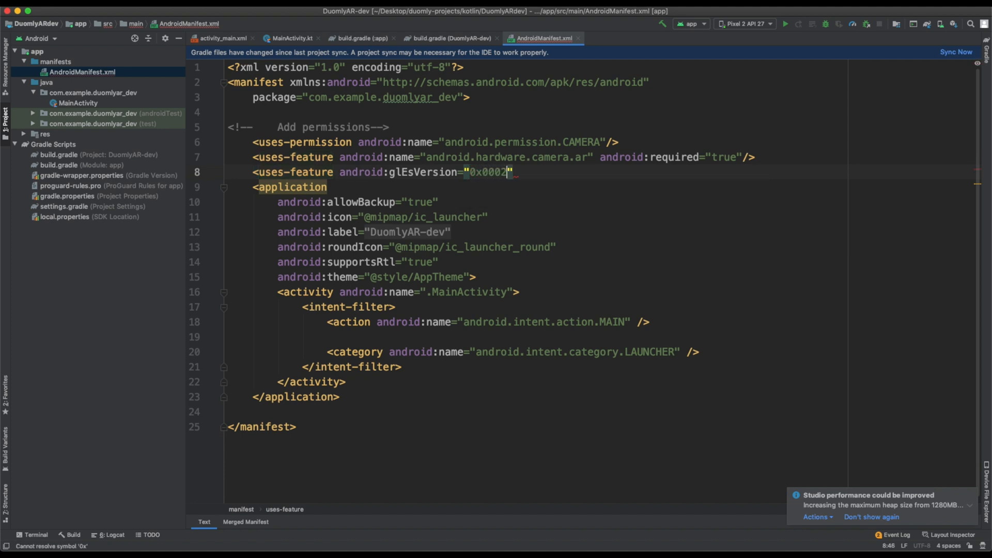
text(0000)
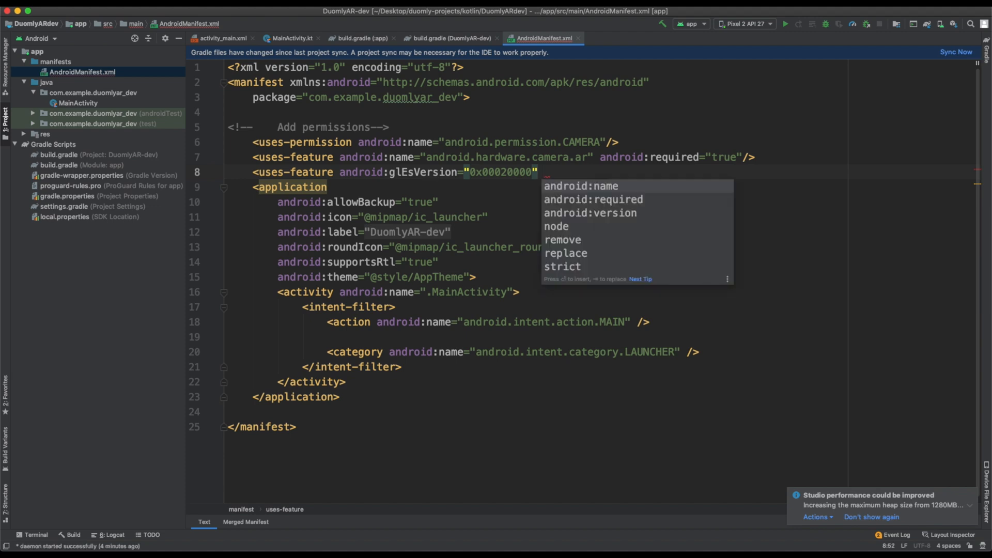
text(android:required="true"/>)
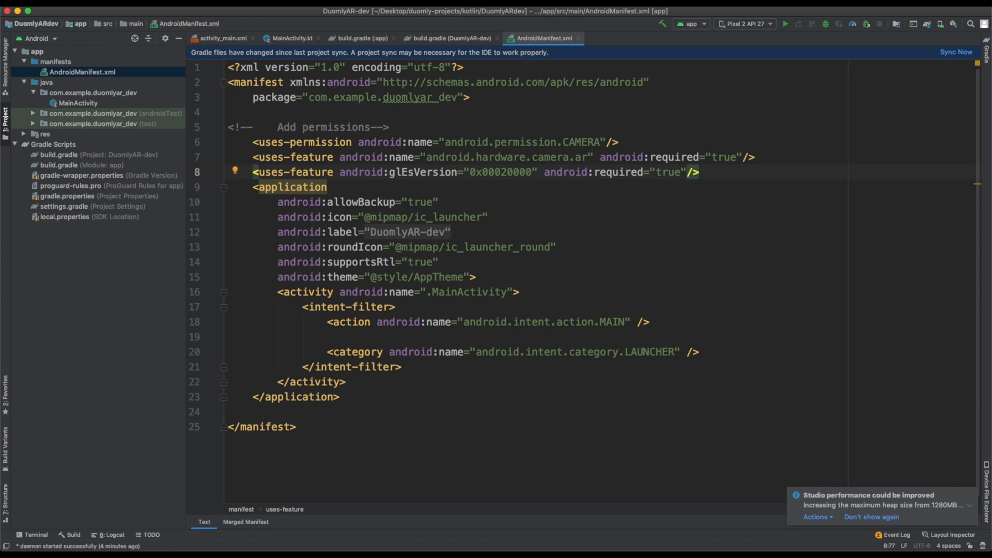
Start a login(view: View) function in MainActivity.kt
click(289, 38)
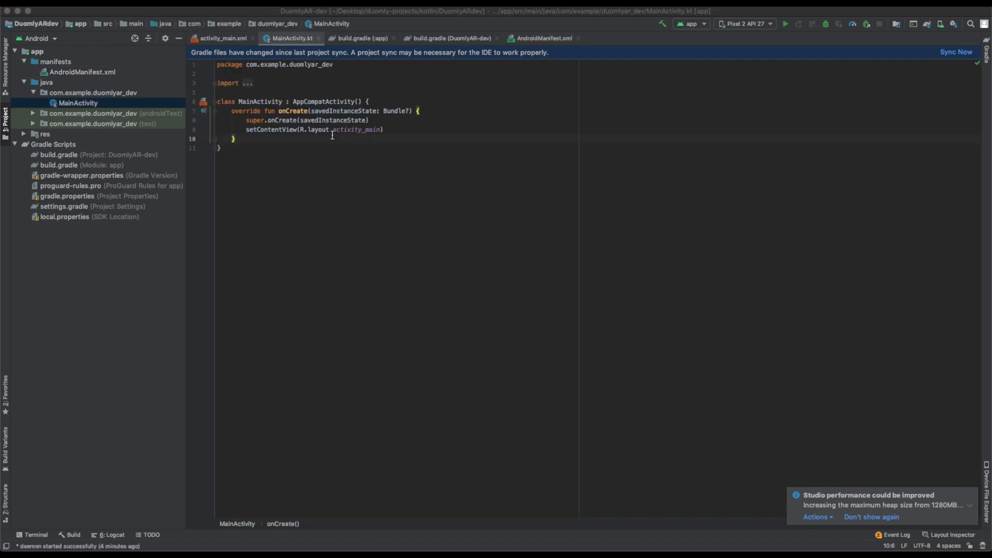
text(fun)
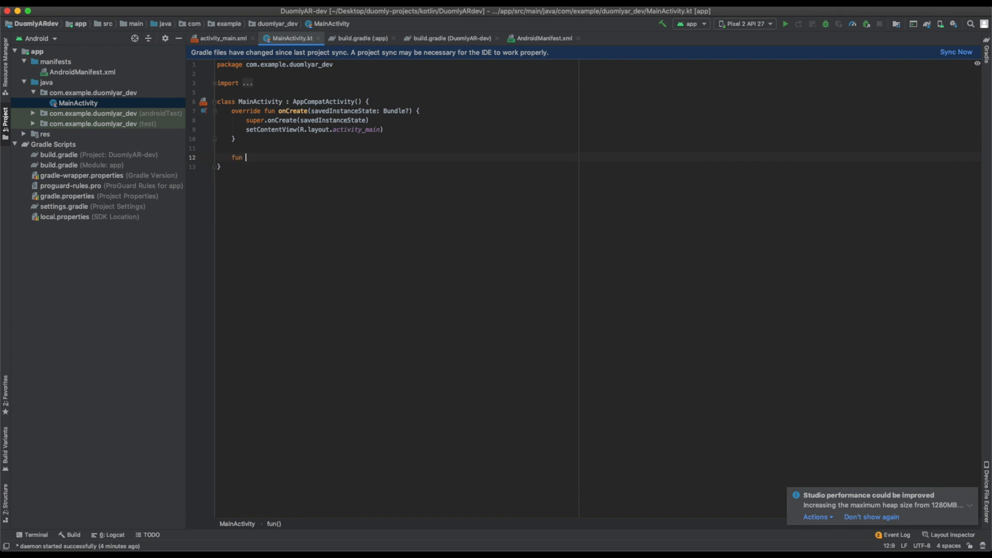
text(login())
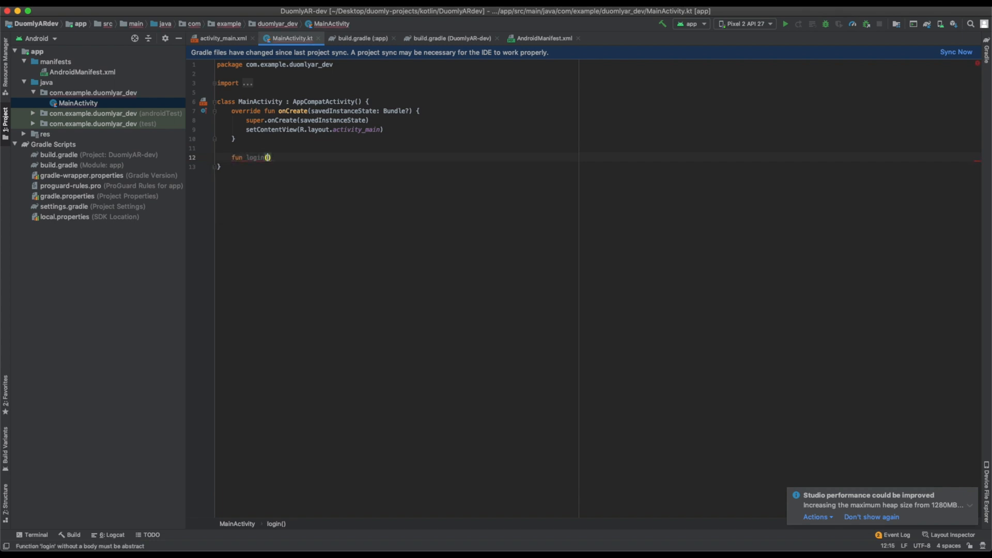
text(view: View)
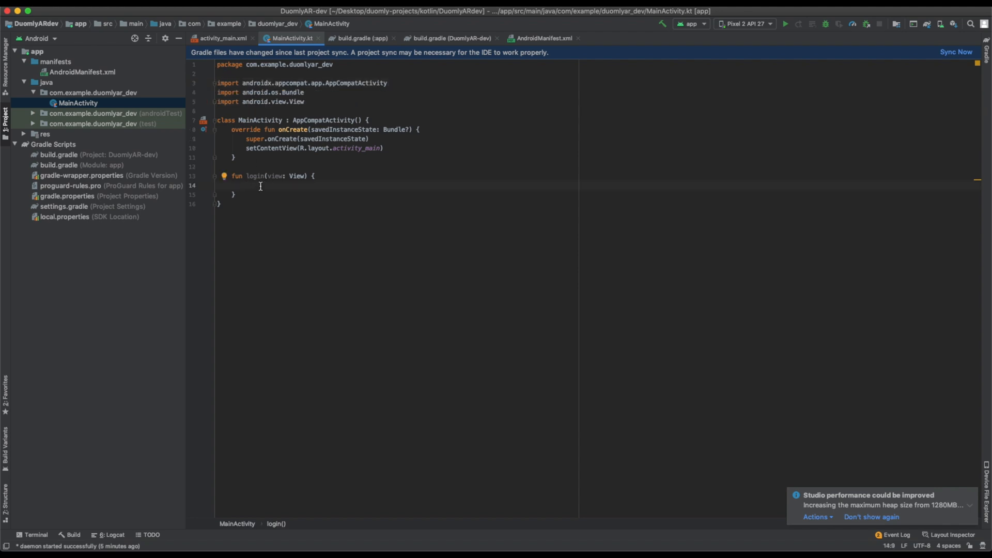
Read the email as a string from its EditText via findViewById
text(val email)
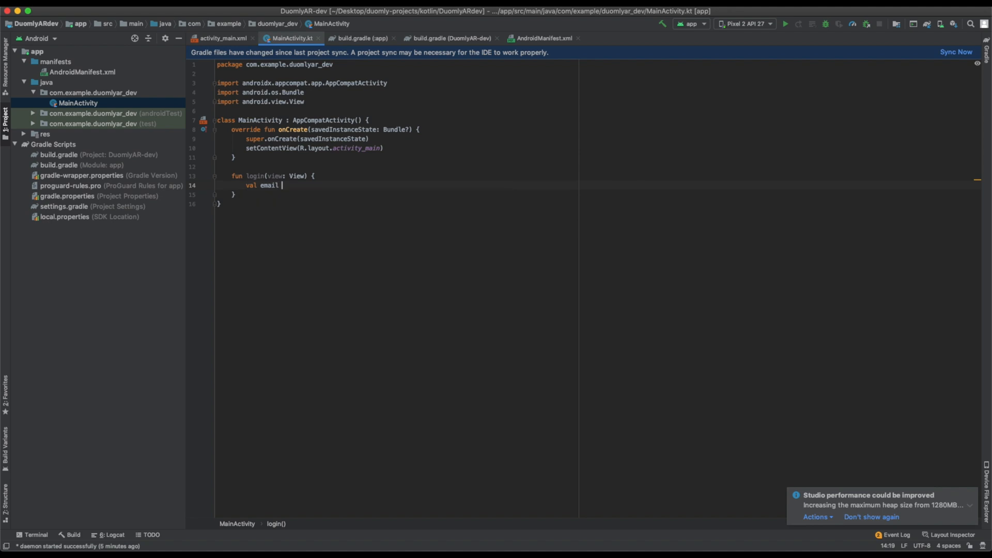
text(= findViewById<>())
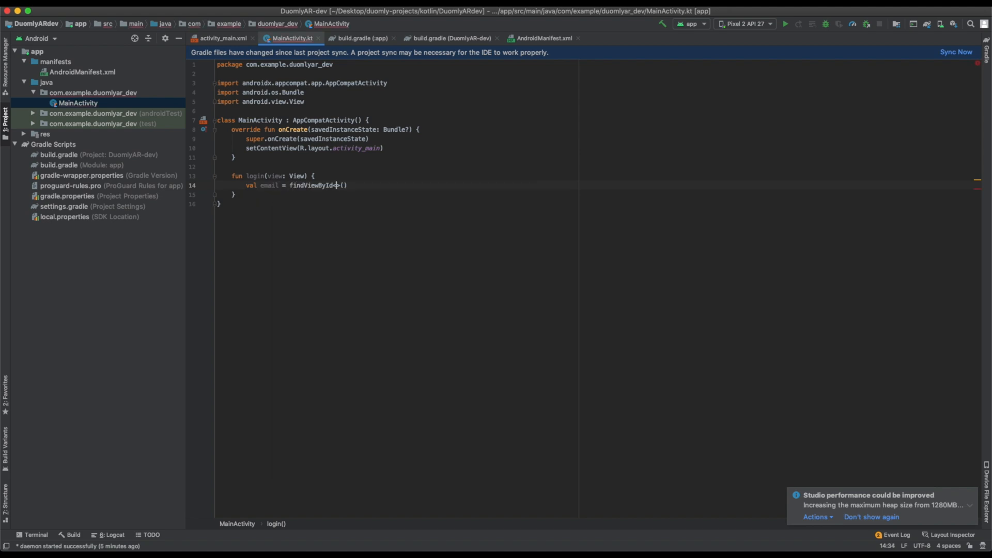
text(Edit)
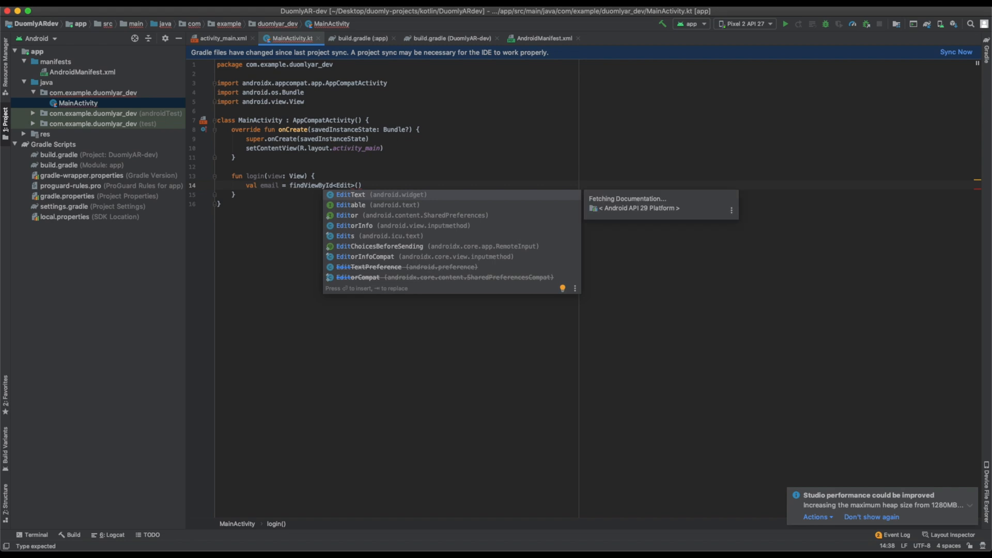
click(351, 194)
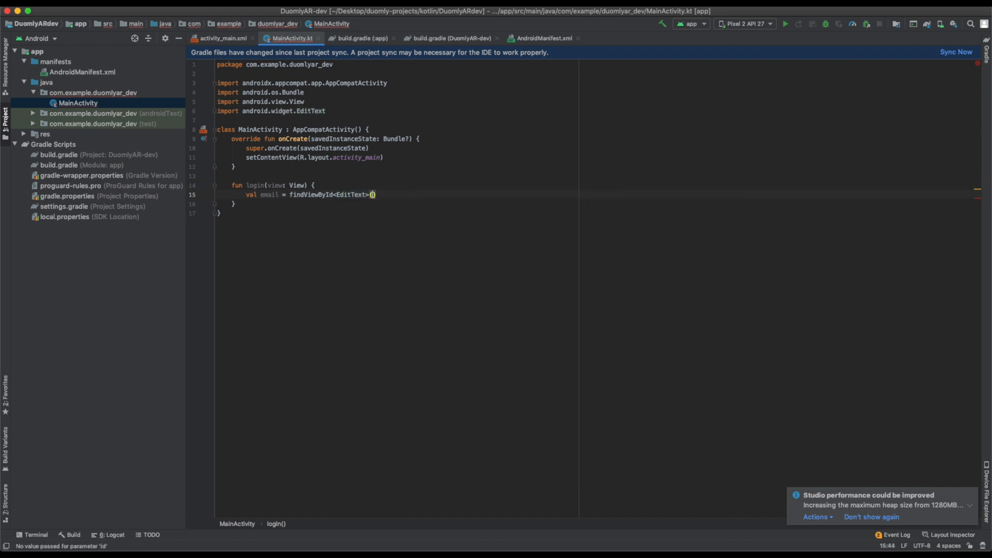
text(R.id.login_email)
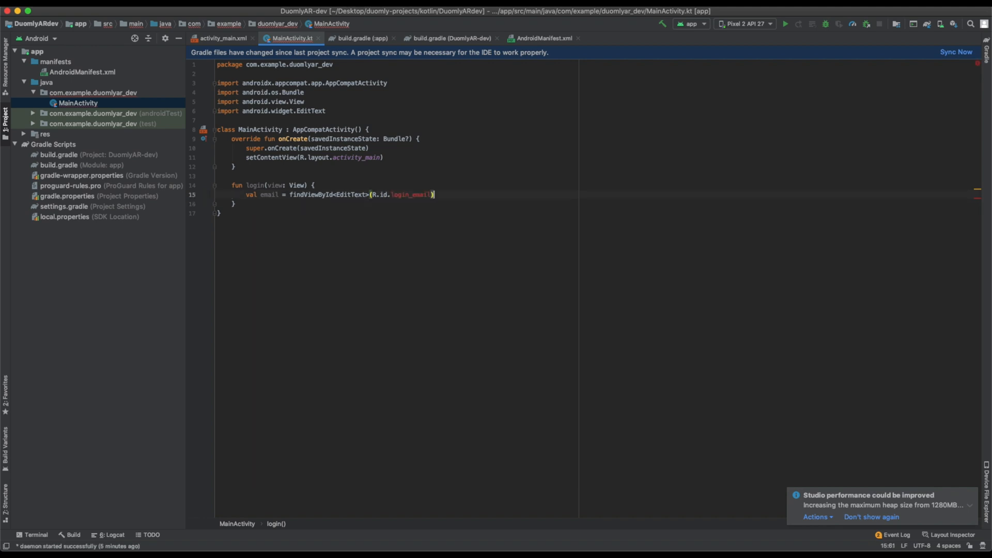
text(.text.t)
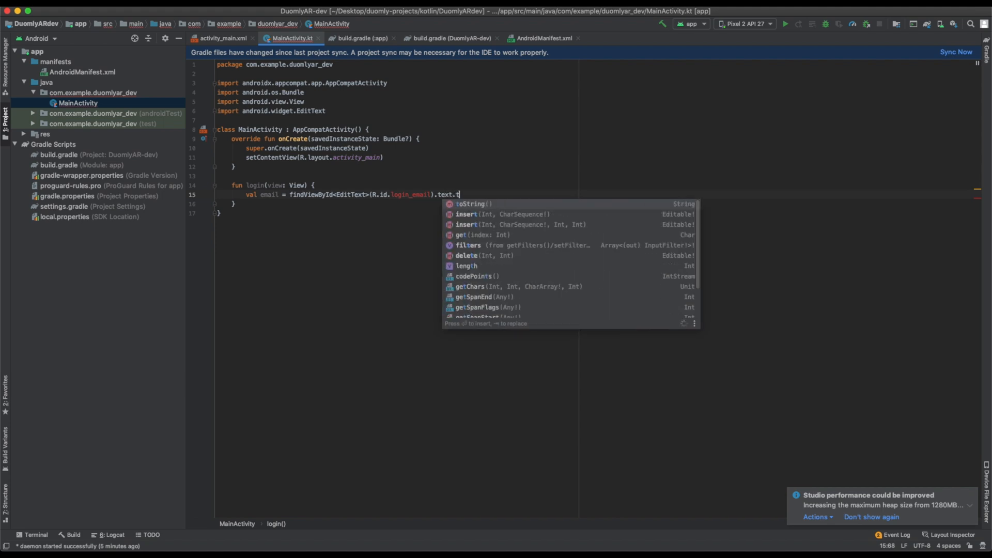
key(Tab)
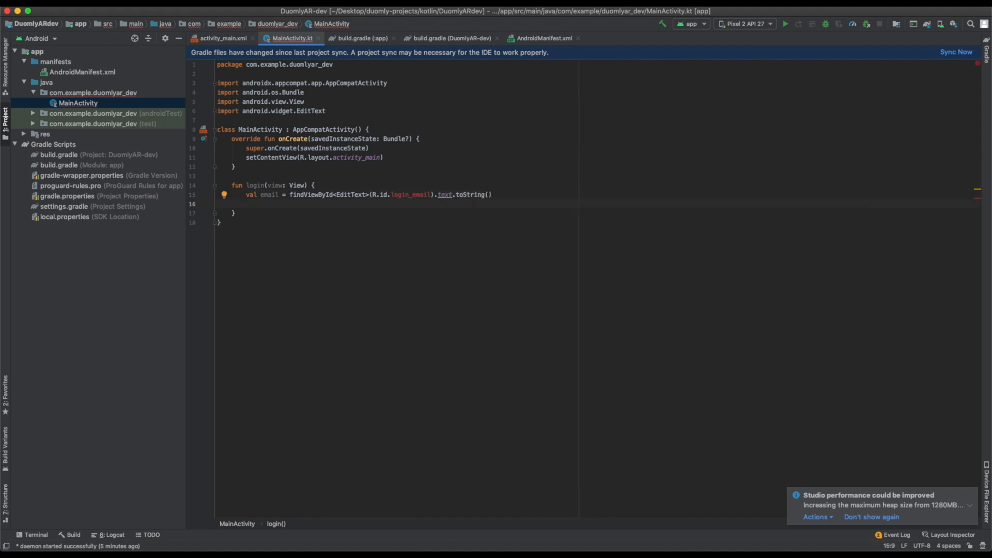
Read the password string from the login_passwd EditText
text(val password = findViewById<>()
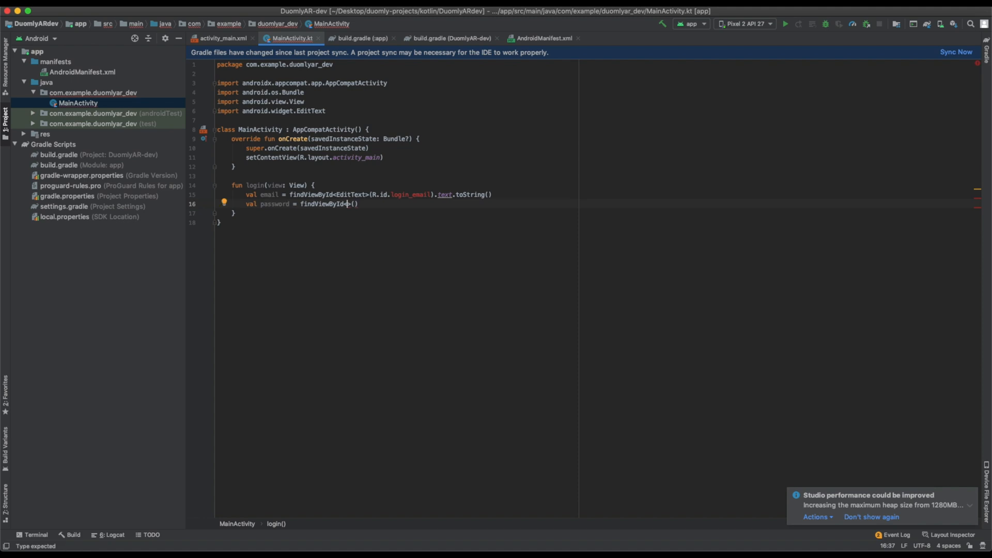
text(EditText)
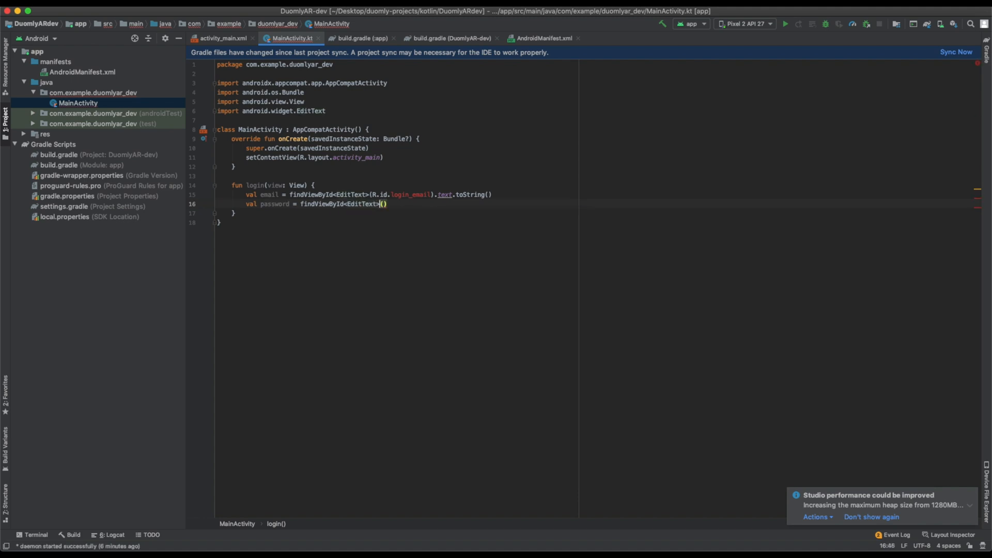
text(r)
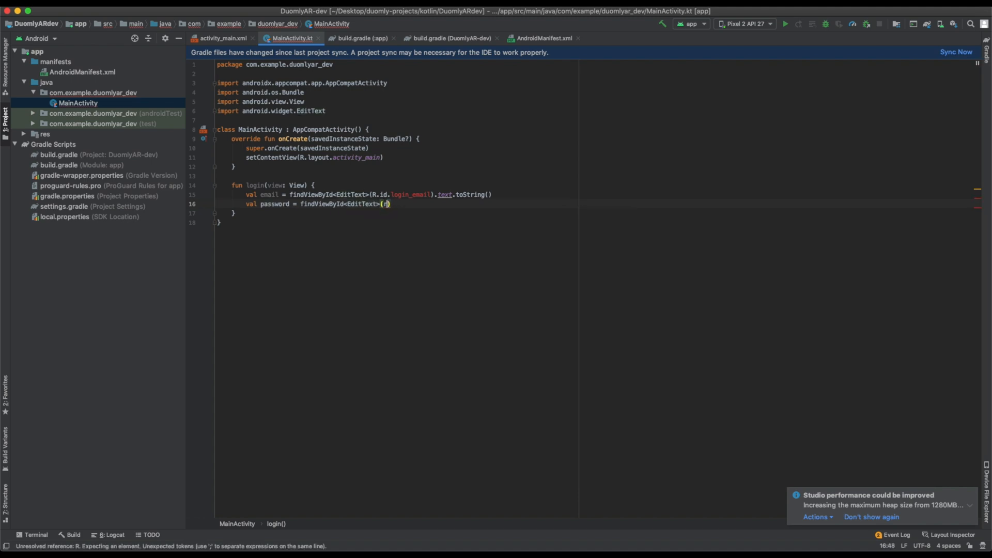
text(R.id.)
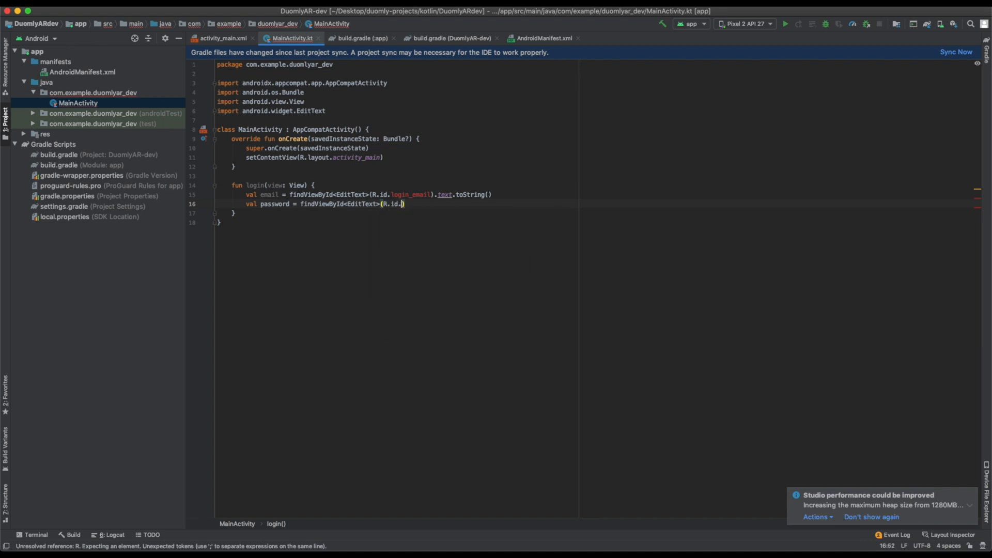
text(login_passwd)
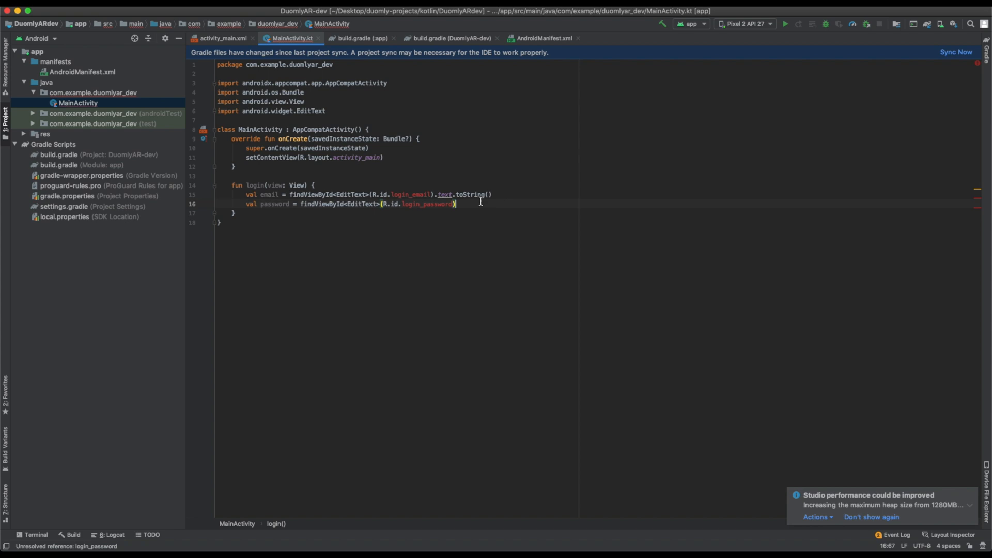
text(.t)
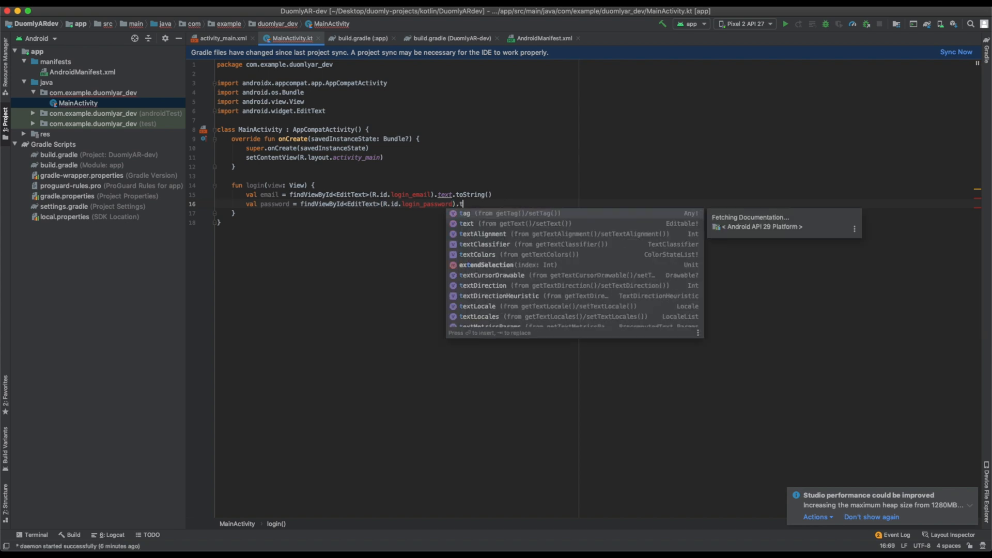
text(ext.toString()
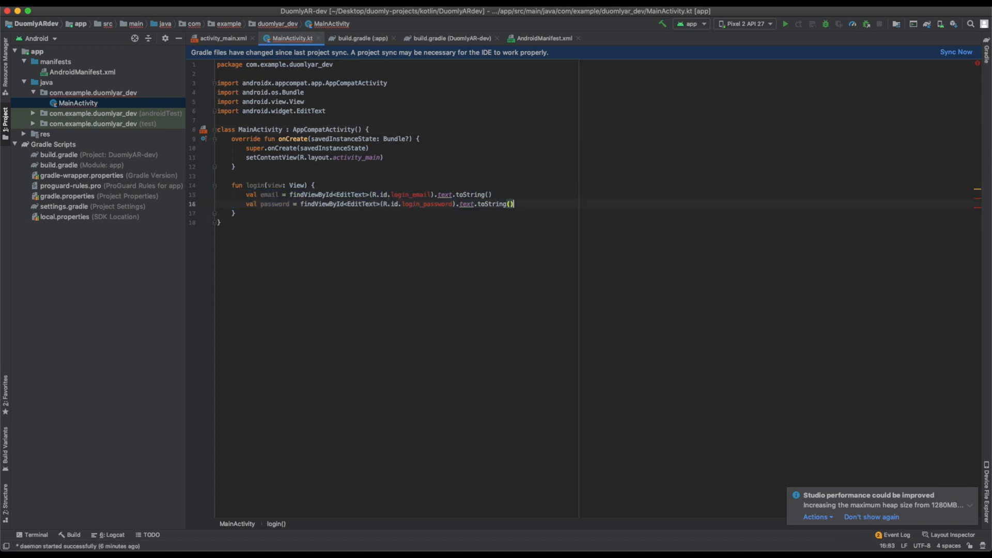
key(enter)
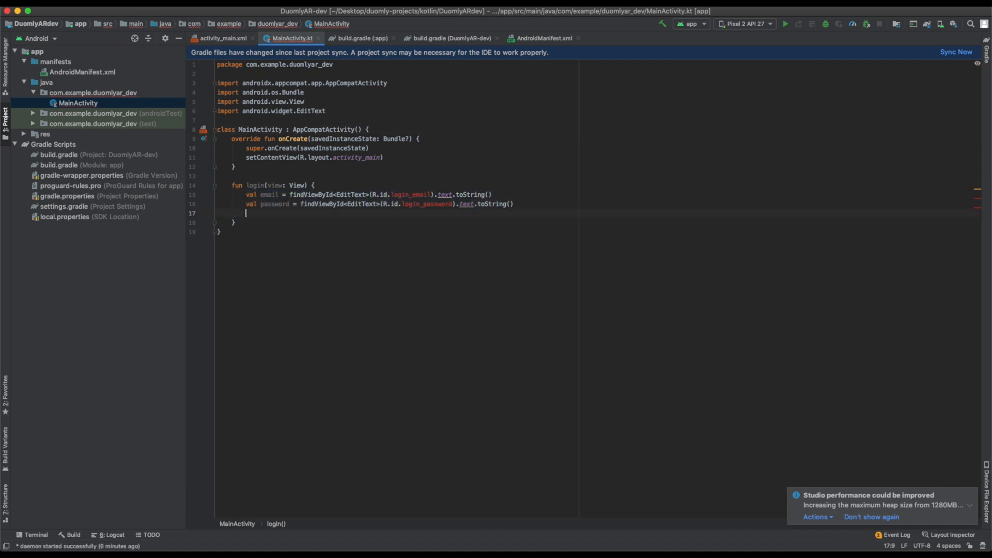
text(if()
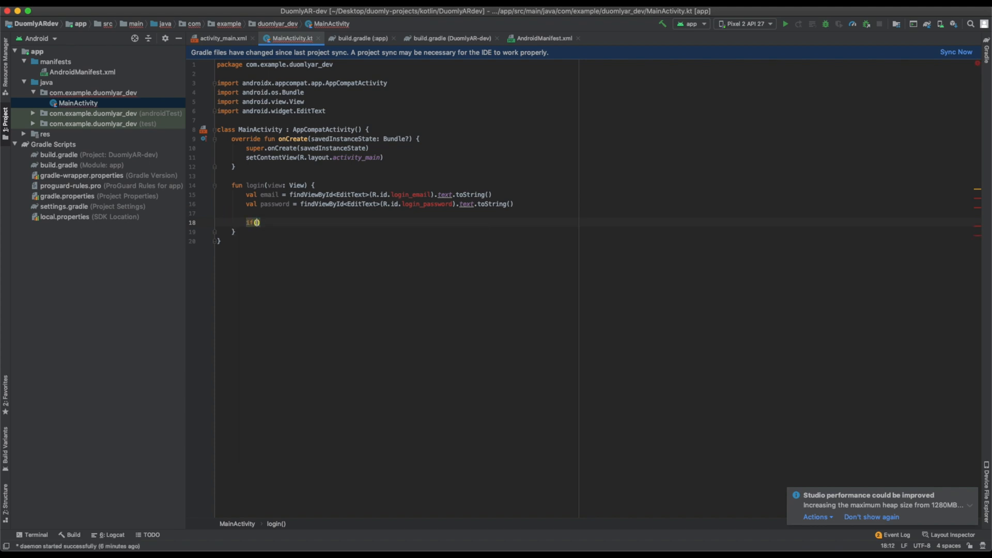
text(email ==)
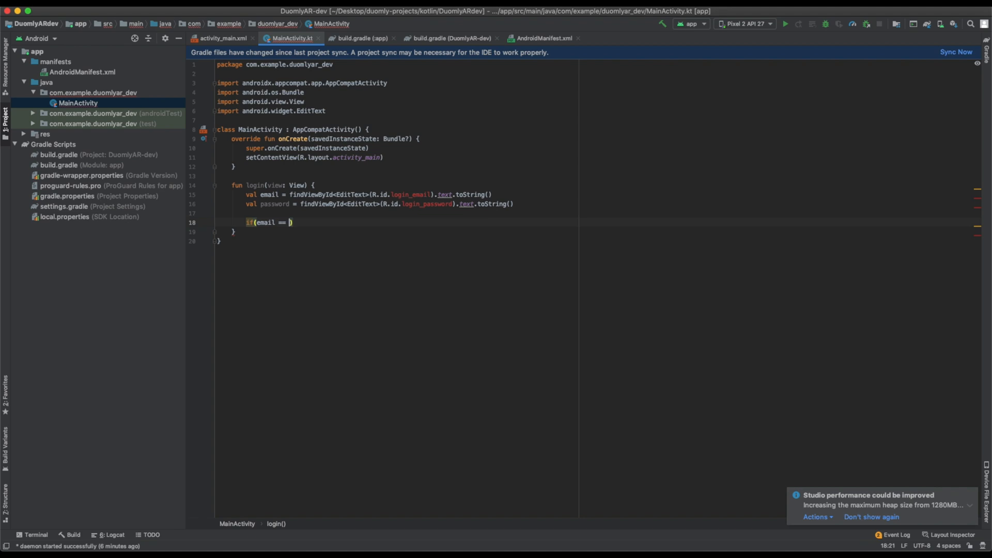
text("email")
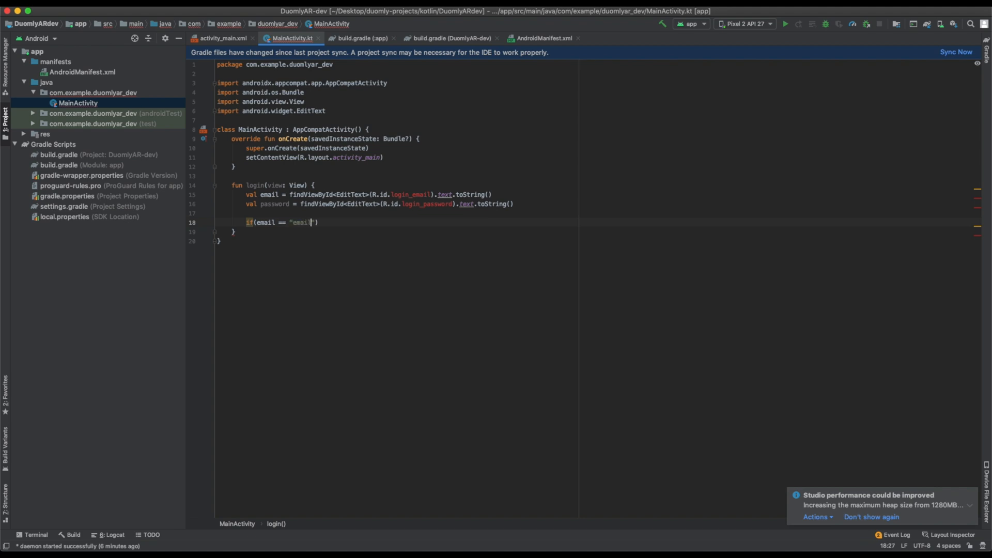
text(@duomly.com)
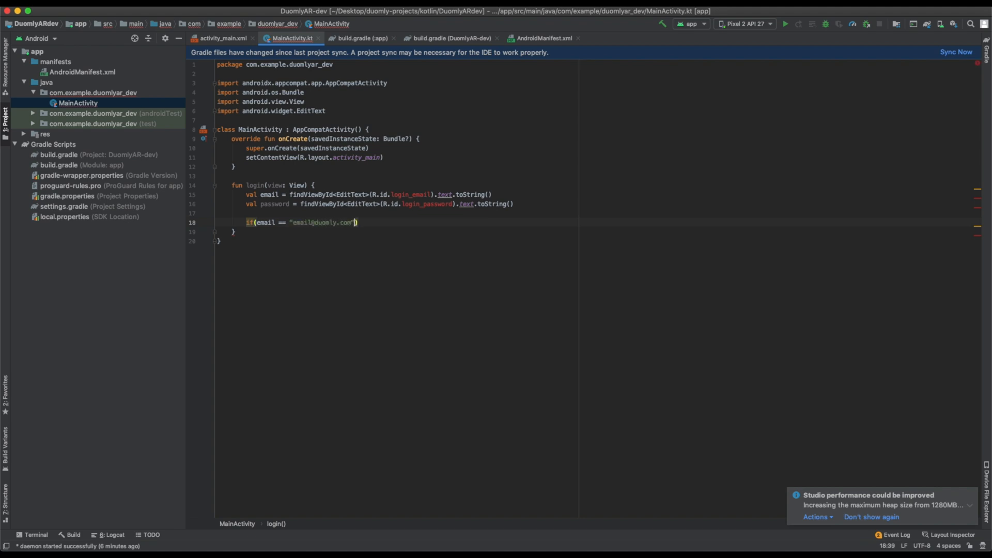
text(&& password)
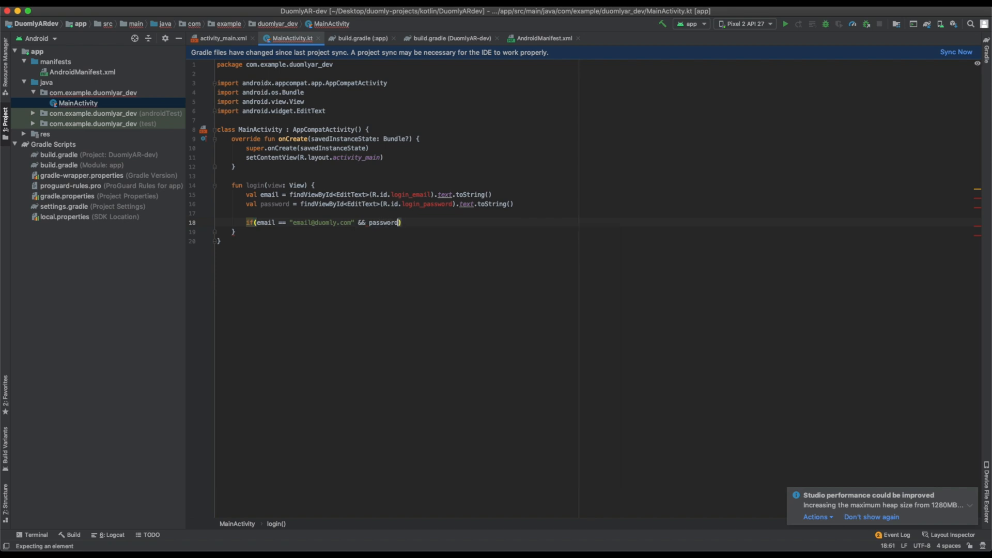
text(== "du")
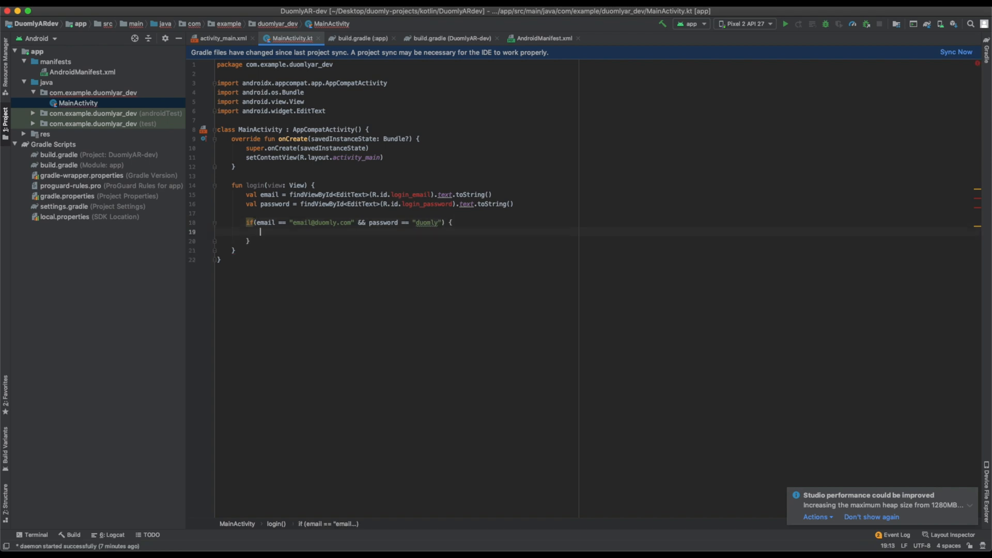
On valid credentials start DashboardActivity with an Intent, importing Intent
text(val intent =)
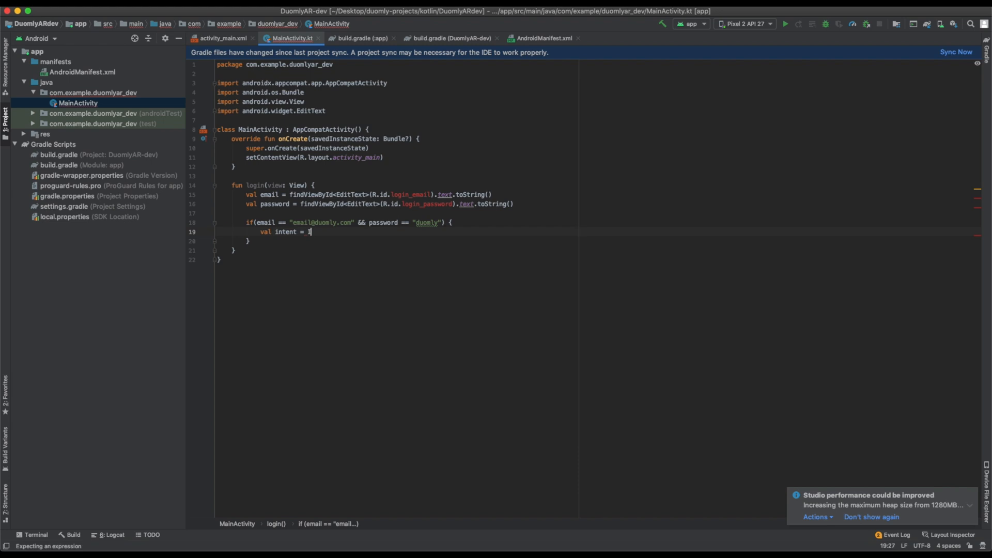
text(Intent())
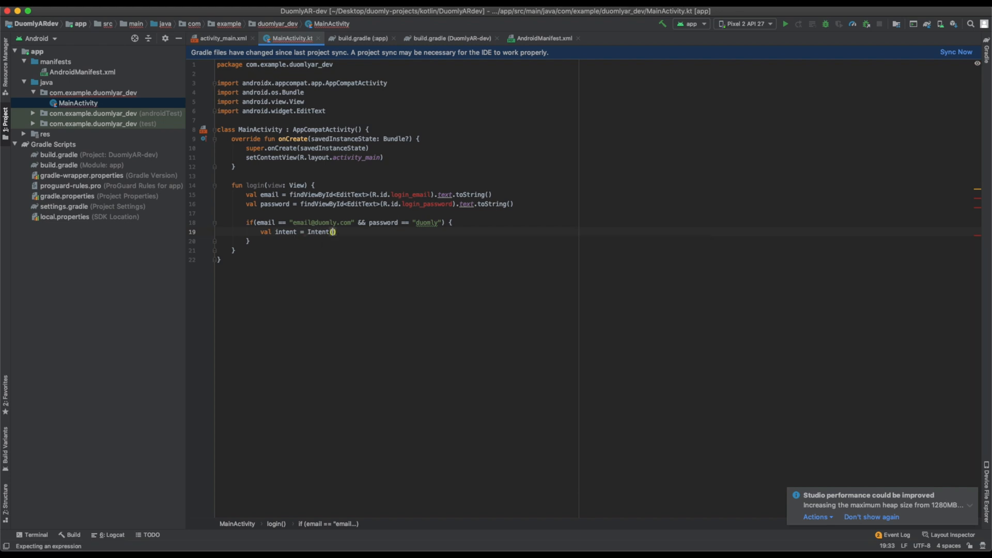
text(this,)
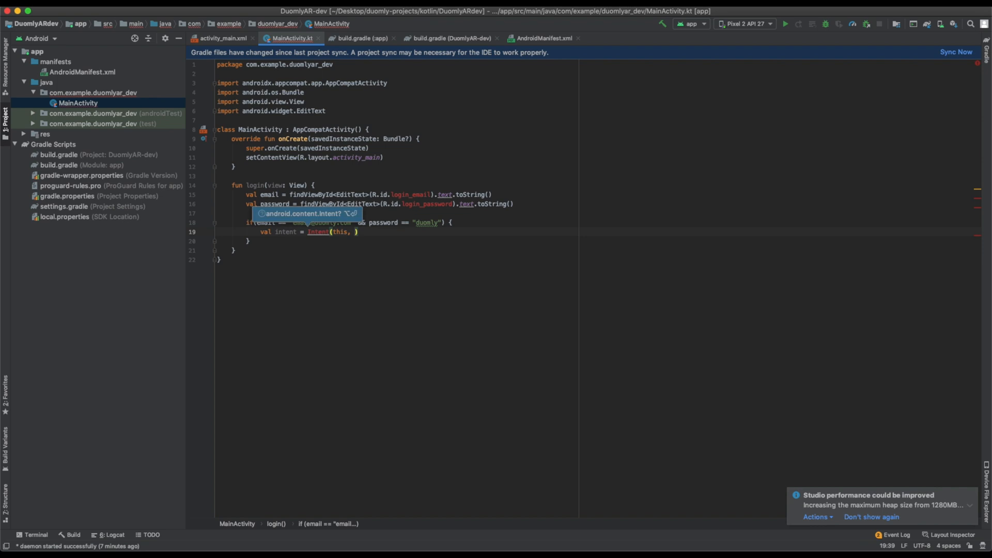
text(Dashboard)
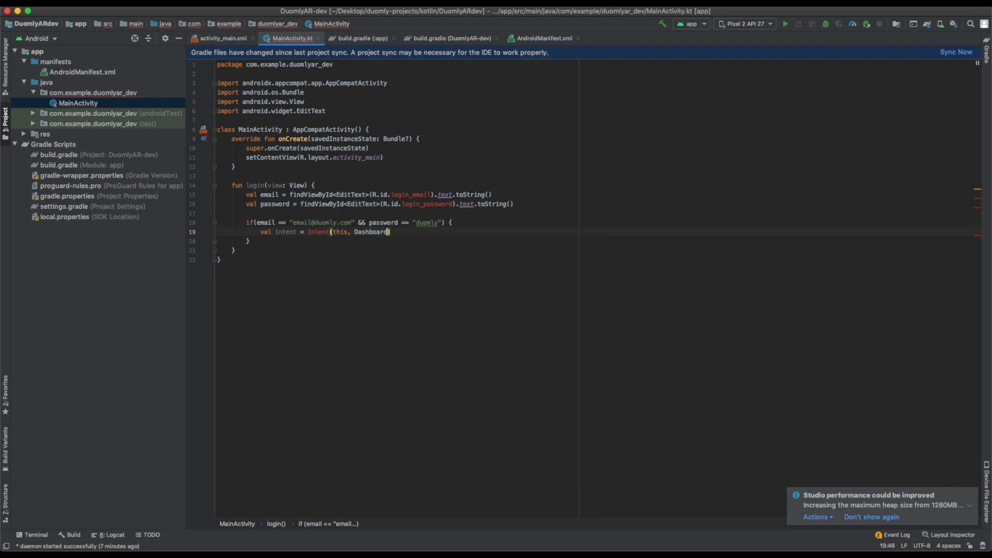
text(Activity)
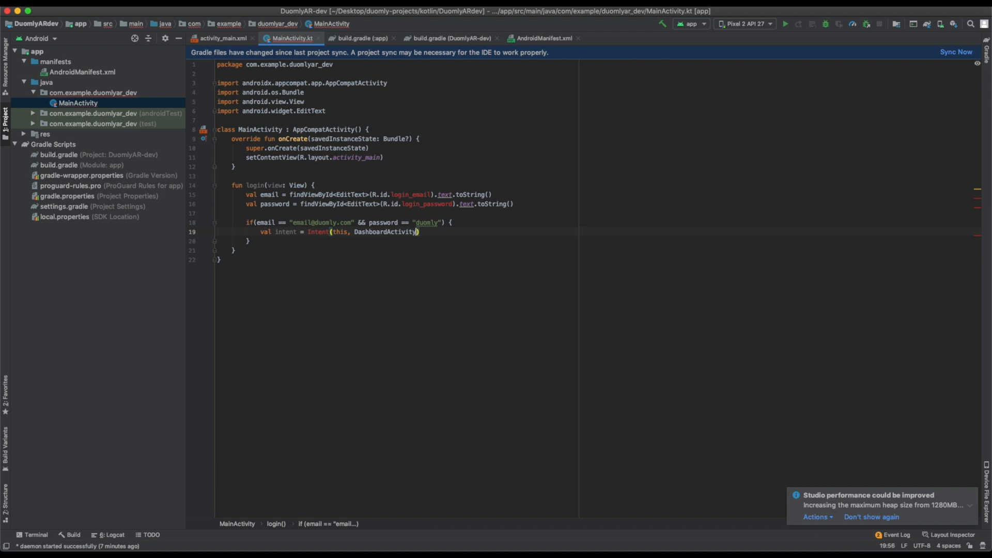
text(::class)
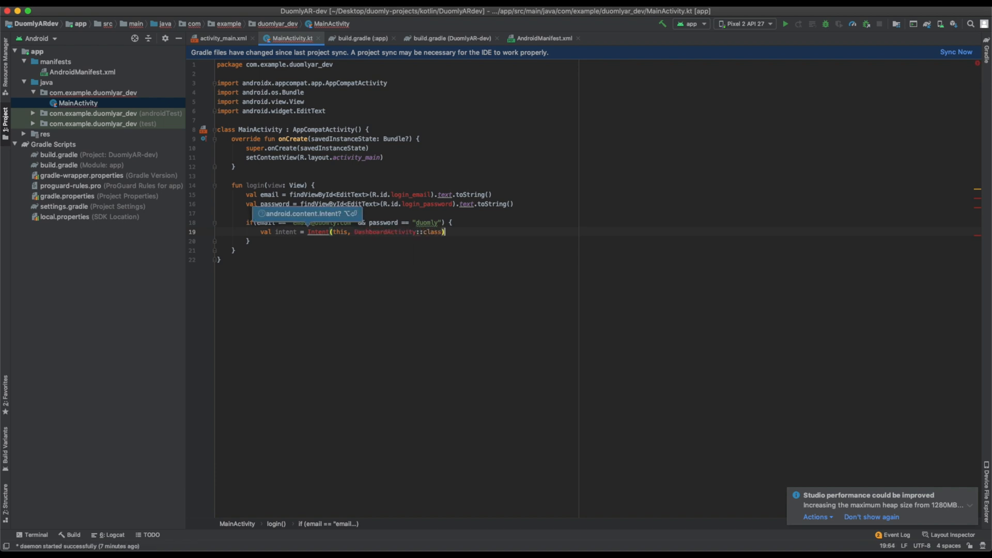
text(.java)
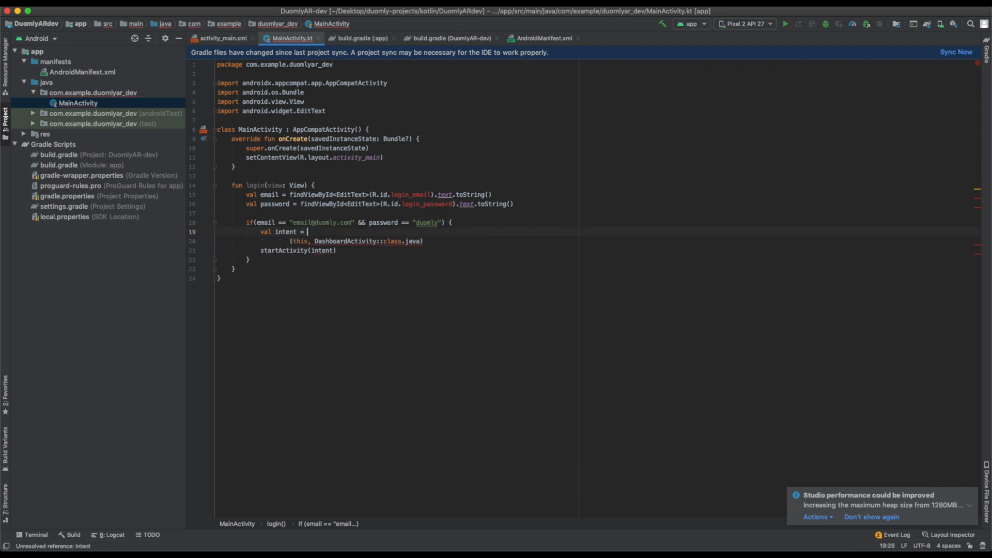
text(Intent(this, DashboardActivity::class.java)
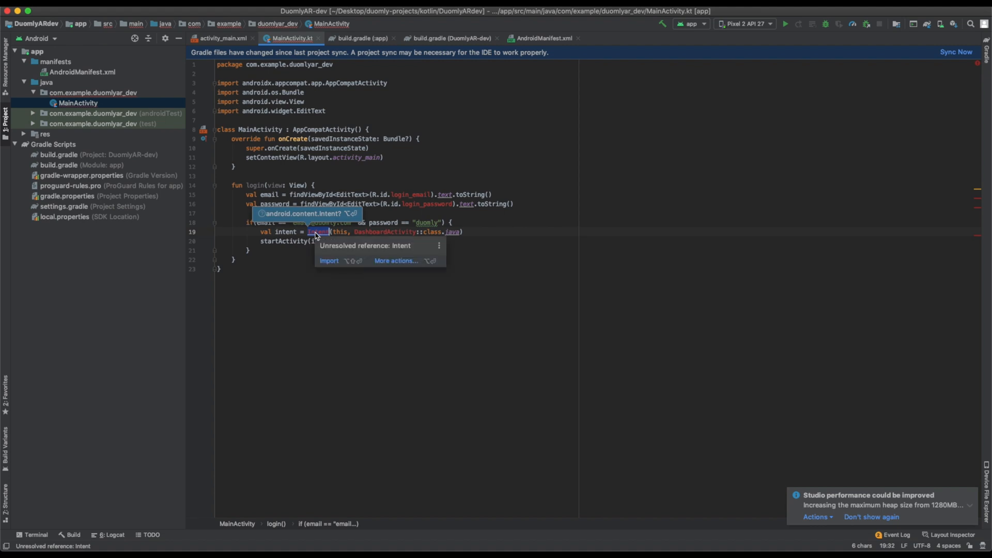
click(328, 260)
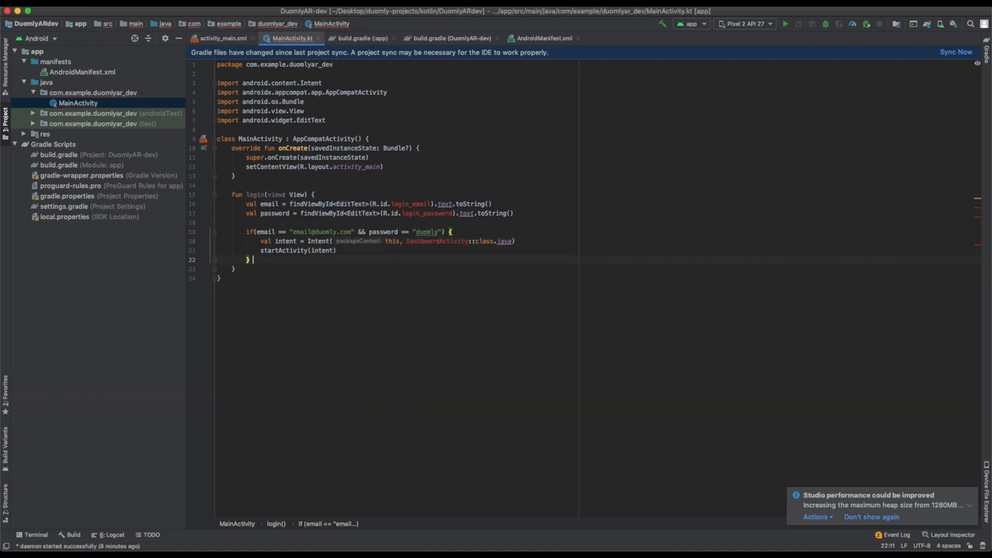
Otherwise show an 'Invalid email or password' Toast
text(else {)
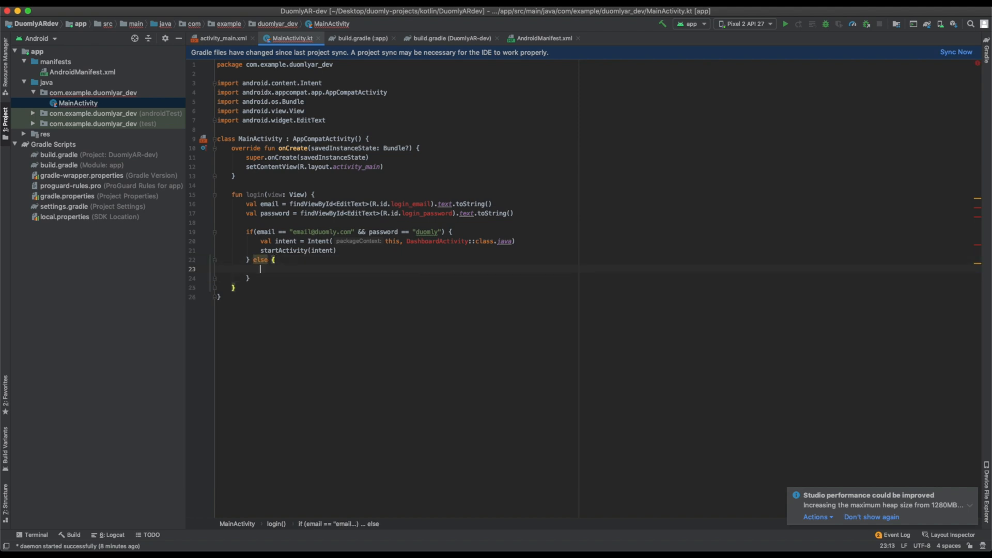
text(Toast.)
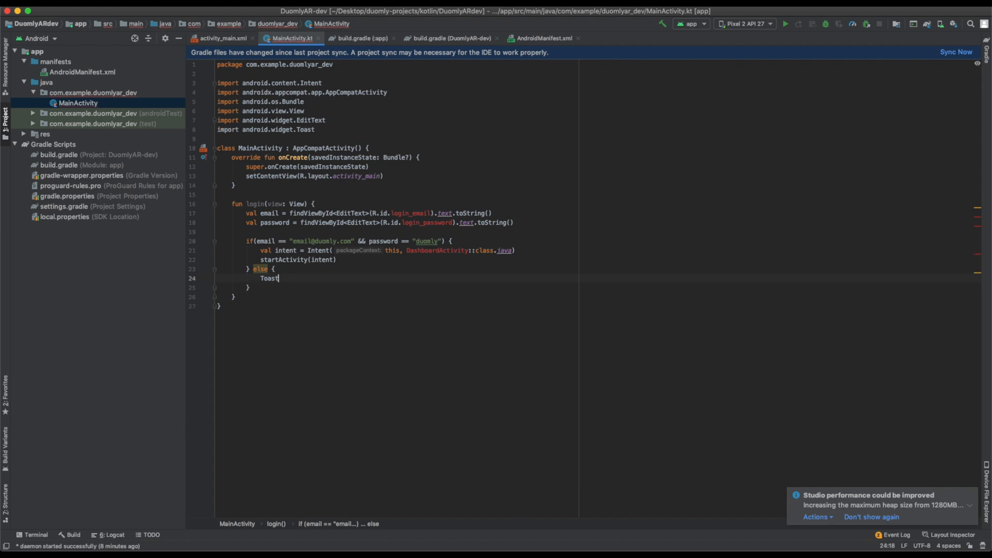
text(.makeText(this, "Invalid email or password)
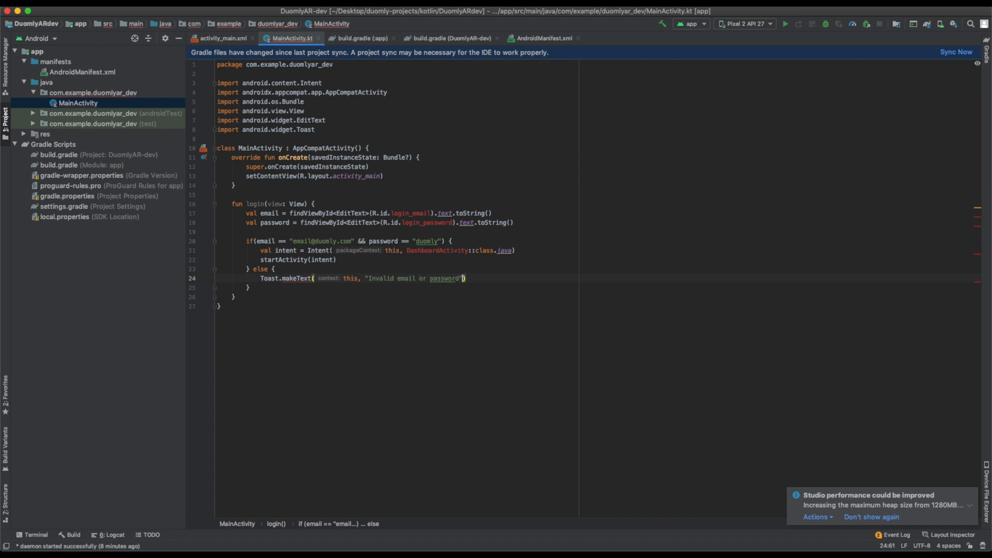
text(, Toast.LENGTH_SHORT)
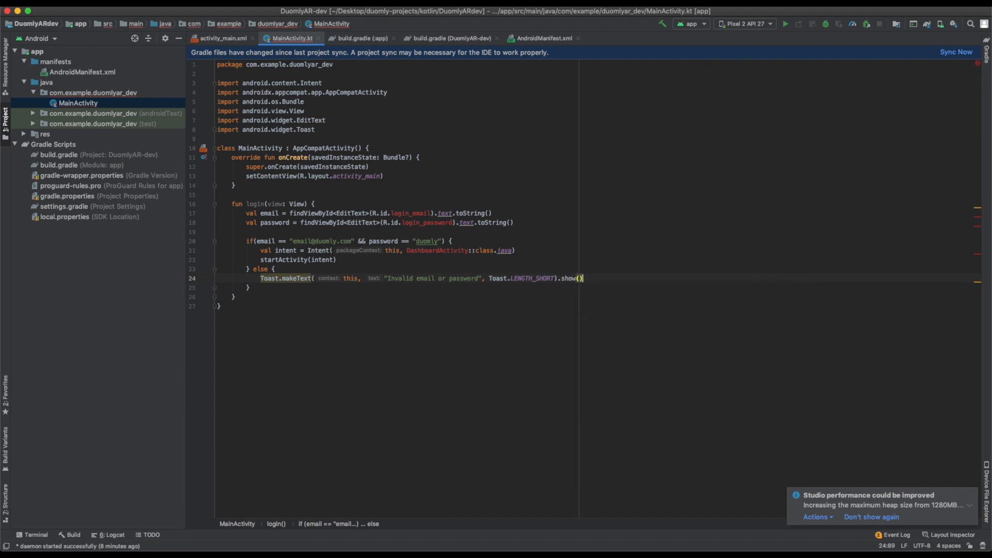
right_click(63, 144)
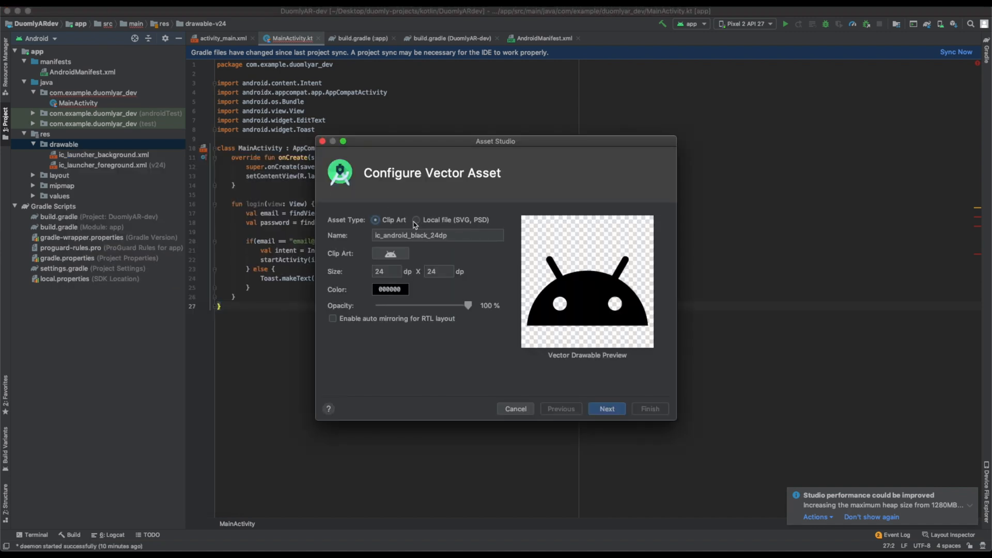
Import logo.svg from a local file as the ic_logo vector asset
click(417, 219)
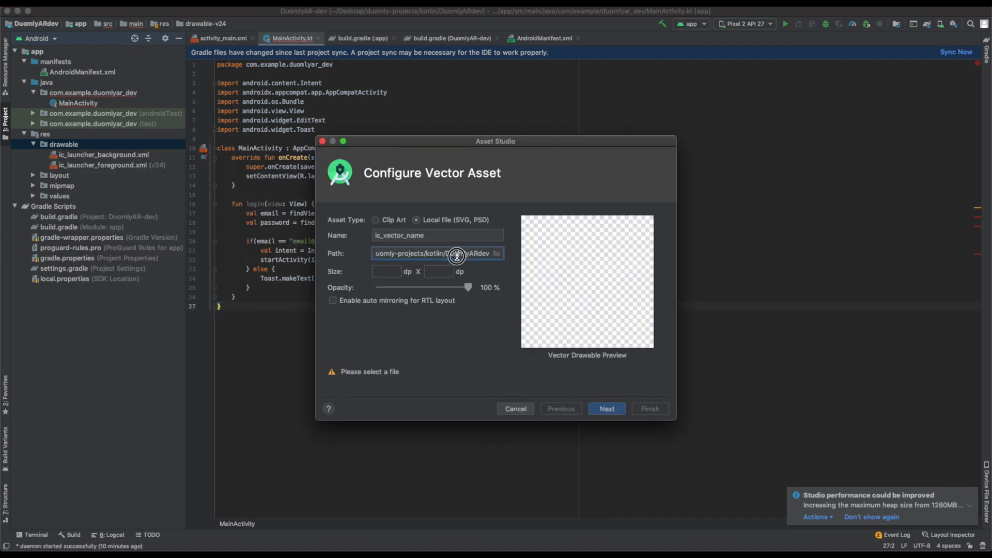
click(497, 253)
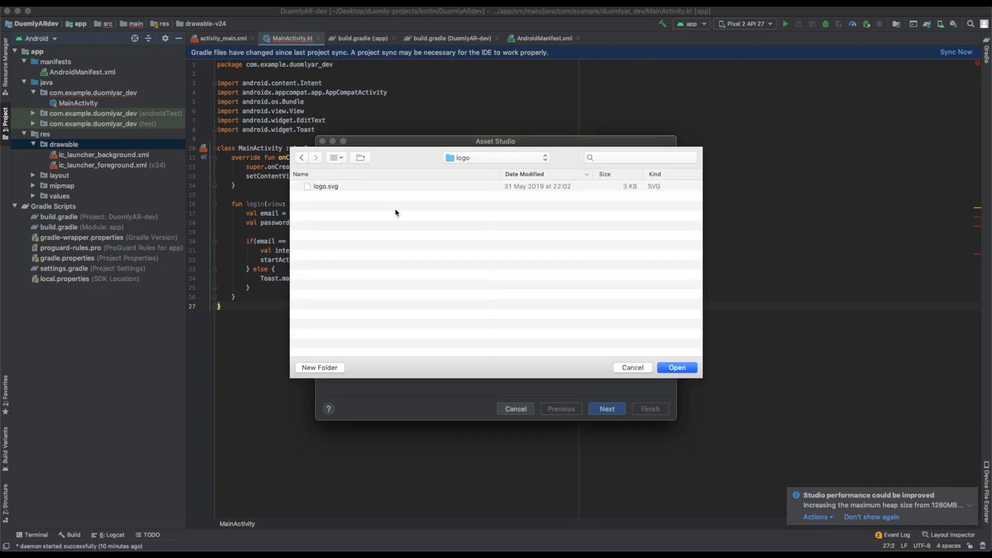
mouse_move(319, 191)
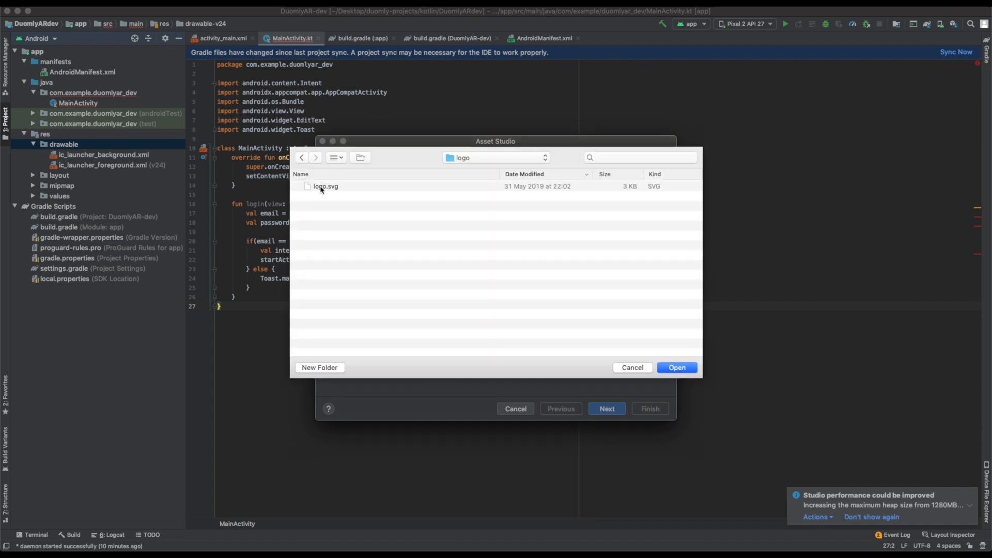
click(326, 186)
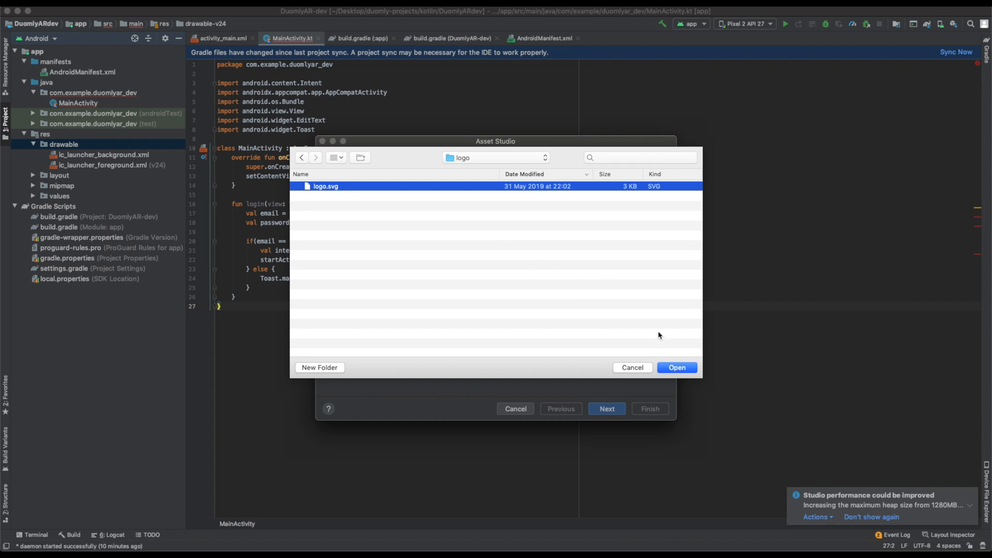
click(676, 368)
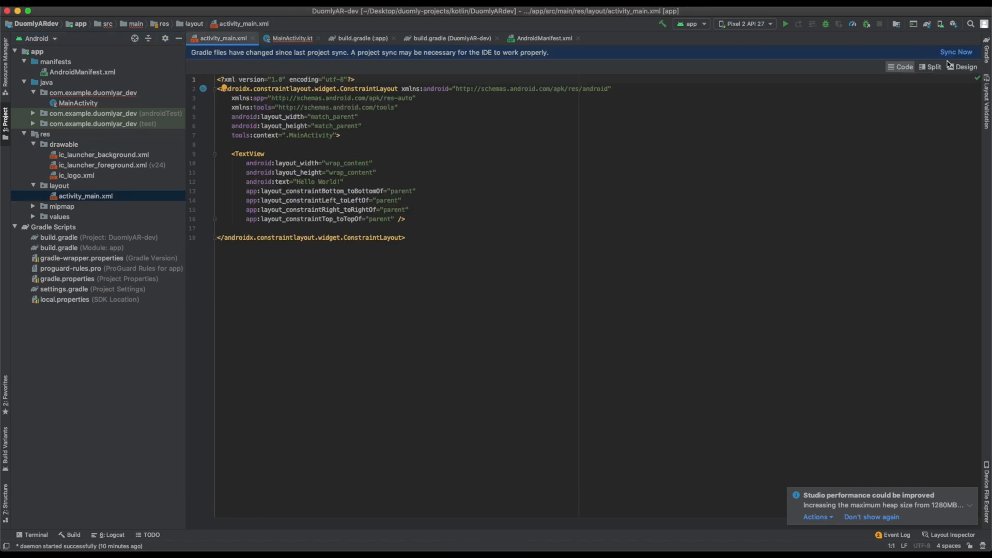
click(962, 67)
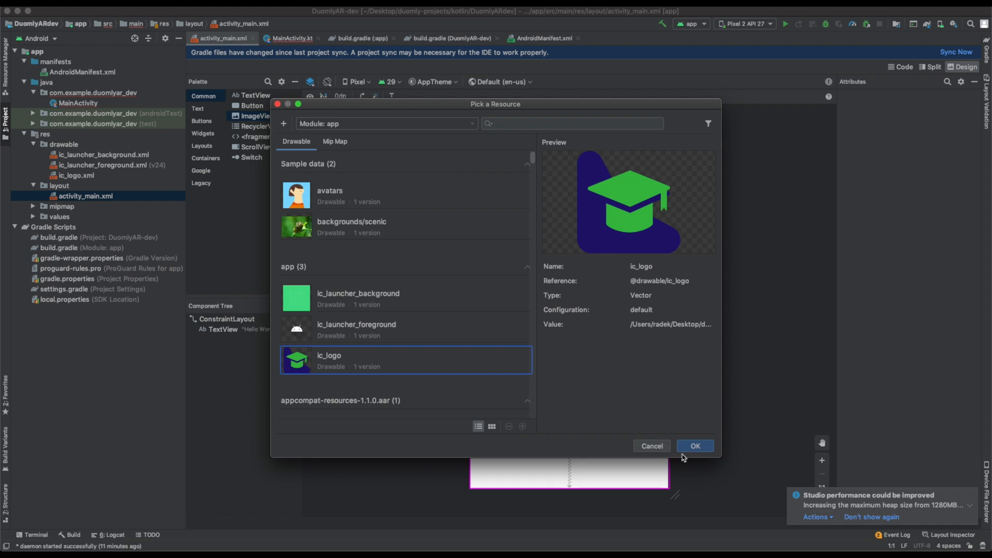
click(694, 446)
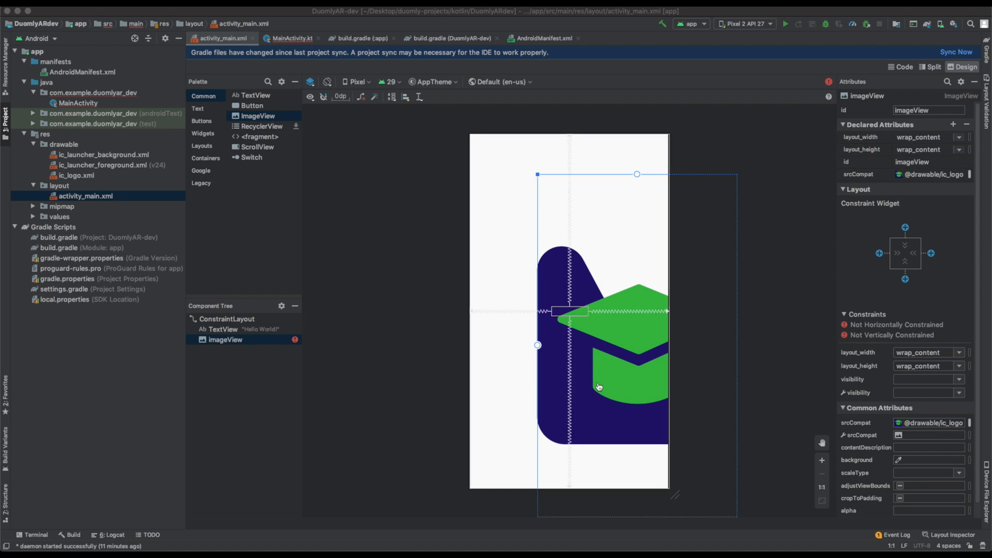
text(69dp)
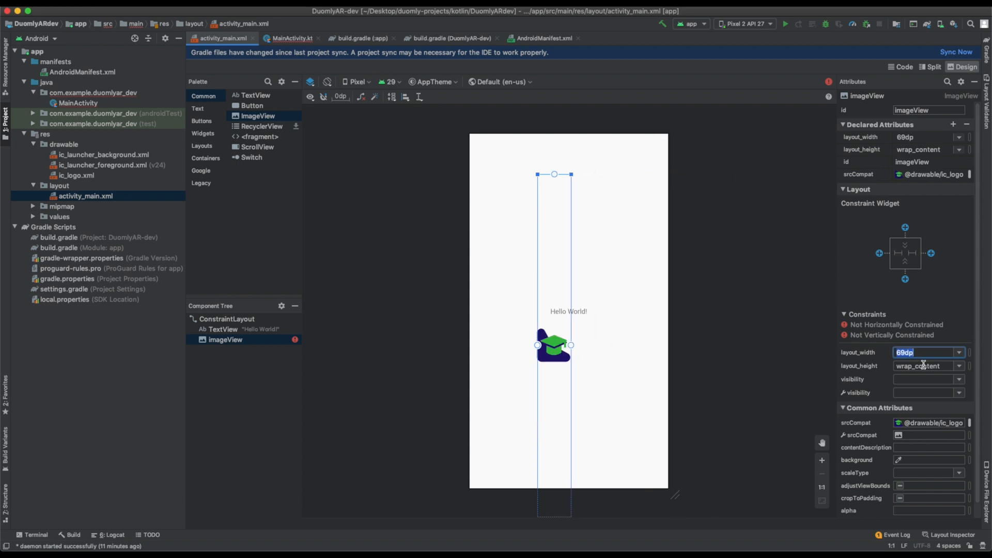
text(69dp)
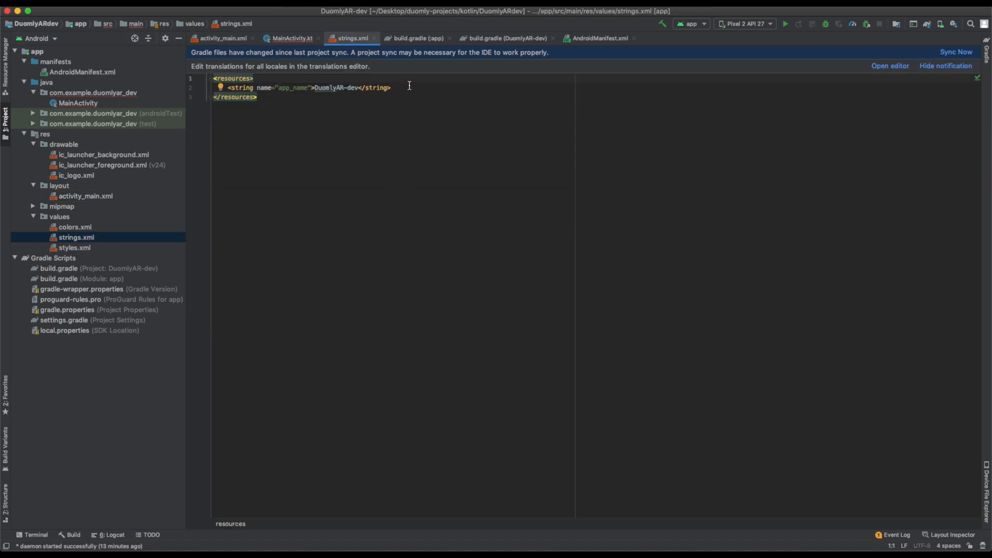
Add a logo string 'Learn coding with Duomly' to strings.xml
text(<string name=")
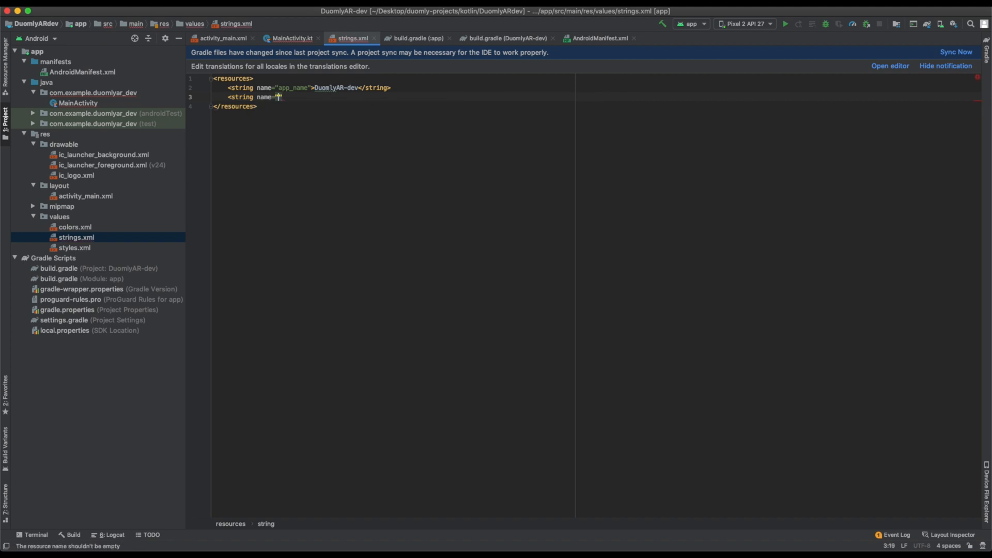
text(")
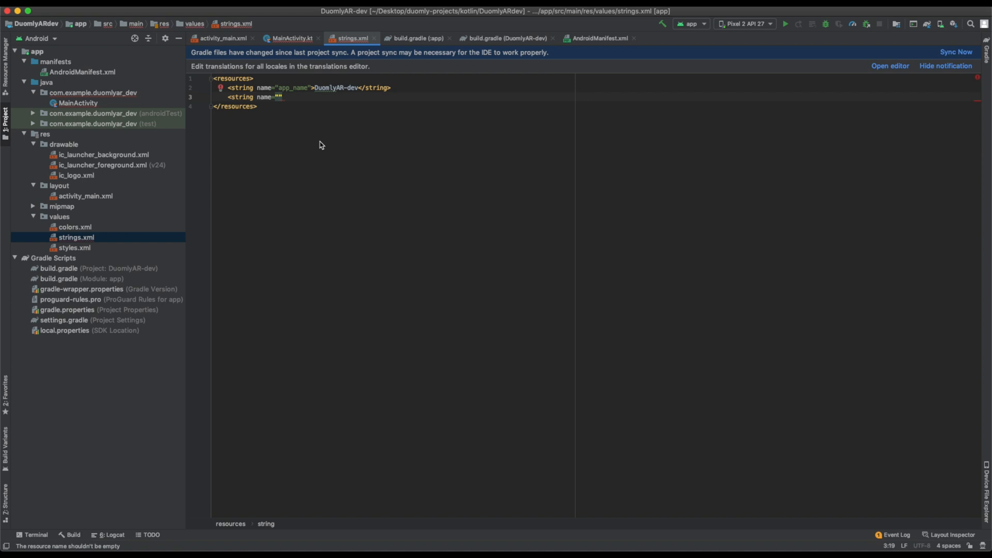
text(under_logo)
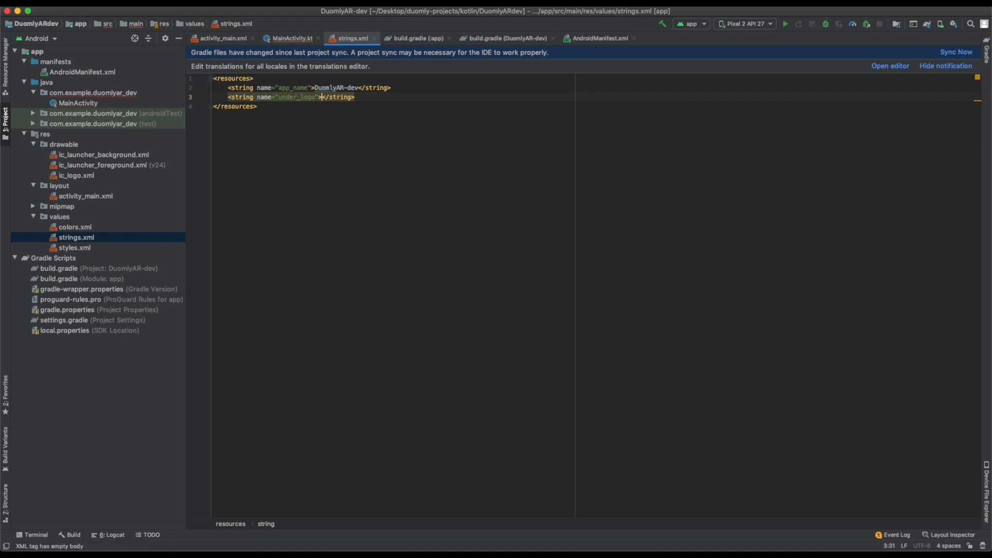
text(Learn coding)
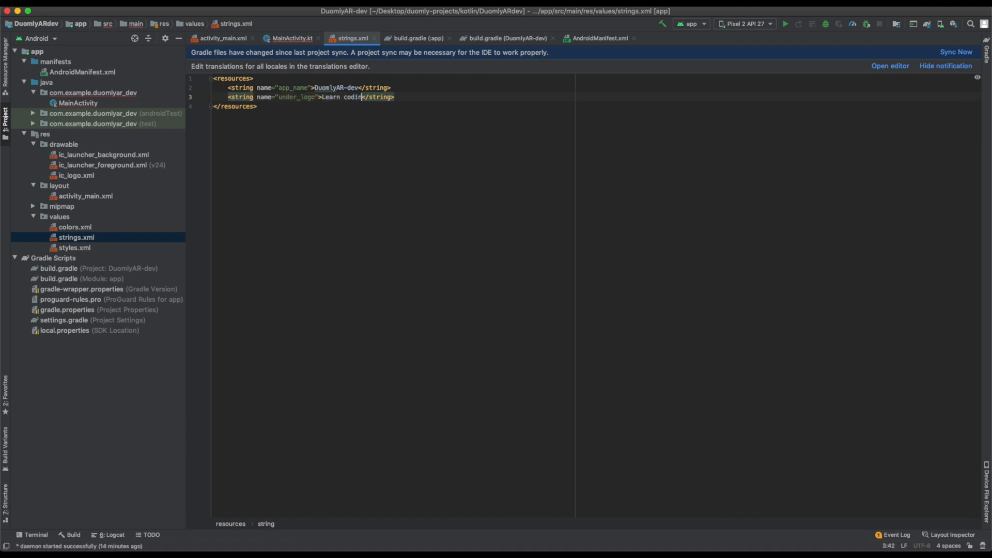
text(with Duomly)
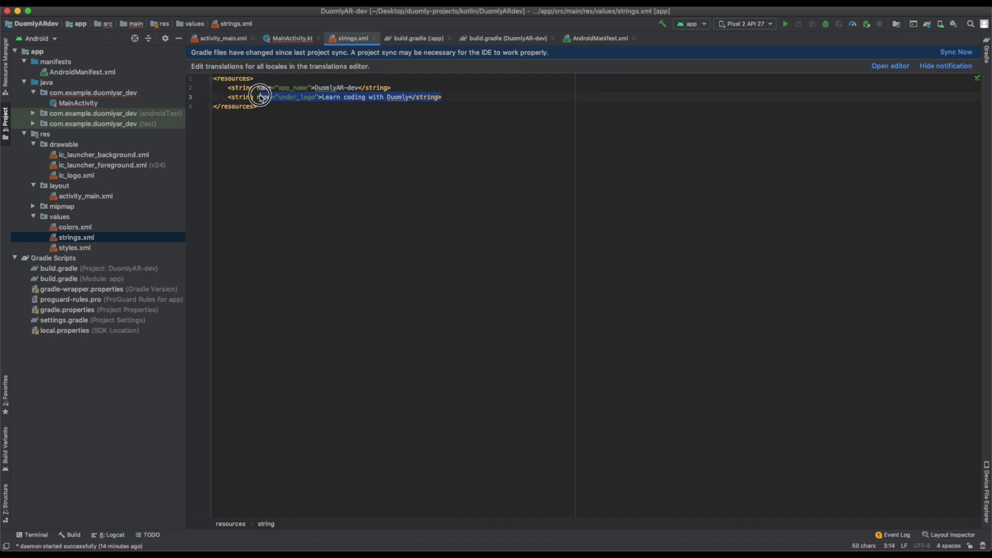
Add login_email 'Email', login_password 'Password' and login_button 'Login' strings
click(443, 97)
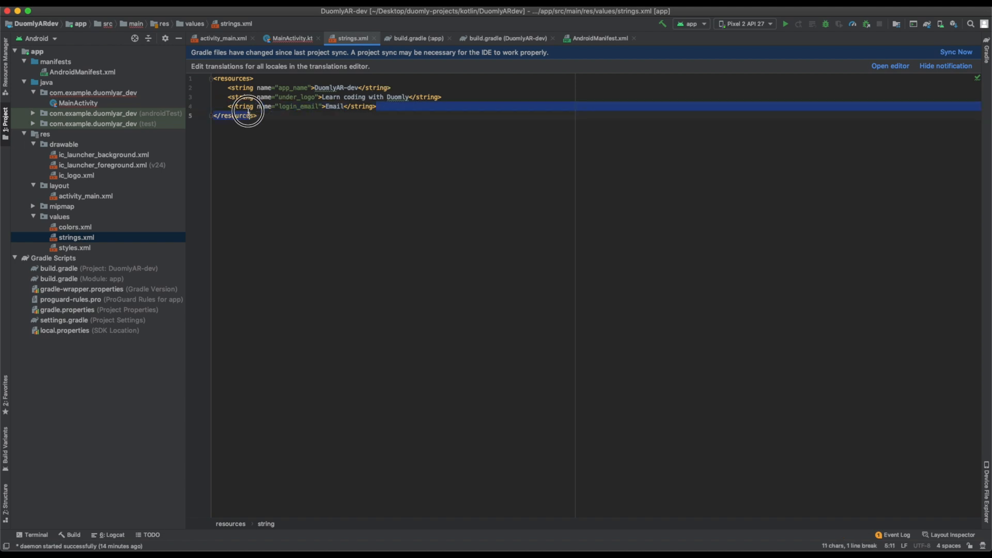
click(379, 106)
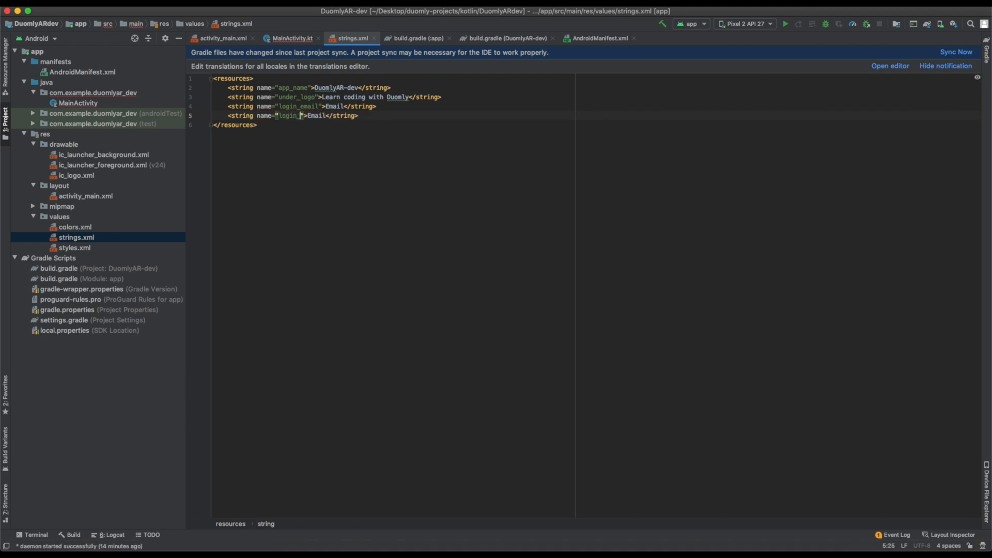
text(password)
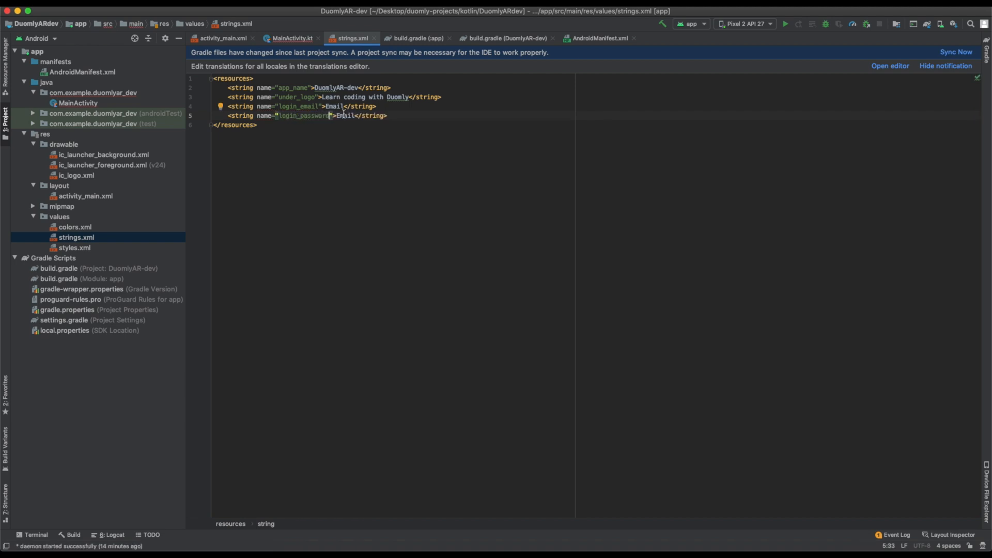
text(Password)
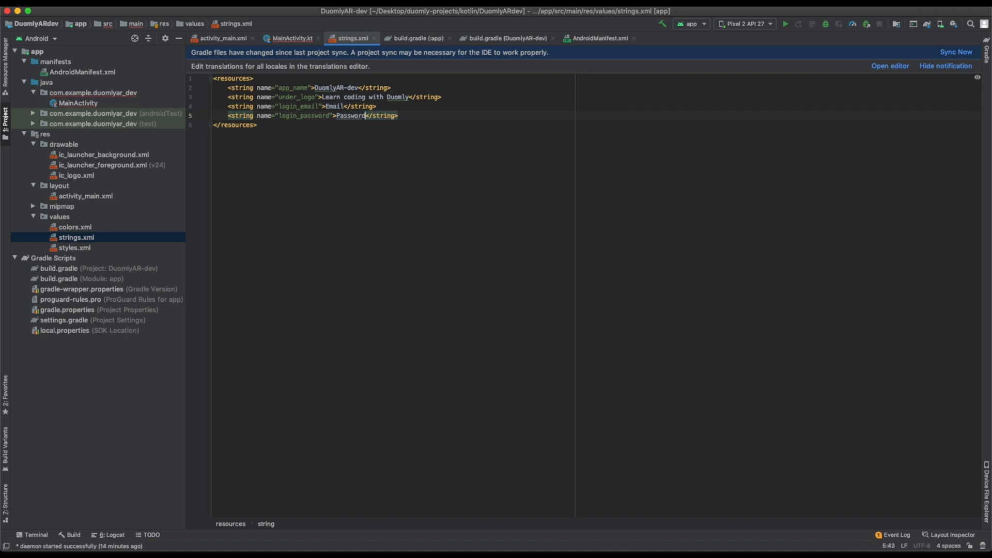
text(<string name="login_email">Email</string>)
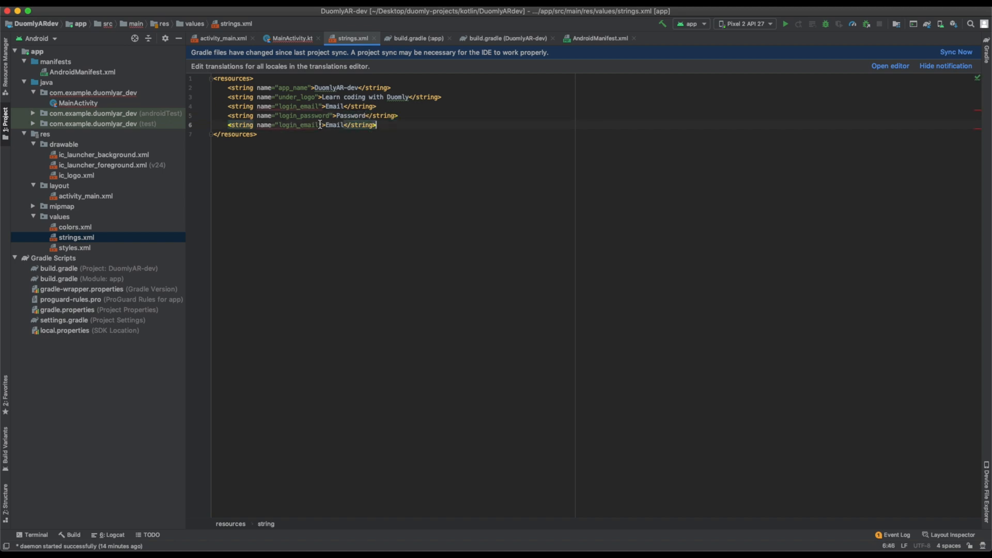
text(login_button)
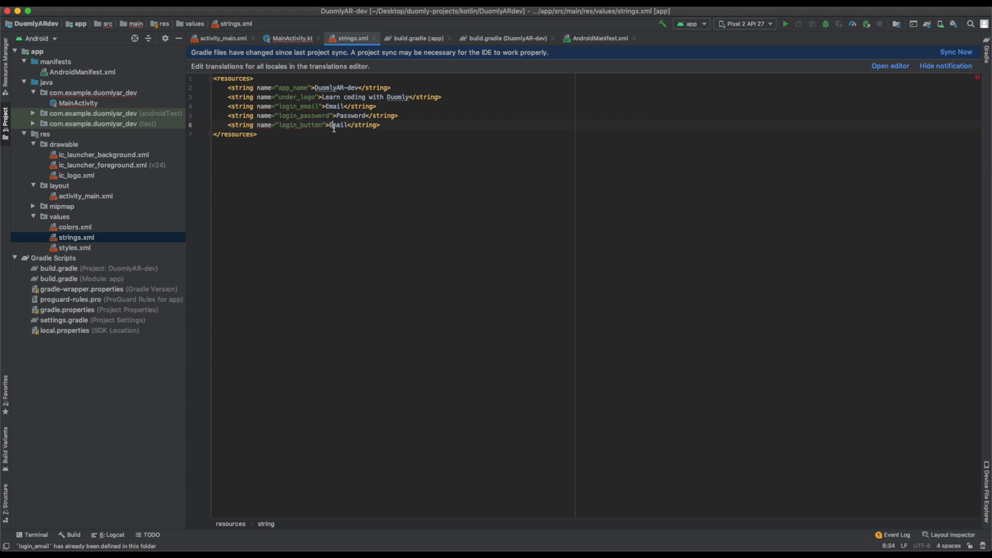
text(Login)
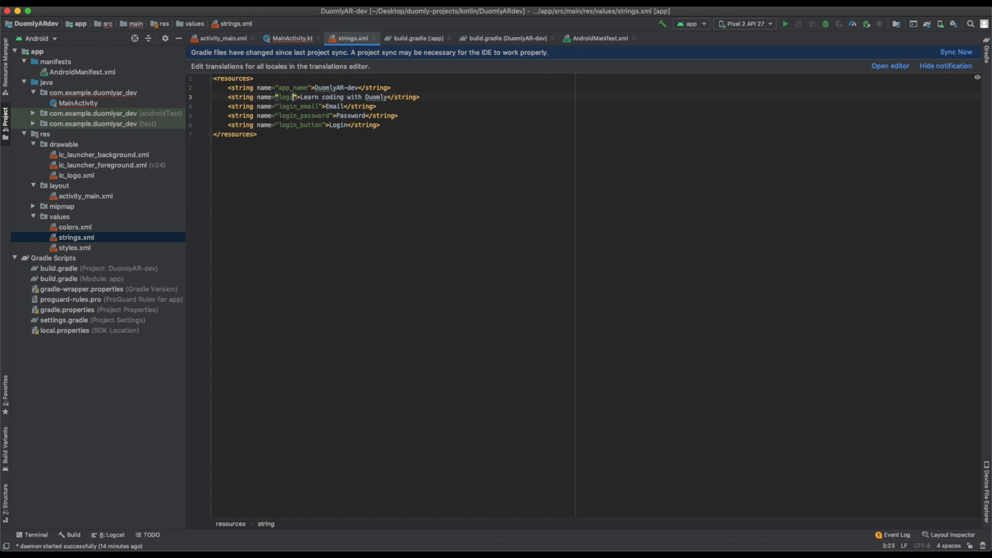
click(219, 38)
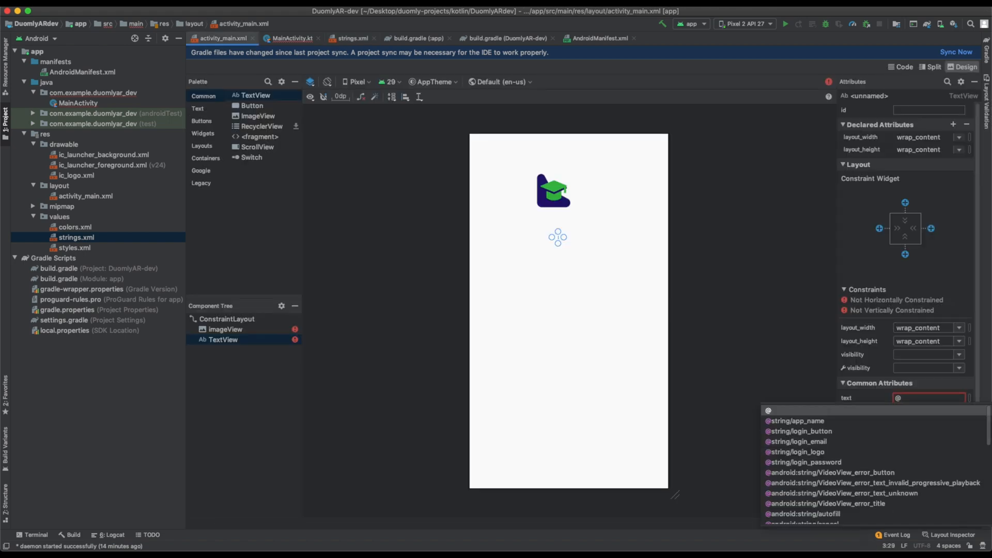
mouse_move(804, 455)
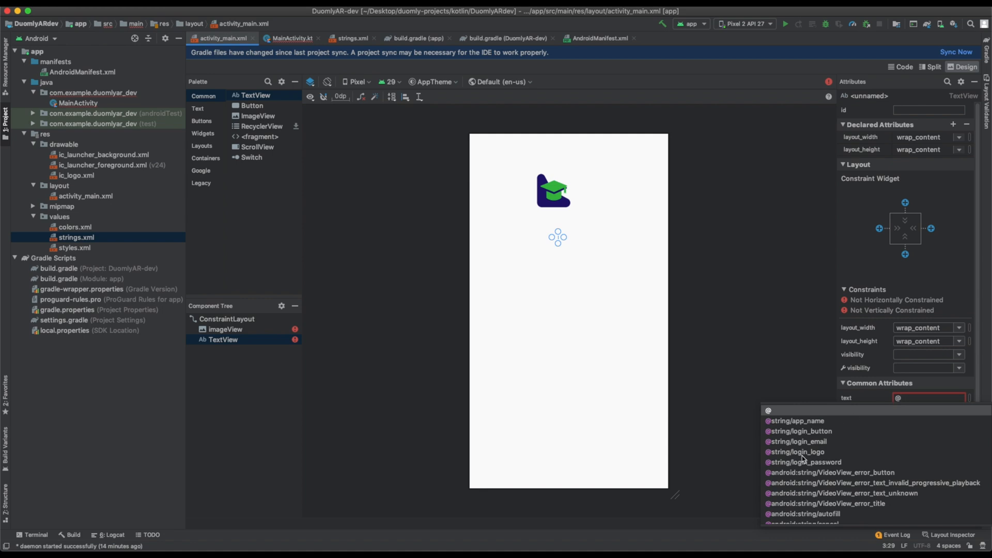
click(796, 452)
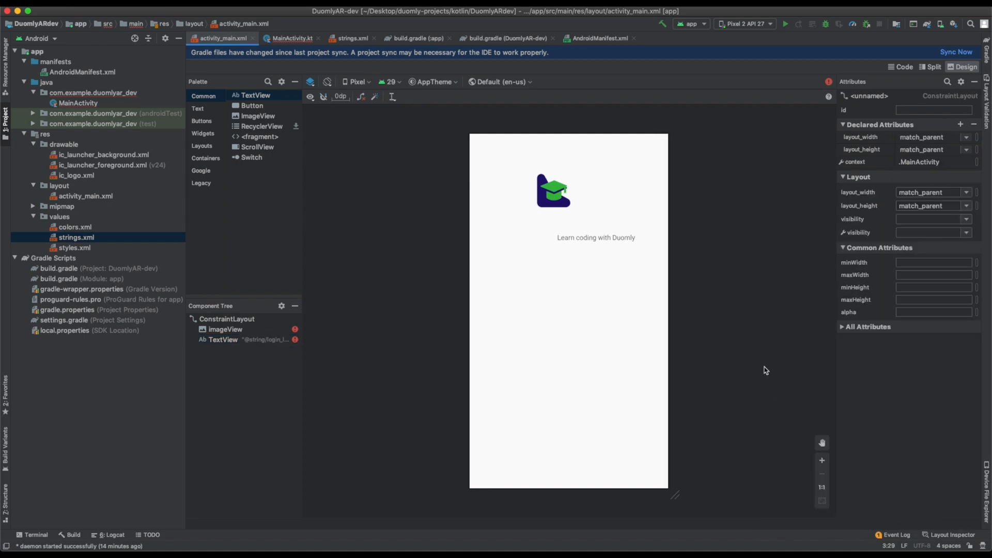
mouse_move(252, 296)
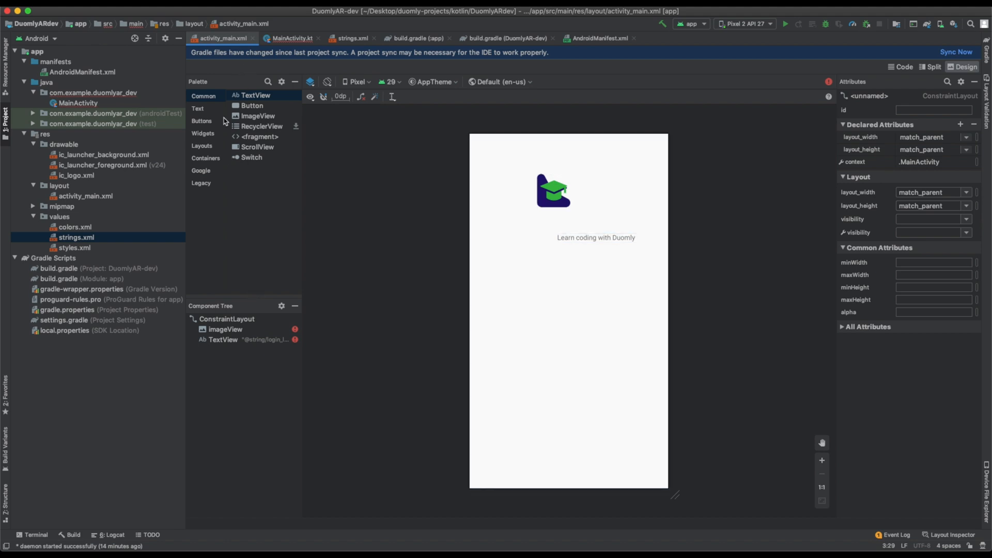
click(197, 108)
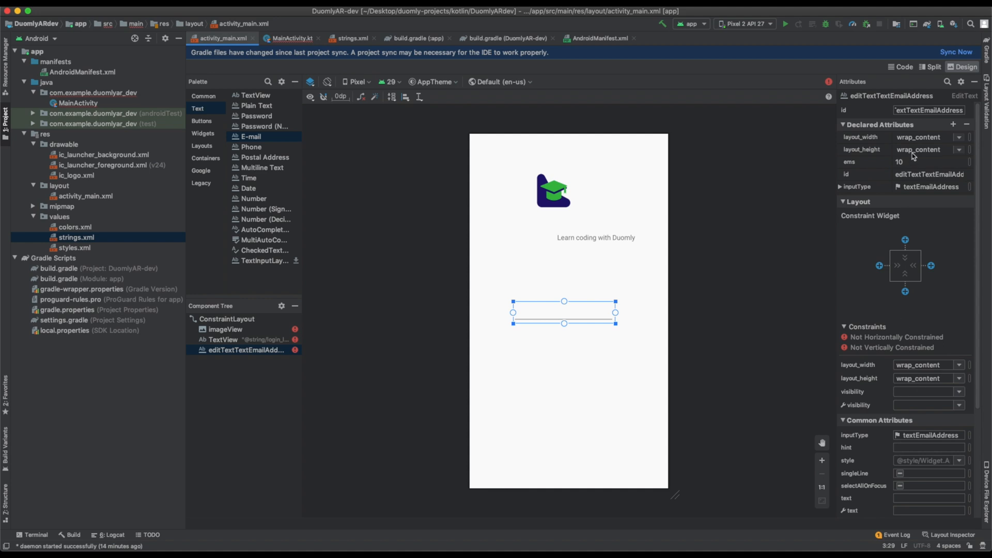
scroll(down, 3)
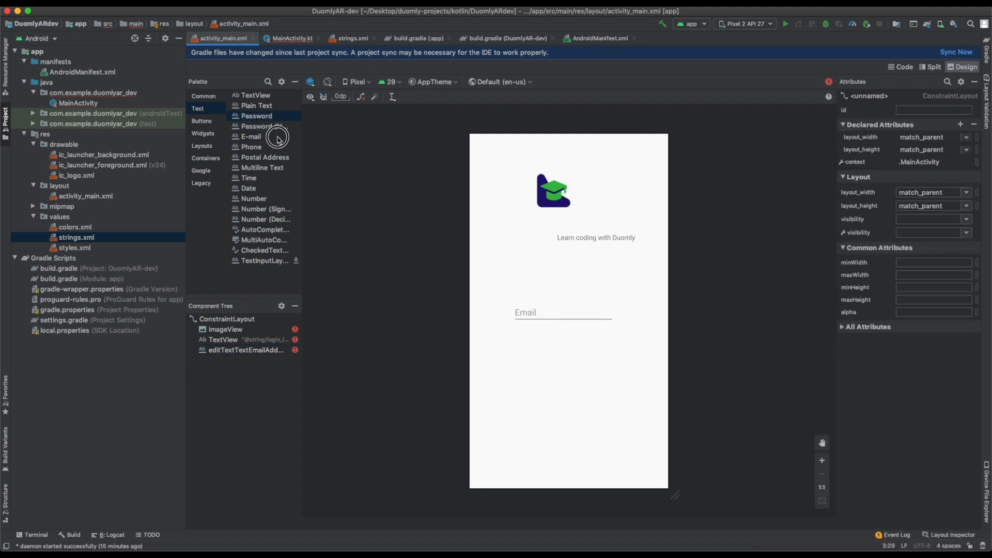
drag(256, 115, 565, 352)
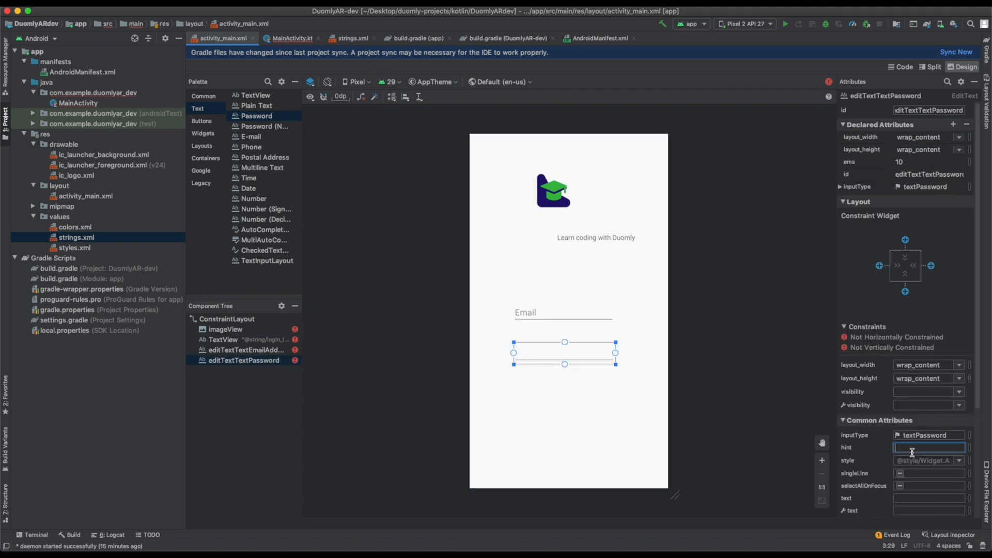
text(@)
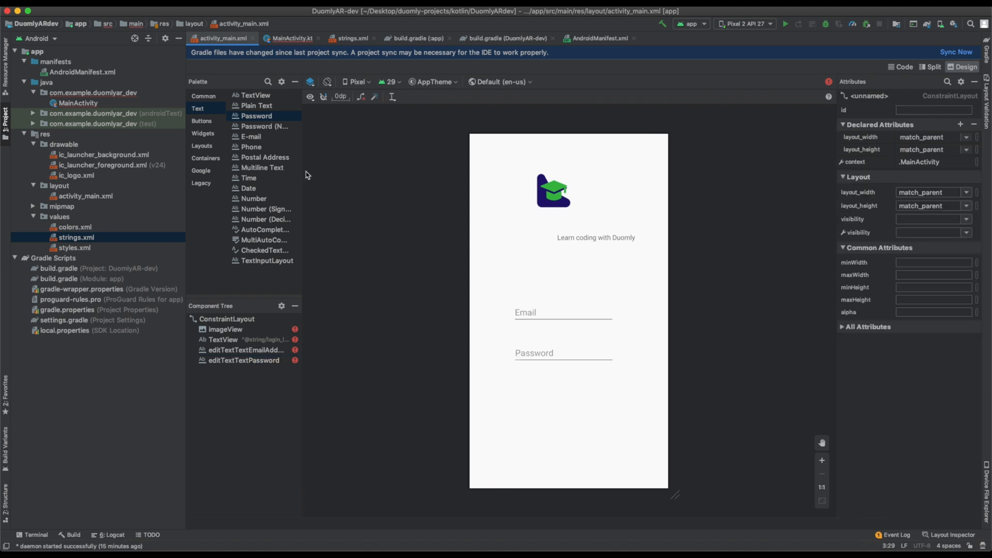
Place a Button below the password field on the login screen
click(202, 120)
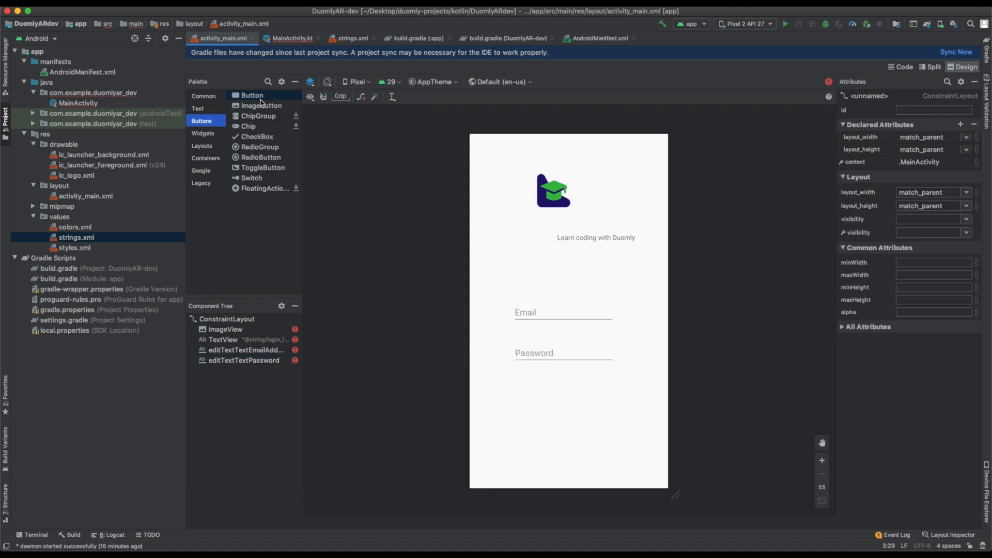
drag(253, 95, 566, 402)
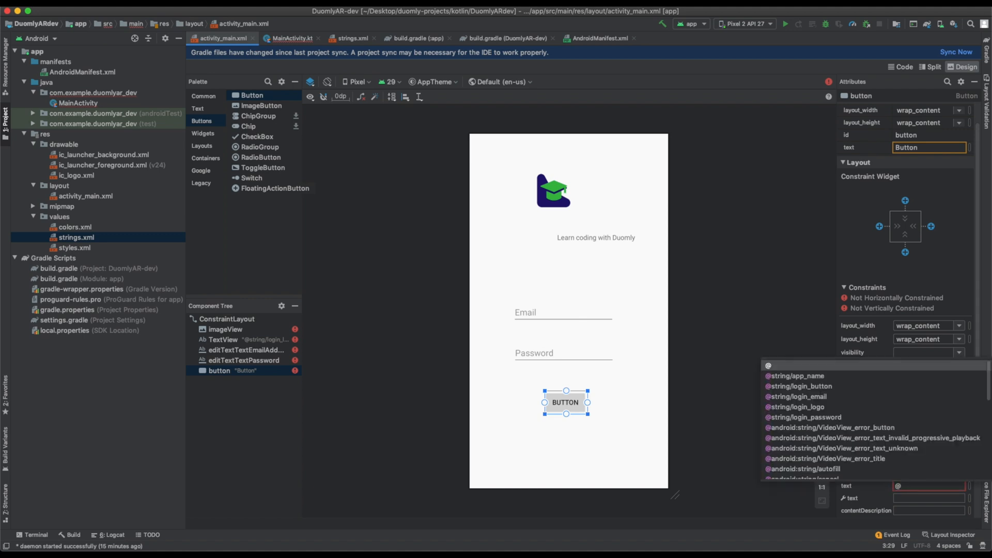
click(799, 386)
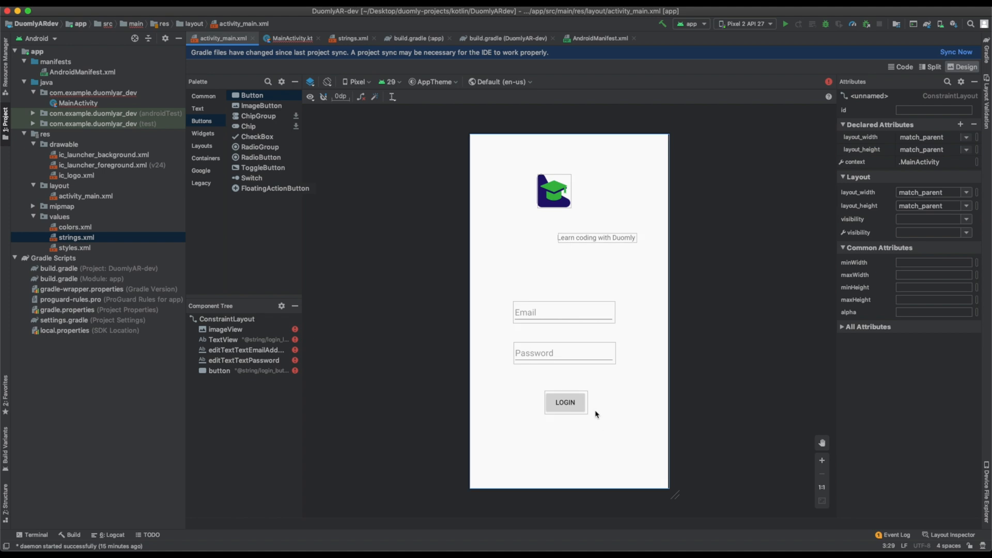
click(565, 402)
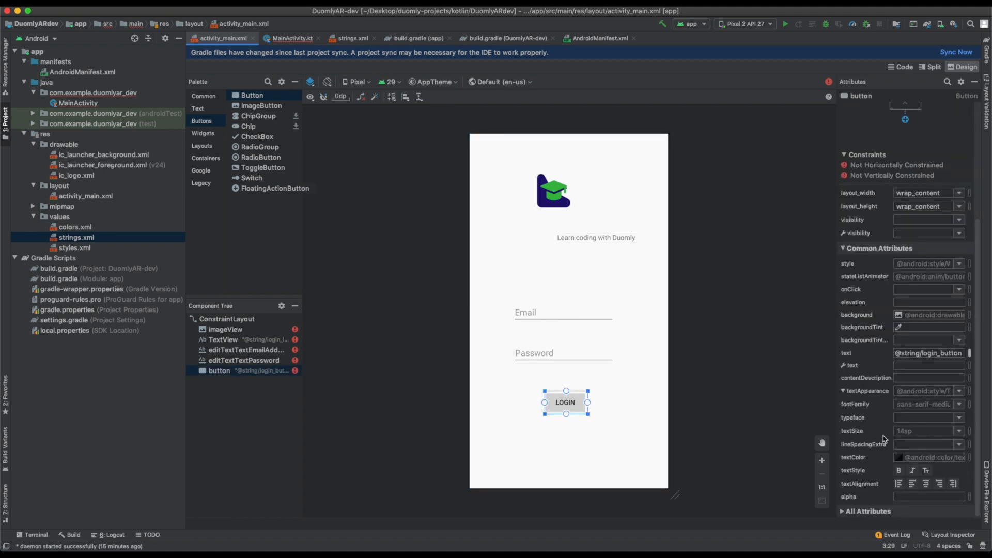
click(898, 458)
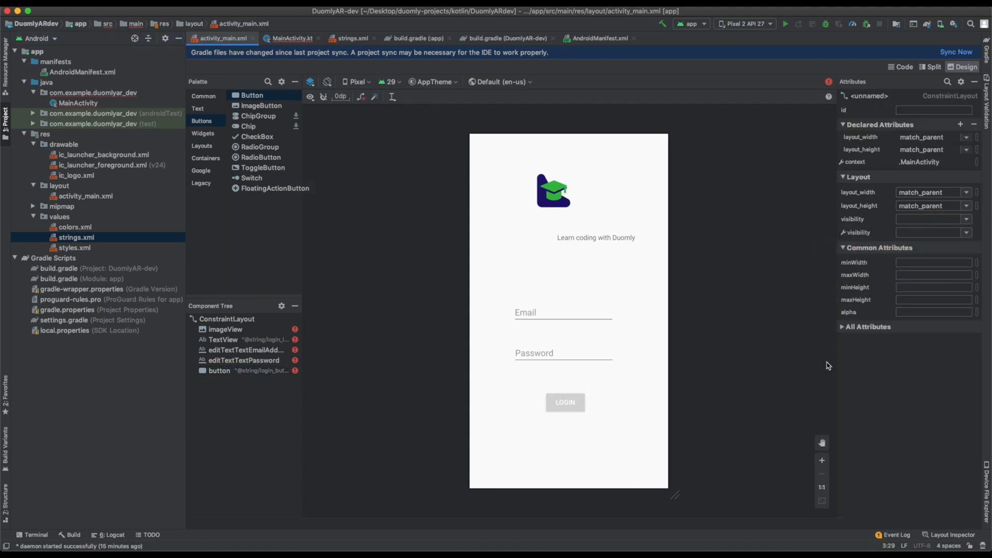
click(564, 402)
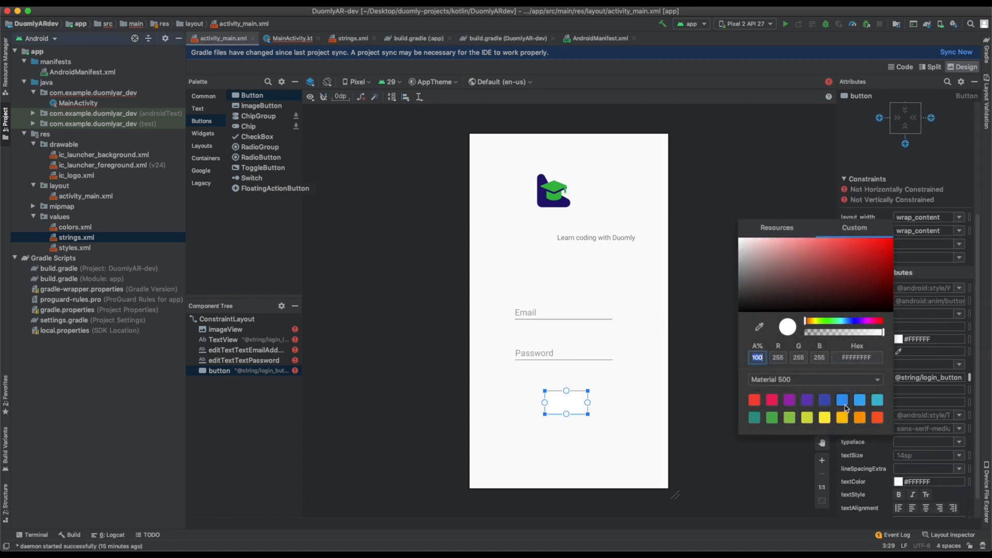
click(840, 399)
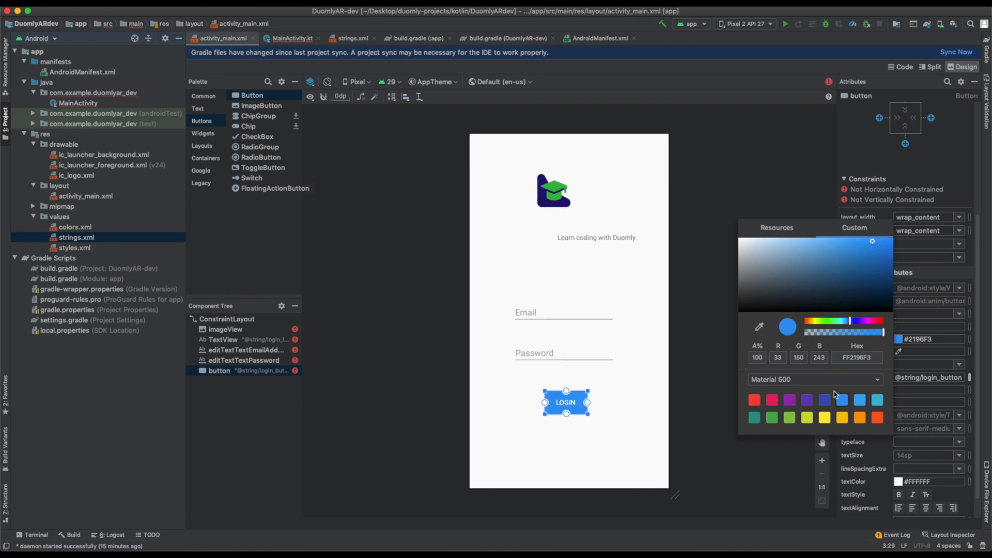
click(905, 67)
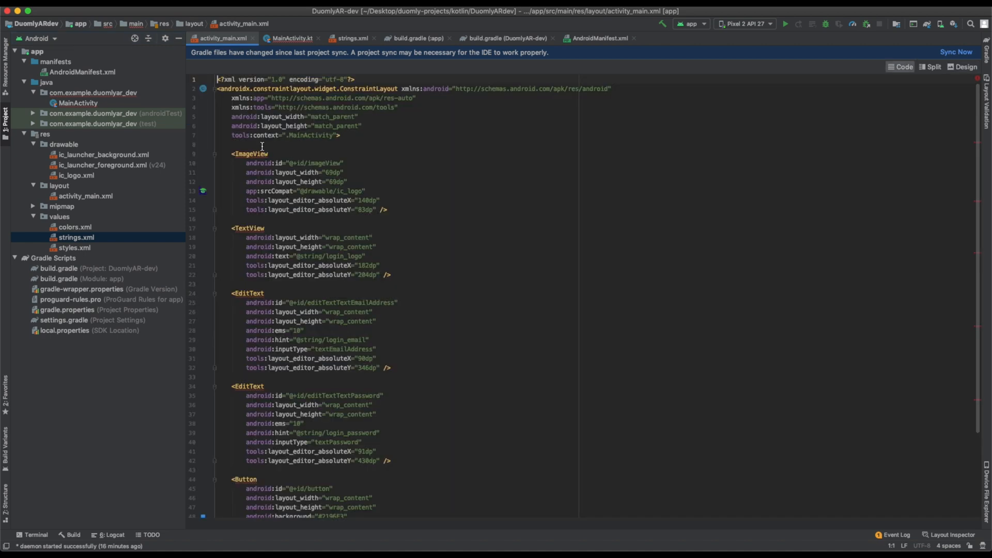
Wrap the logo and caption in one <view> and the two EditTexts in another
text(<view>)
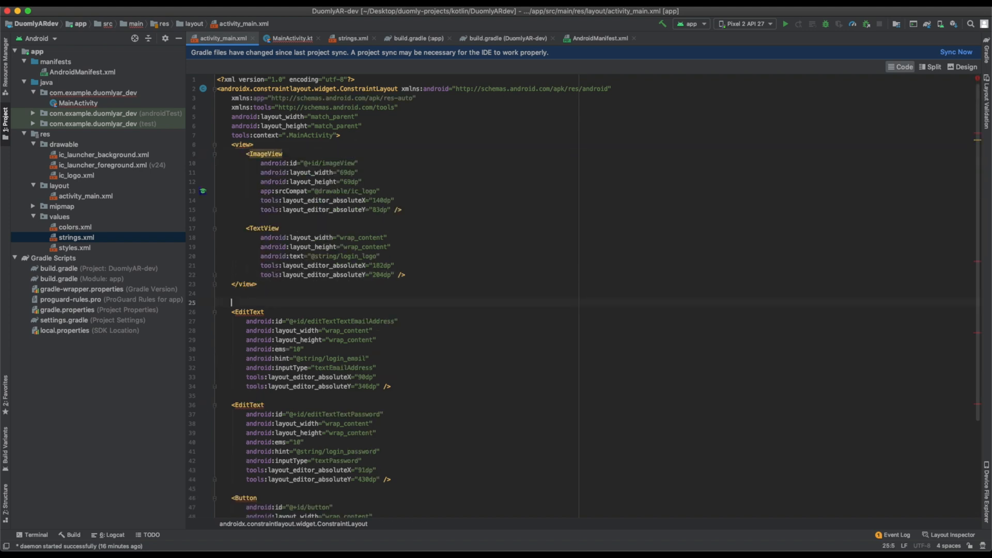
text(<view>)
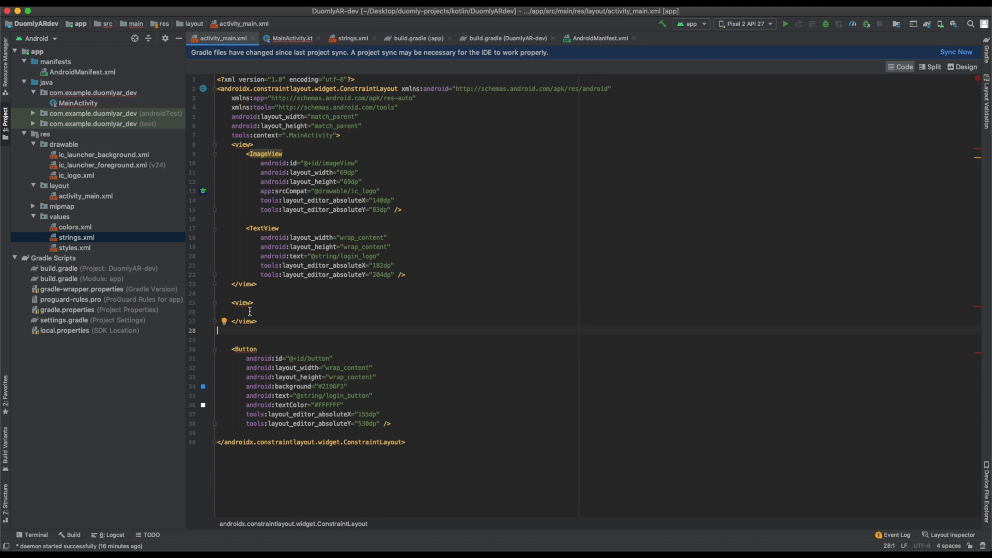
click(963, 67)
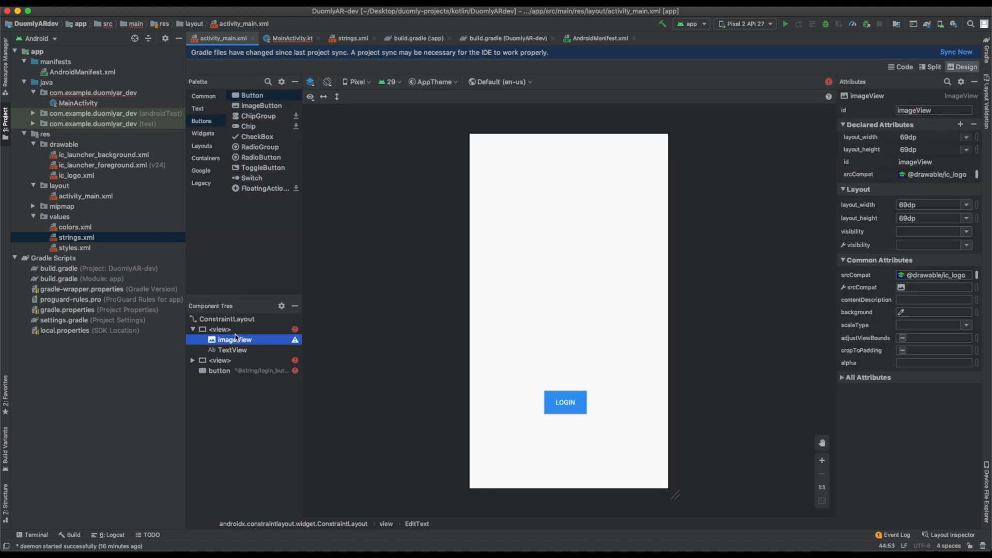
Reposition the wrapper view and give the two container views heights of 160dp and 220dp
click(219, 329)
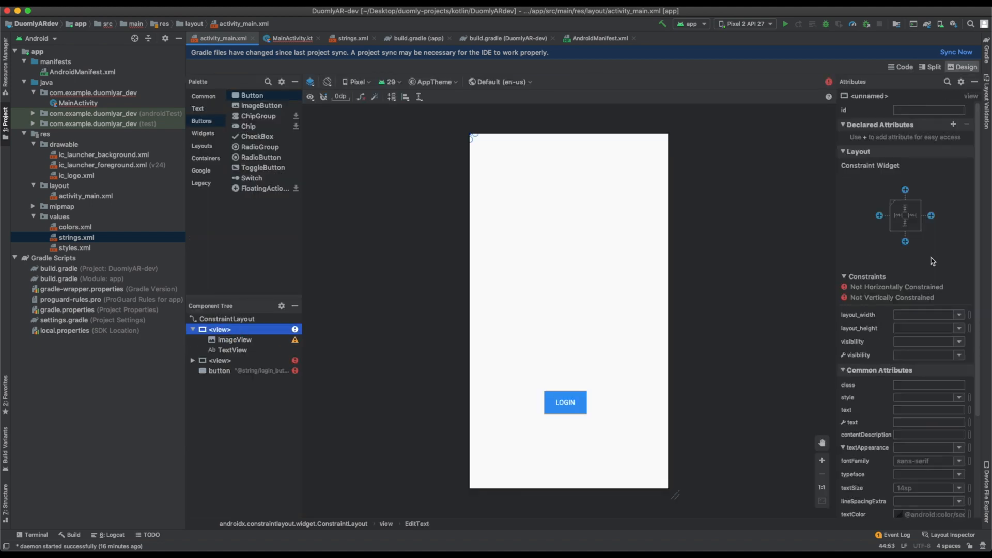
click(219, 328)
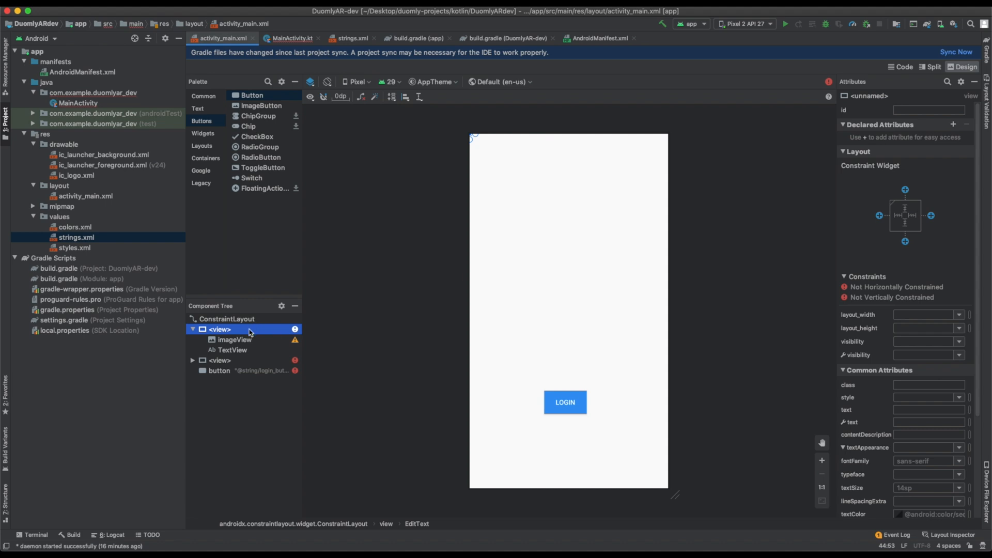
right_click(219, 329)
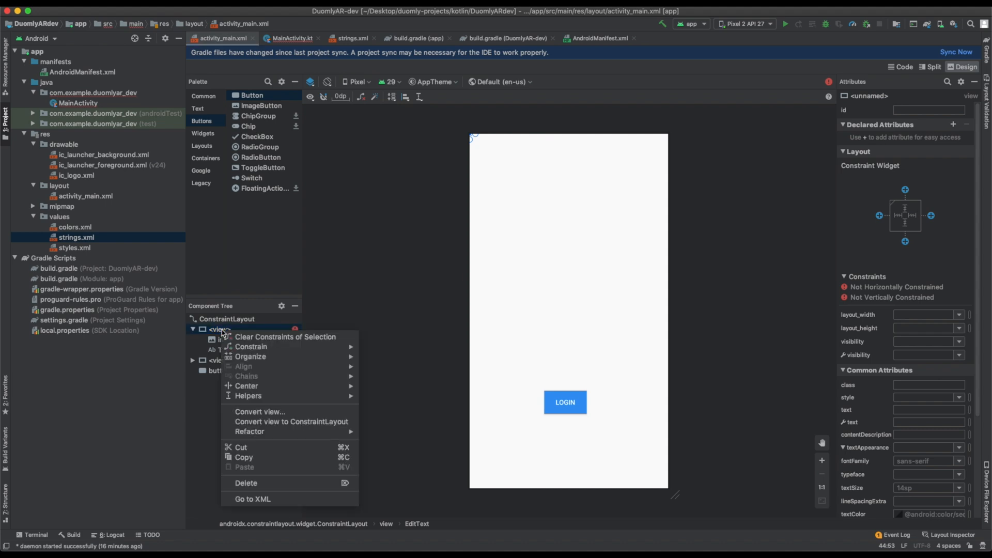
mouse_move(250, 356)
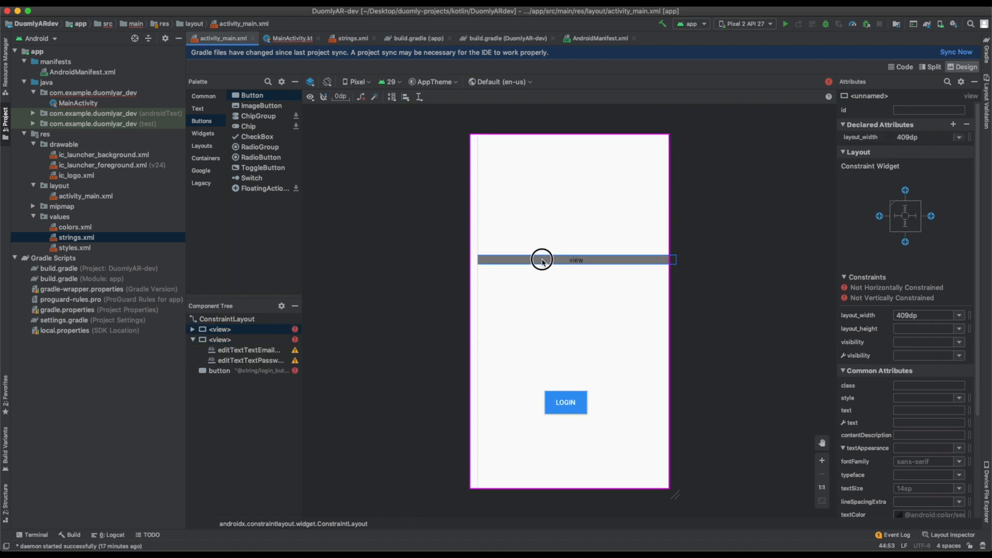
drag(542, 259, 543, 246)
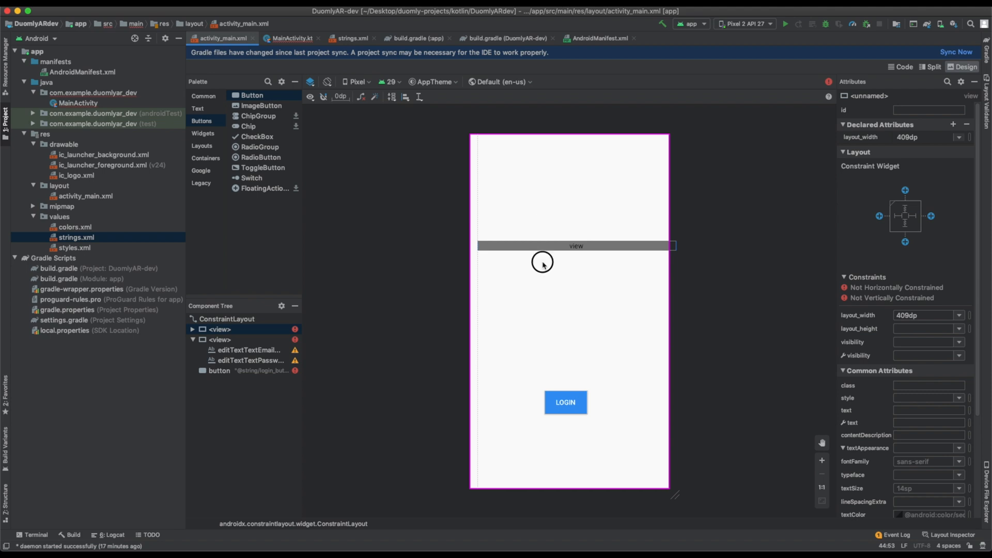
right_click(220, 340)
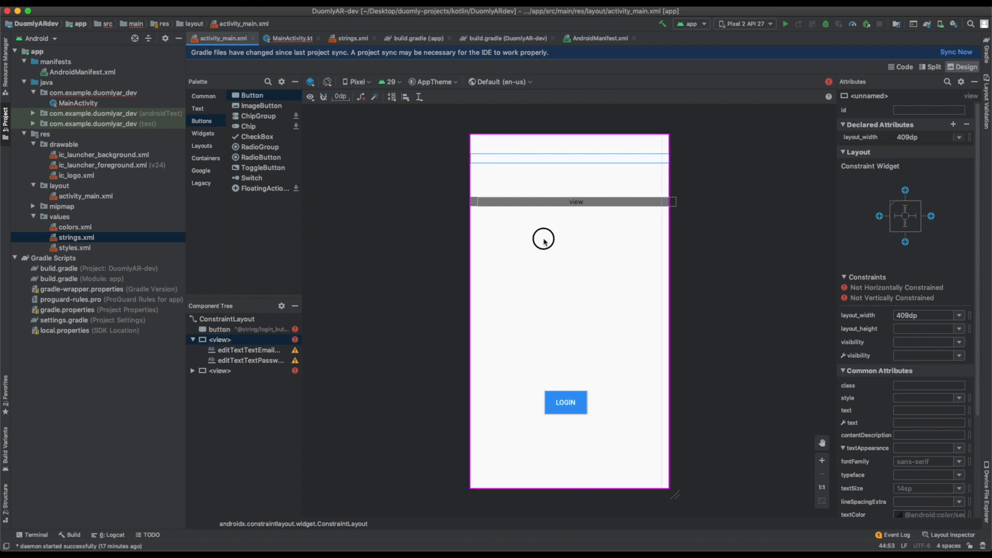
text(200dp)
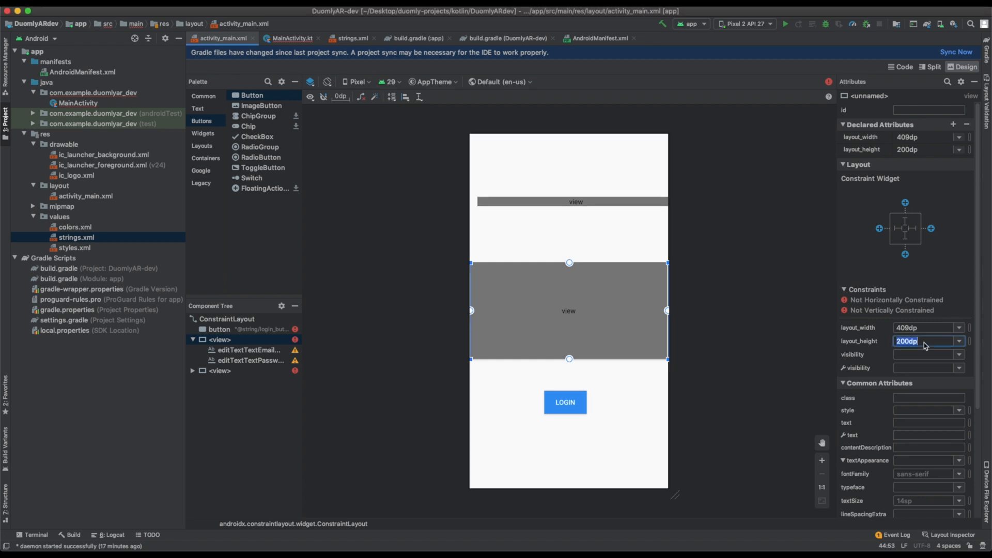
text(220dp)
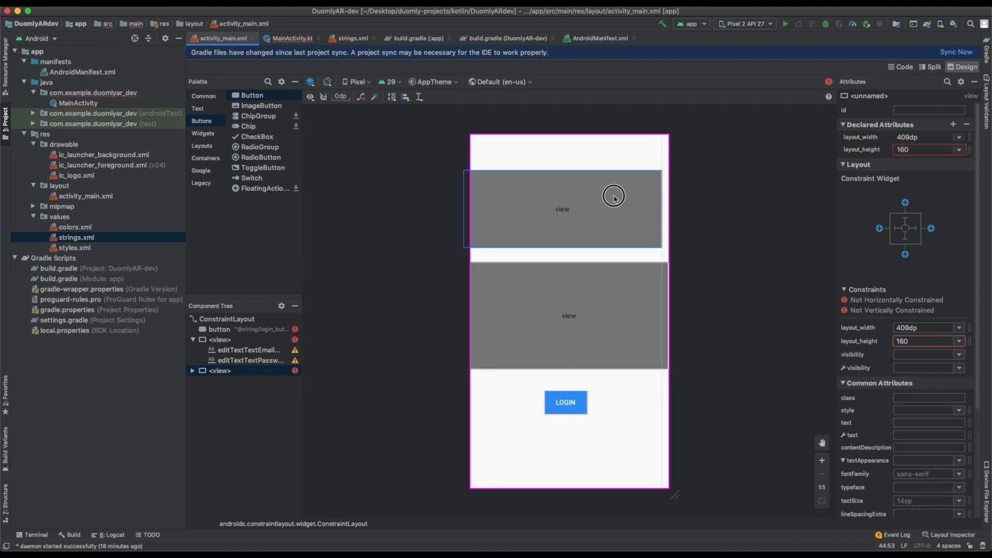
Chain the two container views vertically above the LOGIN button via Align > Vertically
click(405, 97)
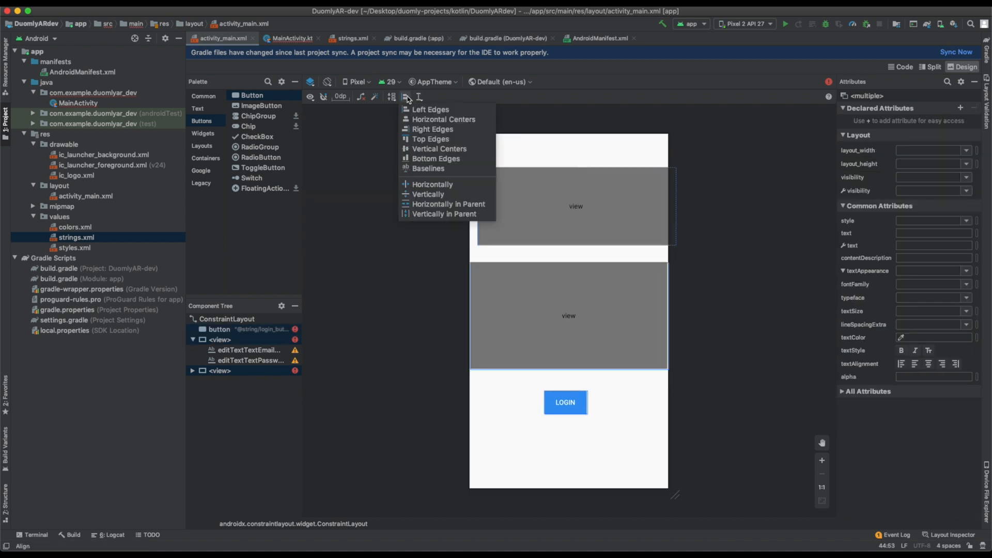
click(428, 195)
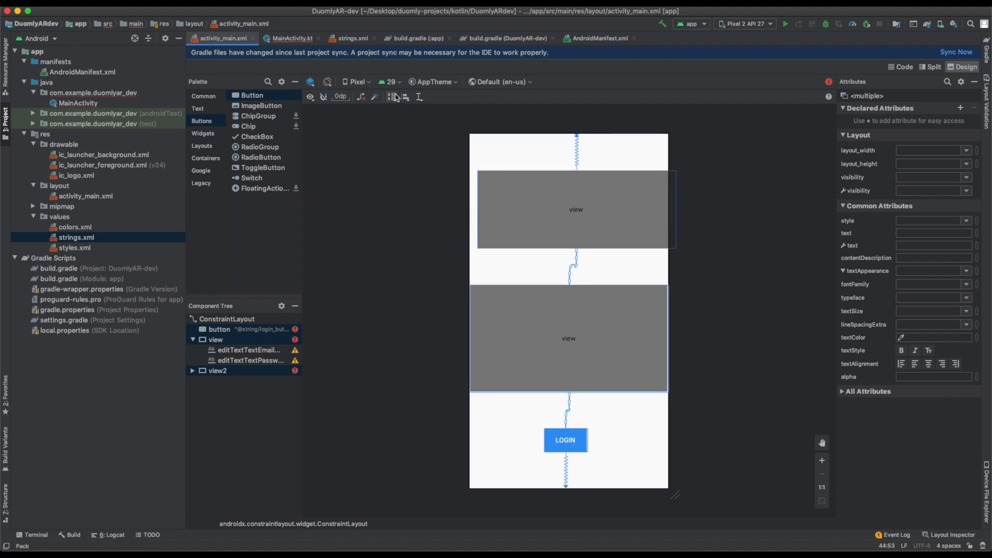
click(392, 97)
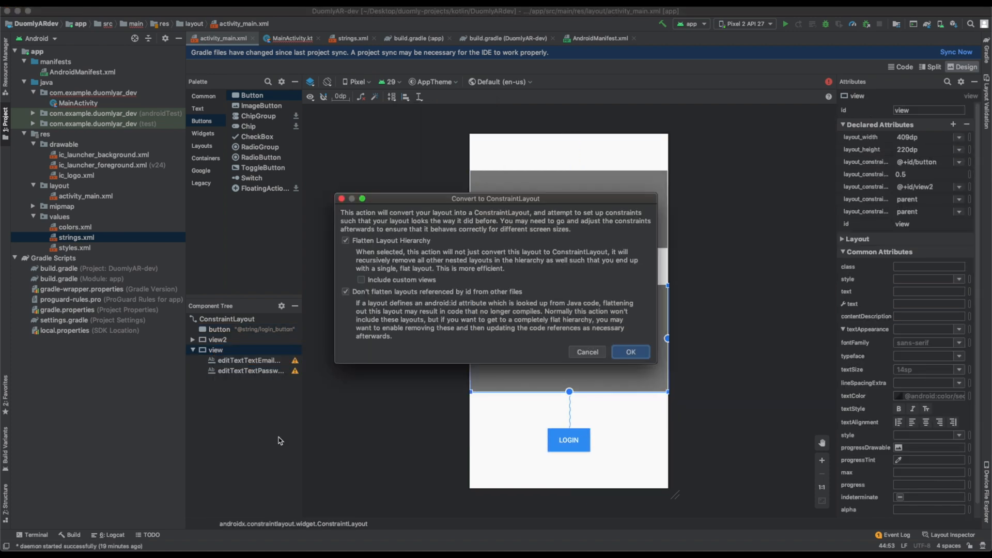
Convert the fields group and the logo-and-caption group to ConstraintLayouts
click(629, 352)
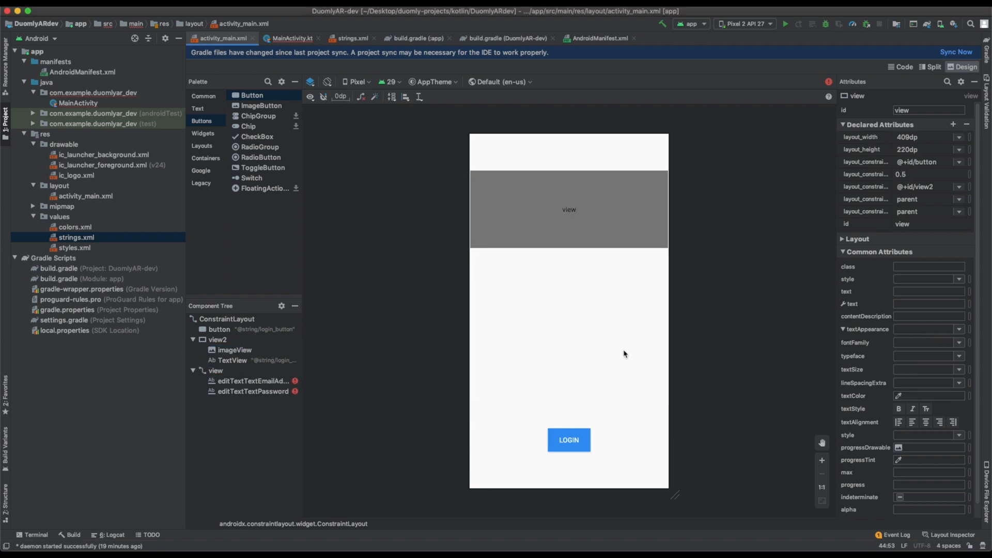
click(215, 370)
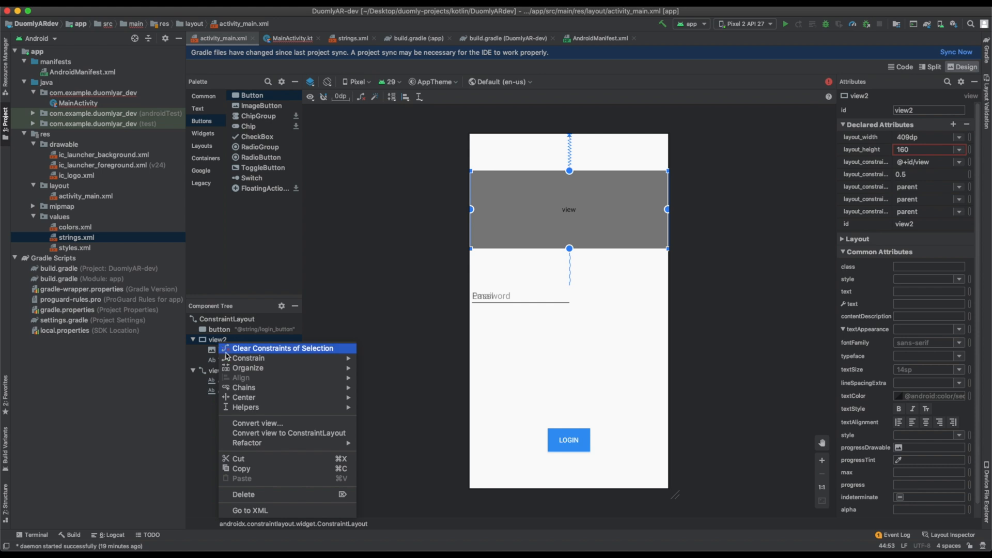
click(288, 433)
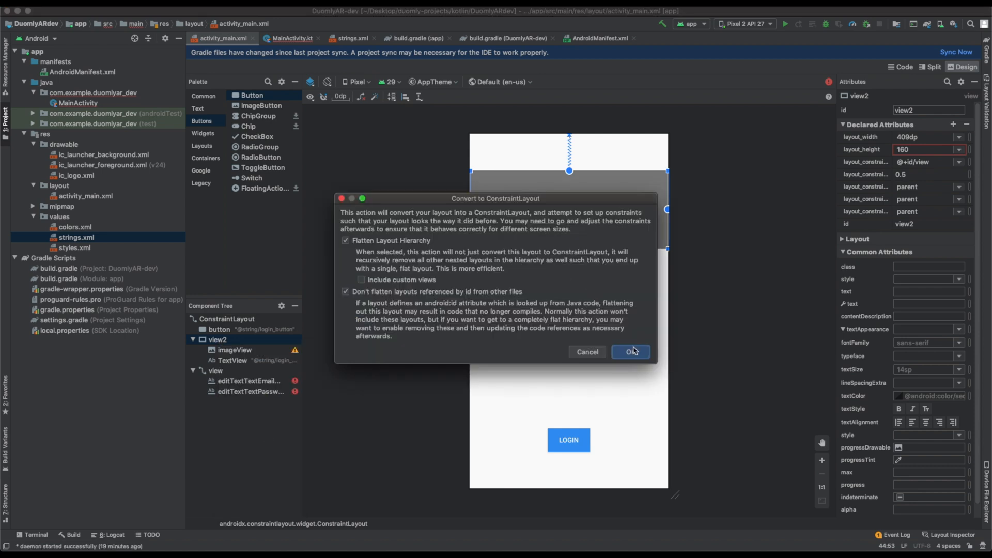
click(629, 351)
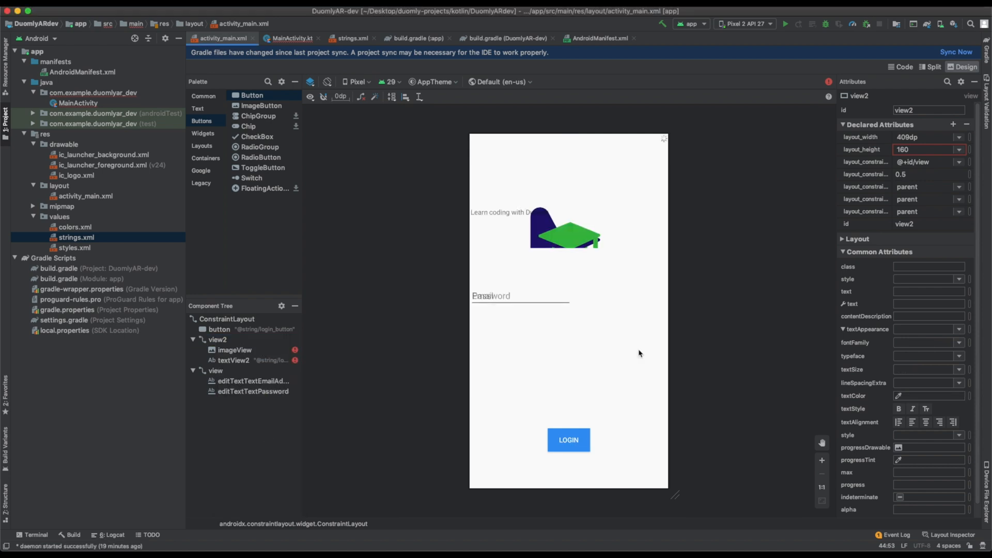
Shrink the logo imageView to a layout_width of 68dp inside the top group
click(217, 340)
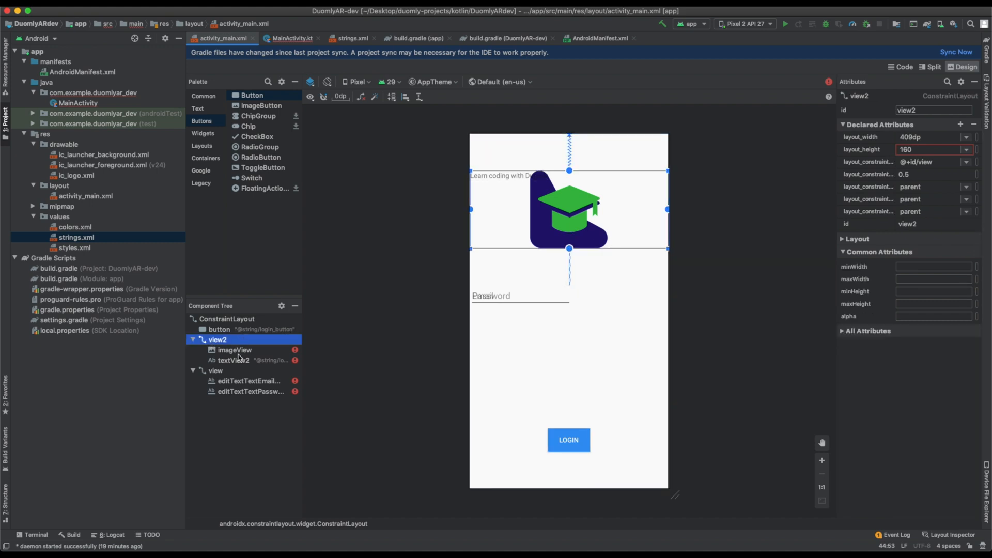
click(235, 350)
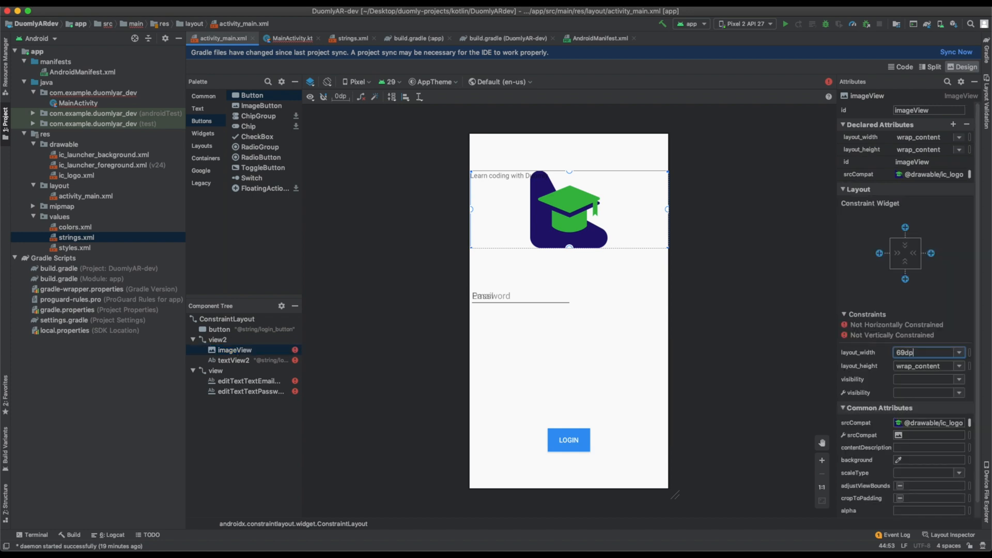
click(926, 366)
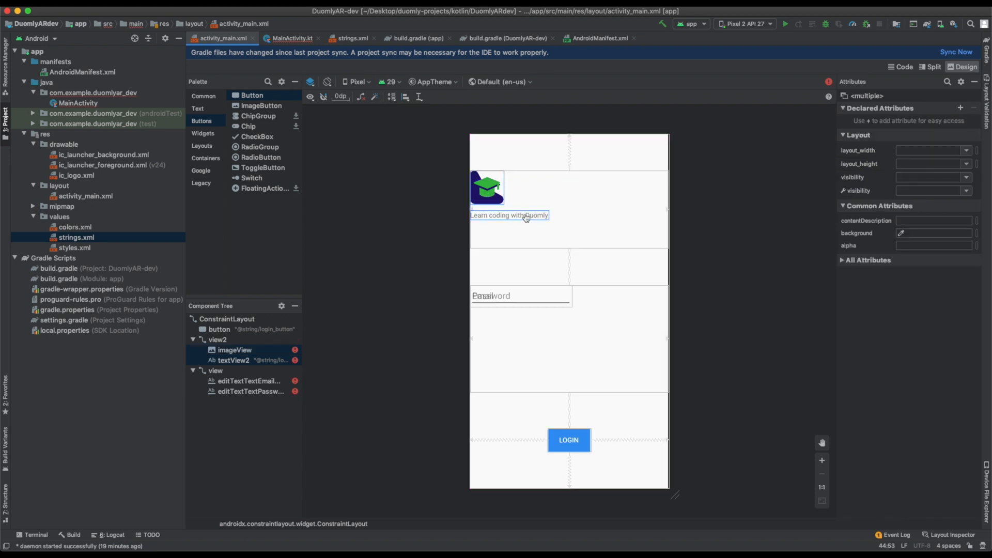
Center the logo with caption and the email/password fields horizontally in their groups
click(391, 97)
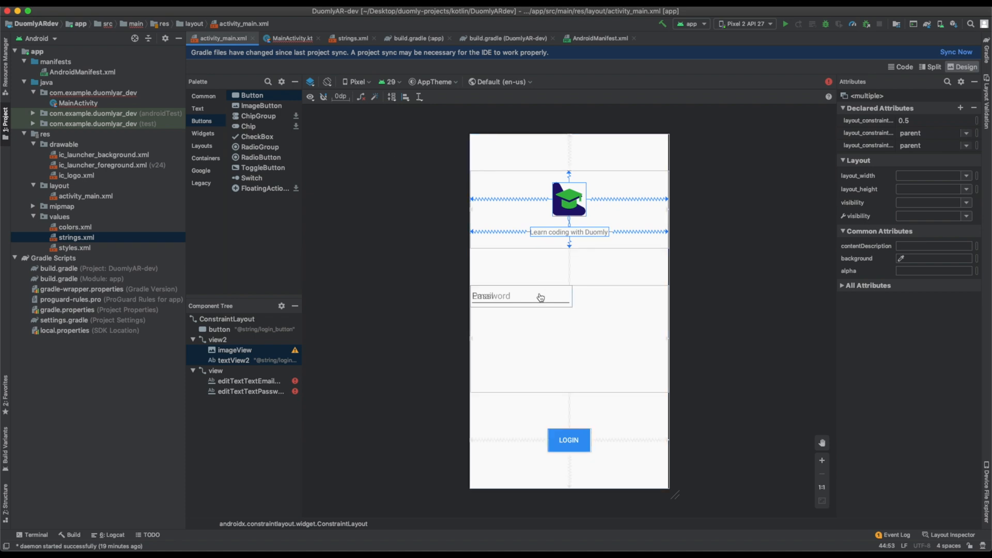
click(518, 331)
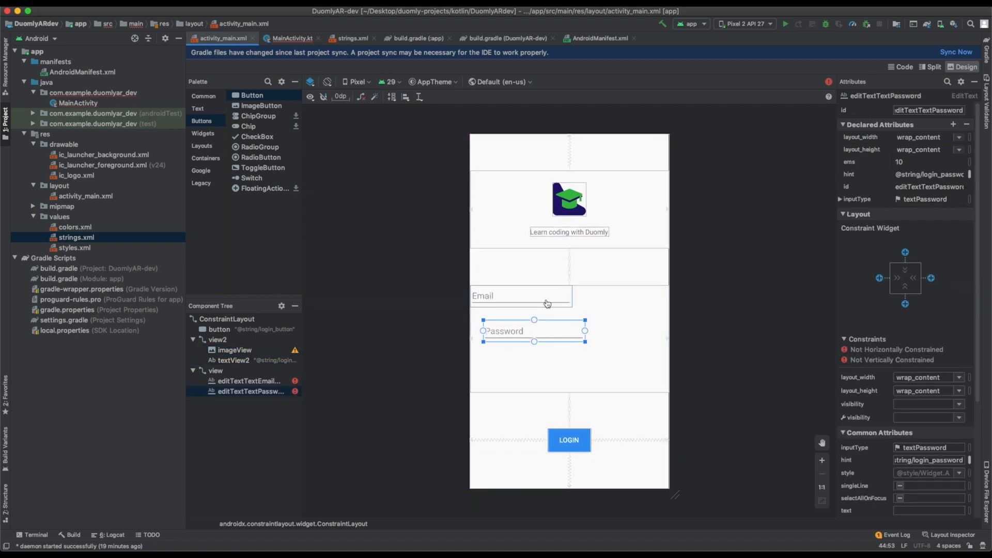
click(404, 96)
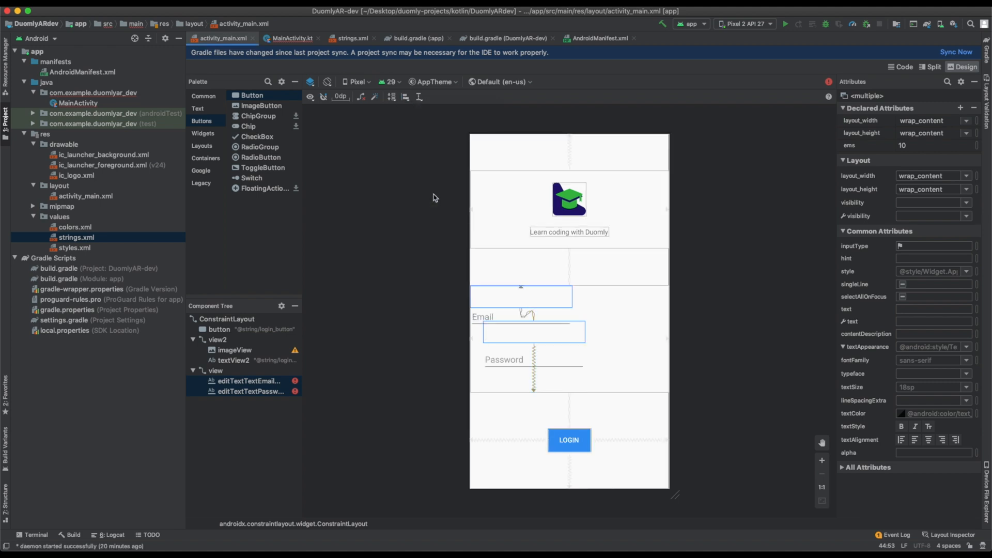
click(405, 98)
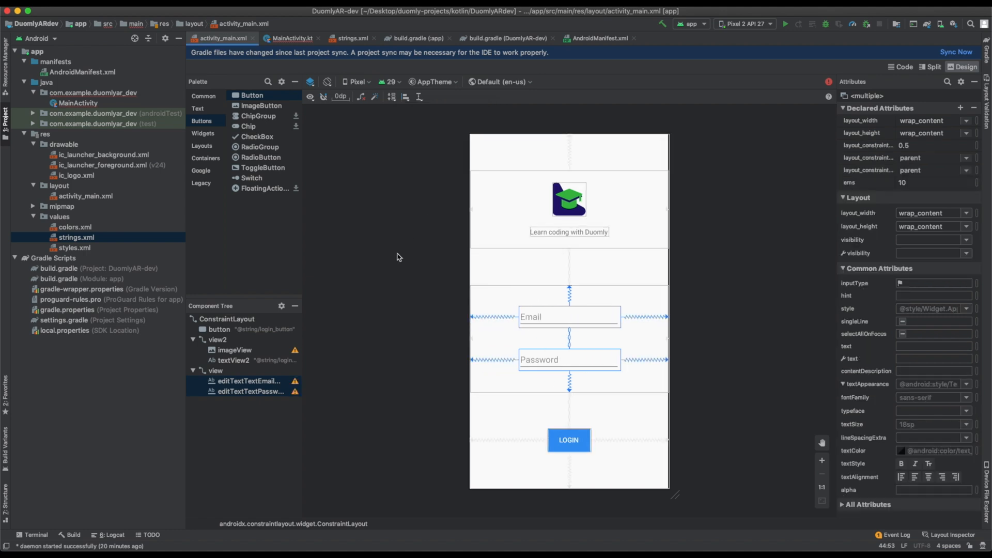
Adjust view2's layout_height in the XML and preview activity_main.xml in Design view
click(905, 66)
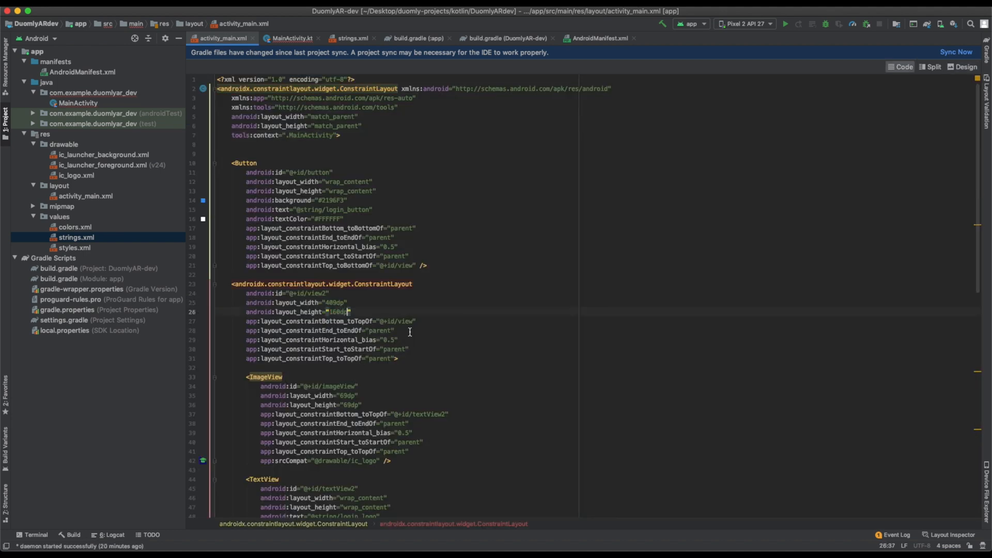
scroll(down, 3)
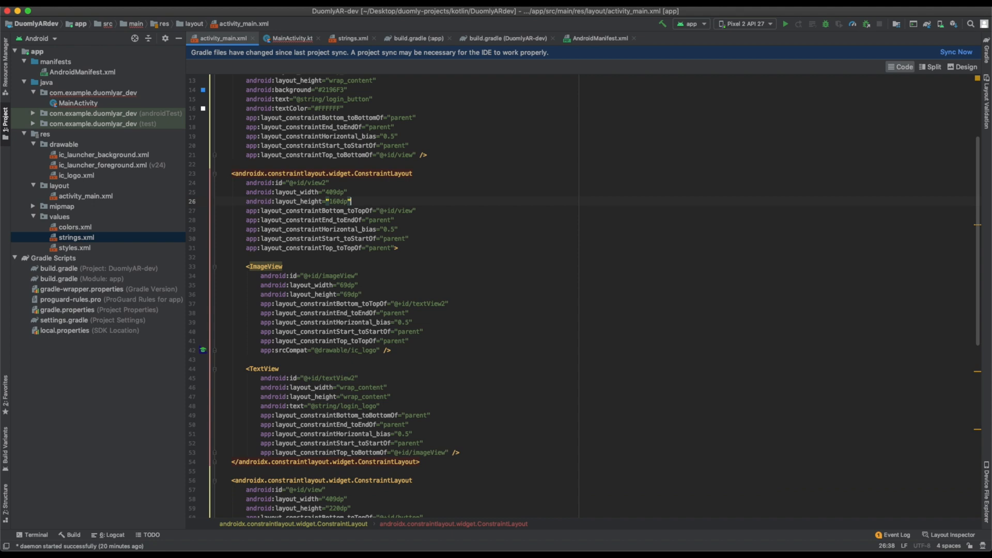
click(964, 53)
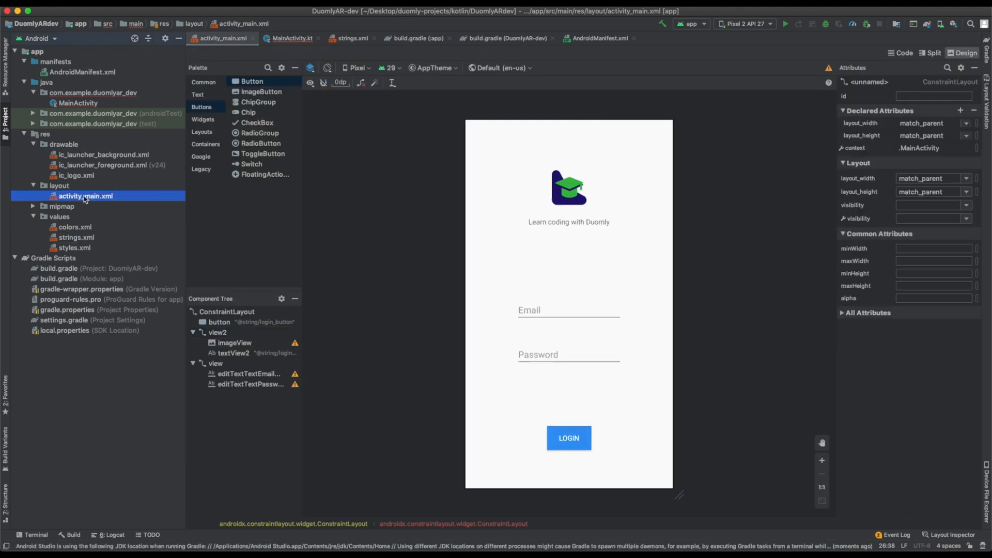
Create a new layout resource file named activity_login.xml in the layout folder
right_click(86, 197)
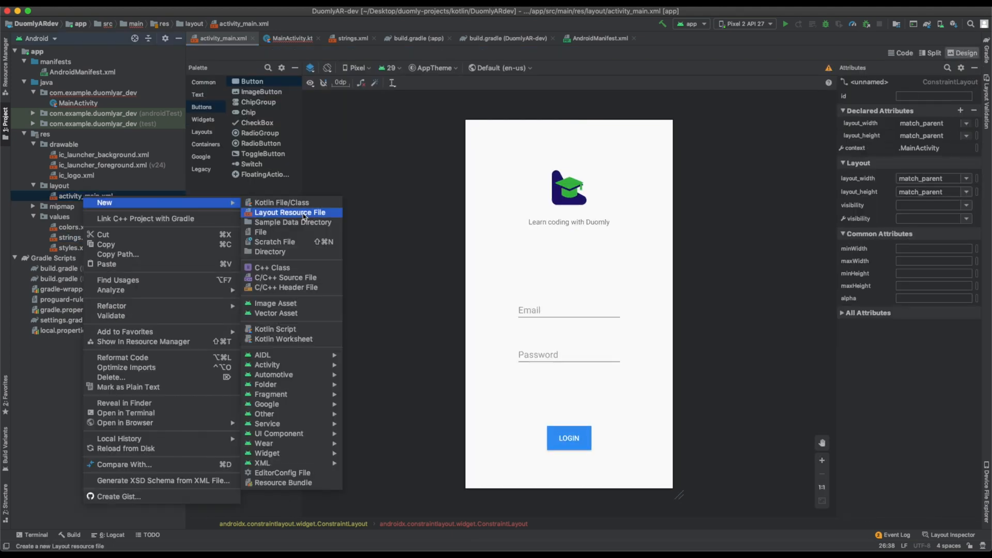
mouse_move(292, 355)
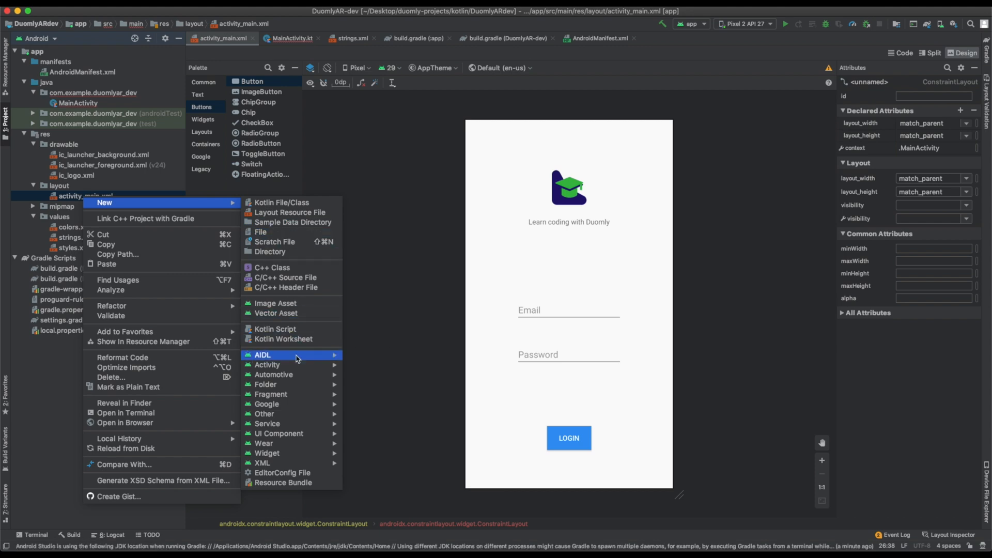
mouse_move(290, 221)
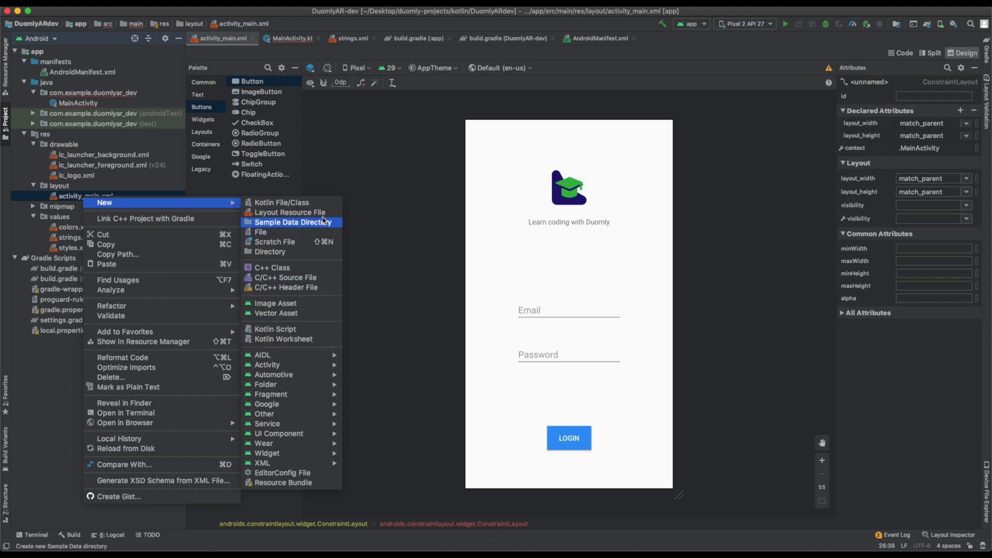
click(290, 212)
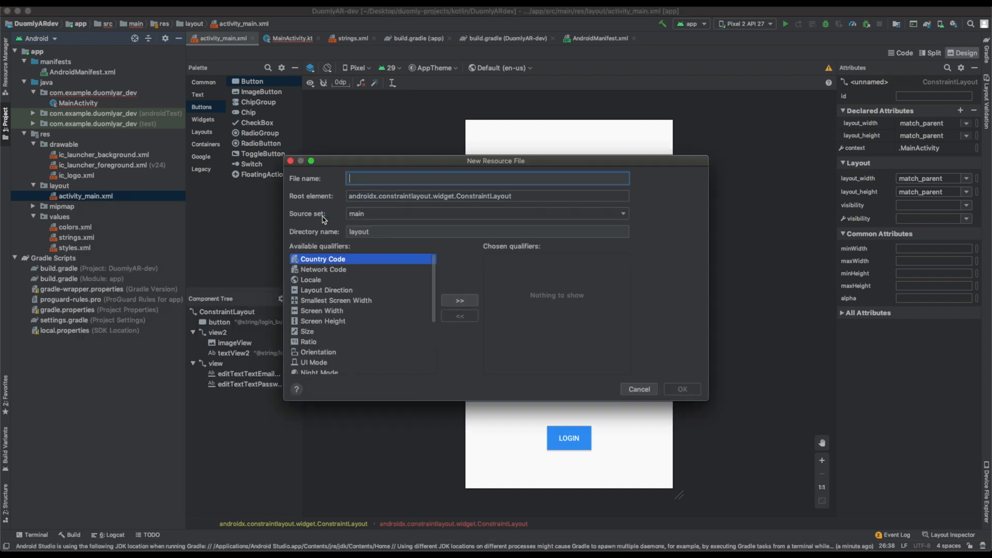
text(activity_login.xml)
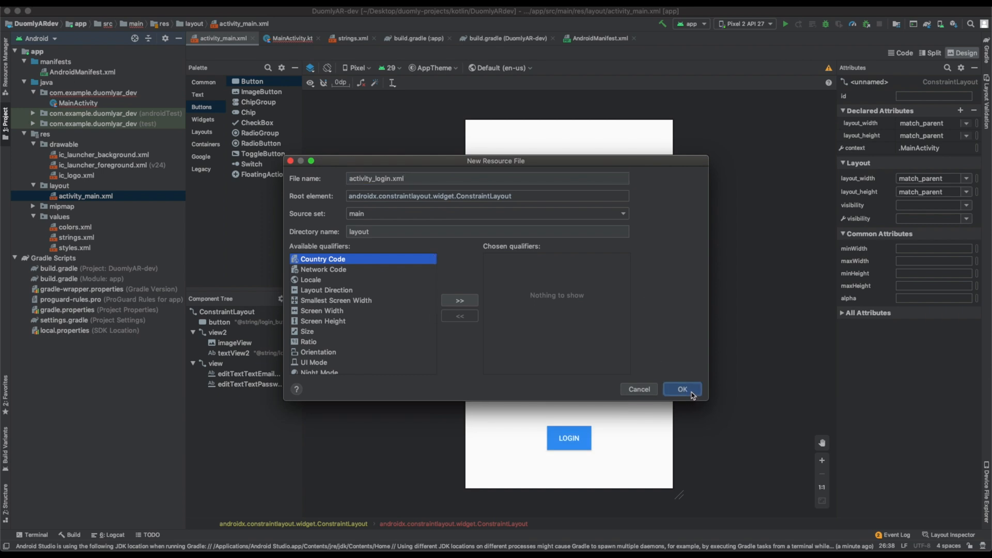
click(682, 389)
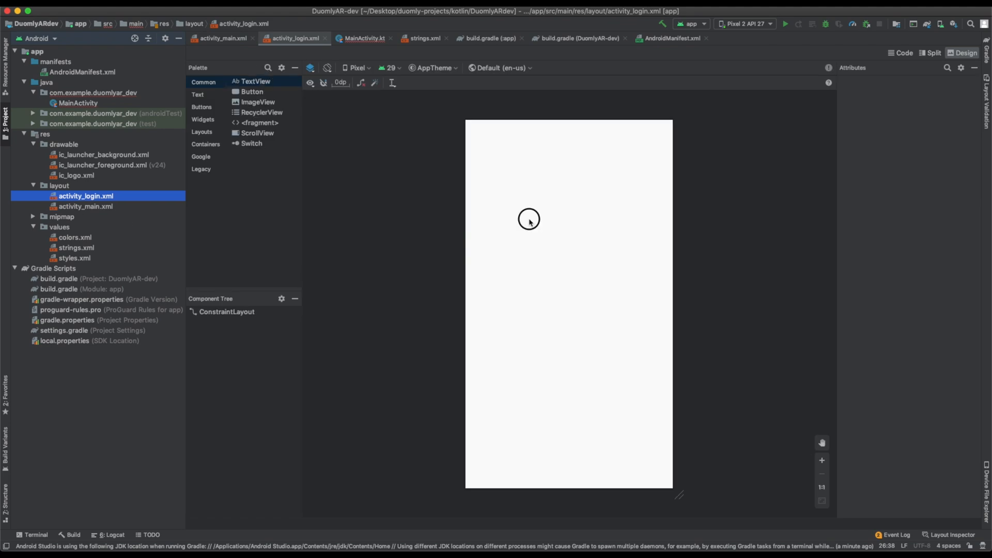
Drop a TextView mid-screen in the new layout and switch to strings.xml
drag(254, 81, 569, 289)
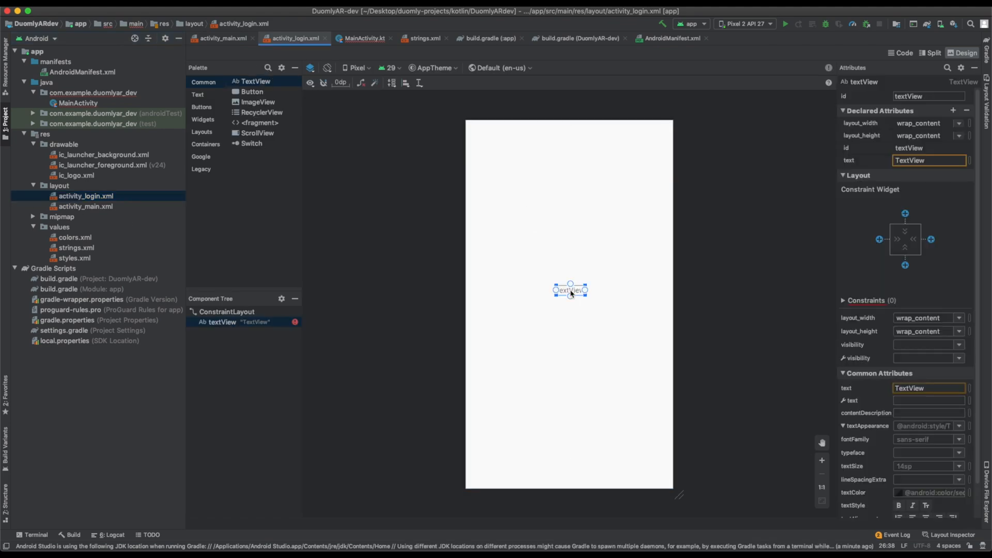
click(421, 38)
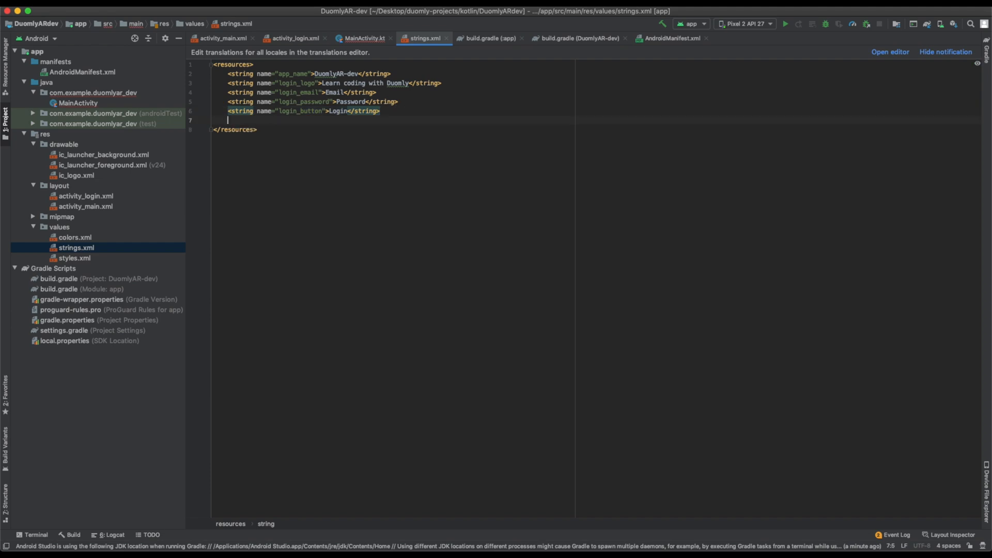
Add a dashboard_title string 'Dashboard' below login_button in strings.xml
text(<string name="login_button">Login</string>)
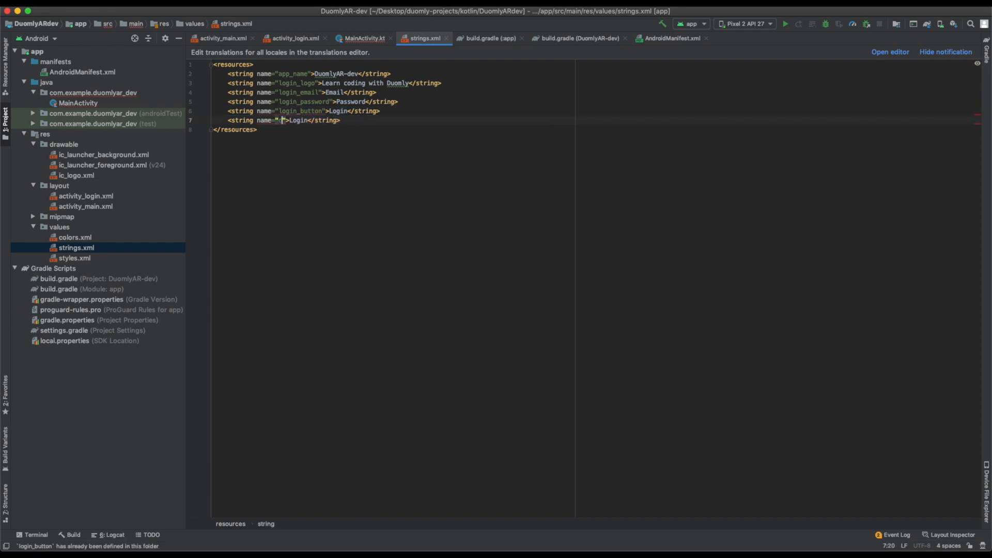
text(dashboard_title)
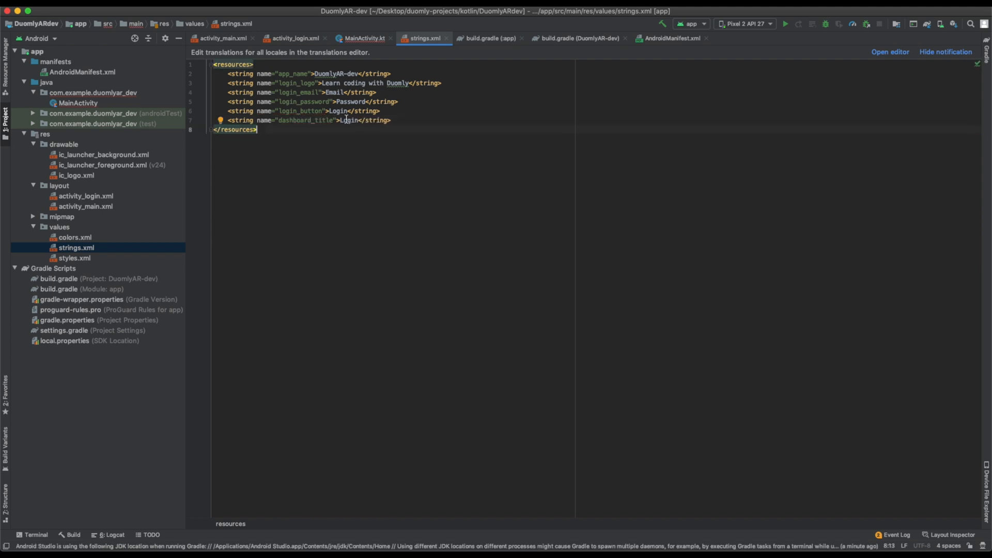
text(Dashboard)
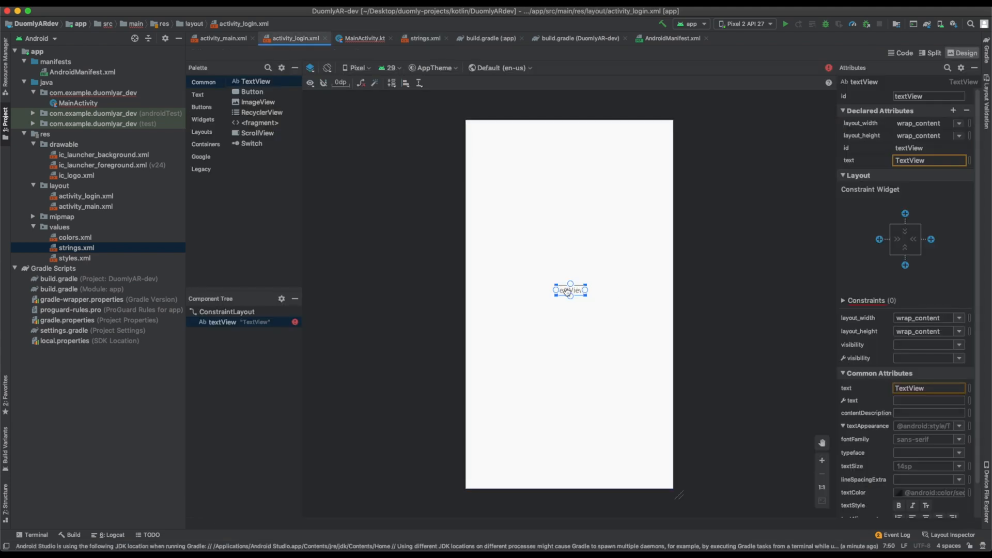
Rename activity_login.xml to activity_dashboard.xml via Refactor > Rename
click(85, 197)
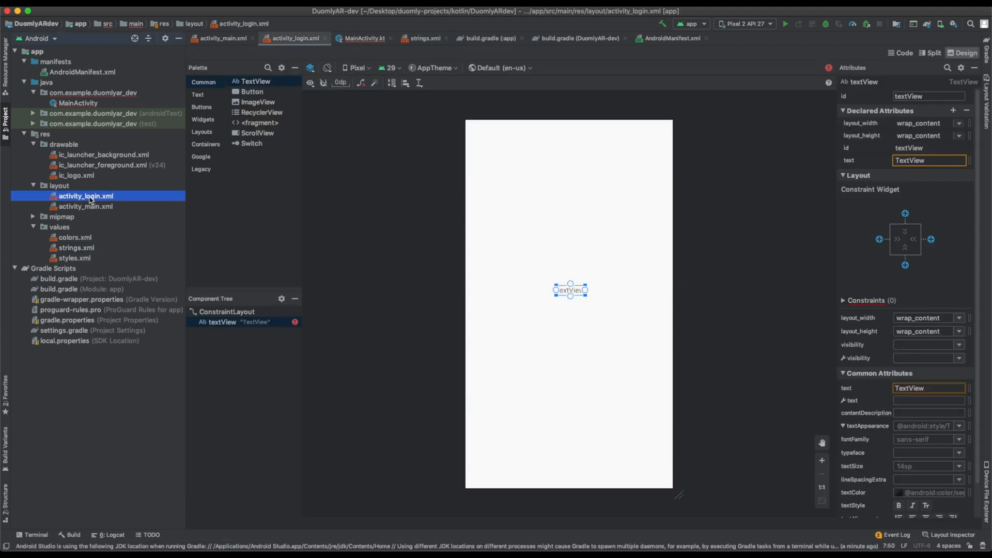
right_click(86, 196)
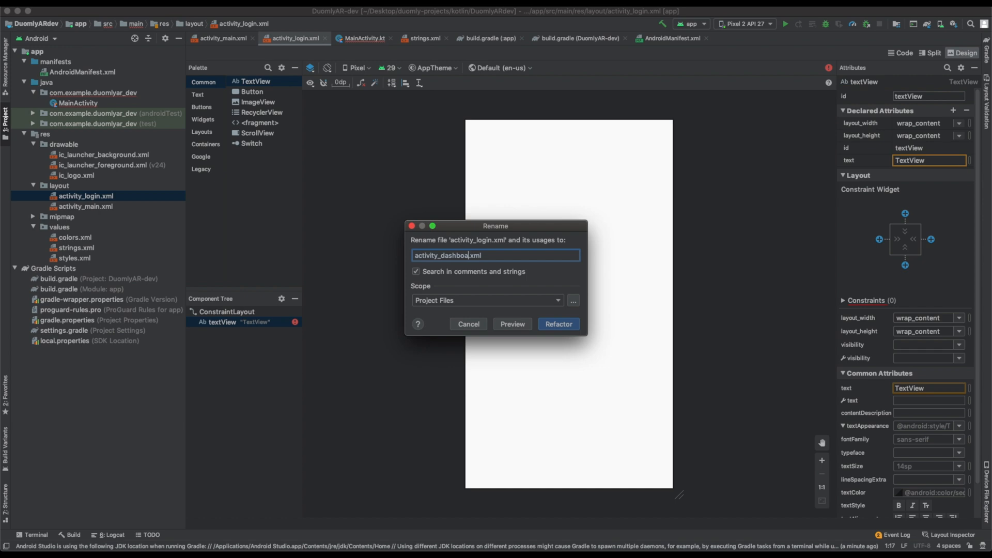
click(557, 324)
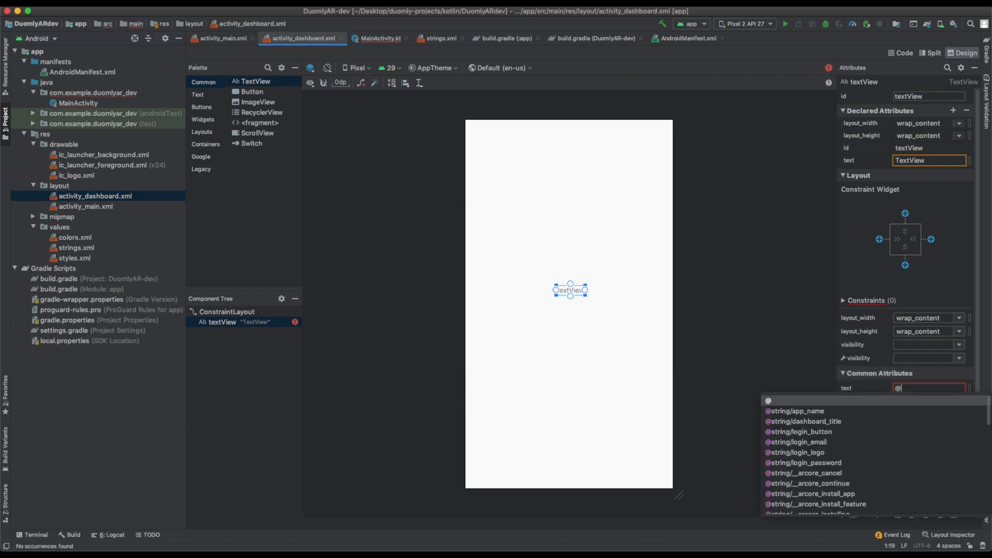
click(803, 421)
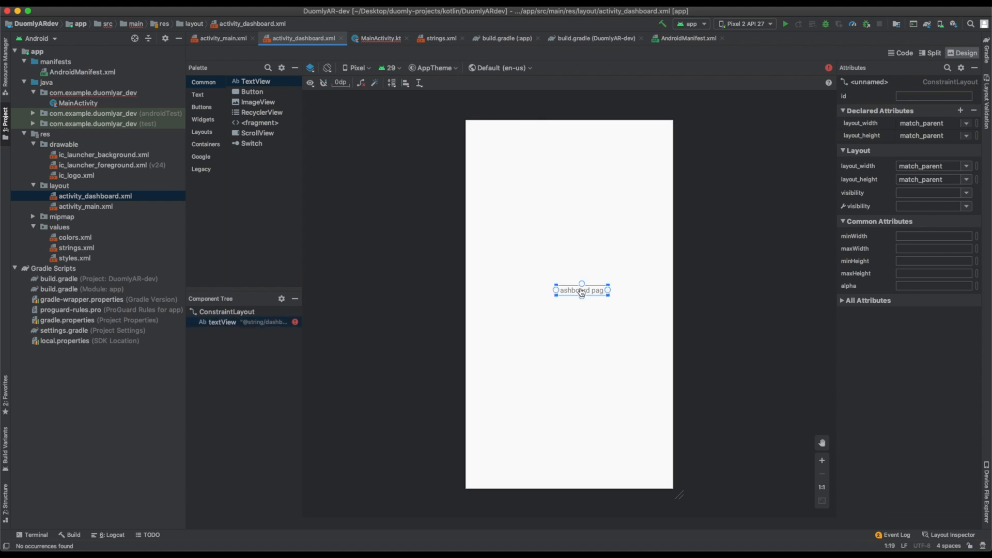
click(405, 83)
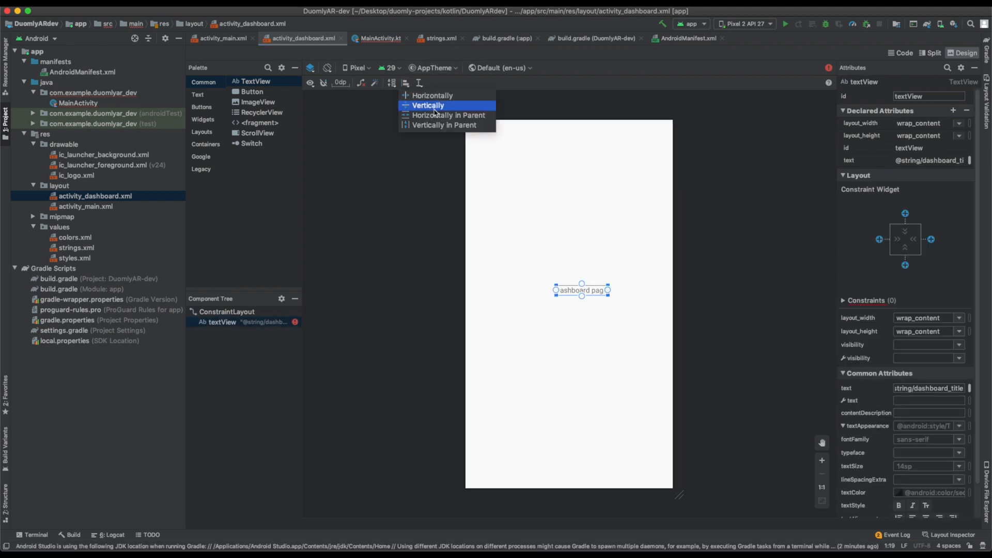
click(428, 106)
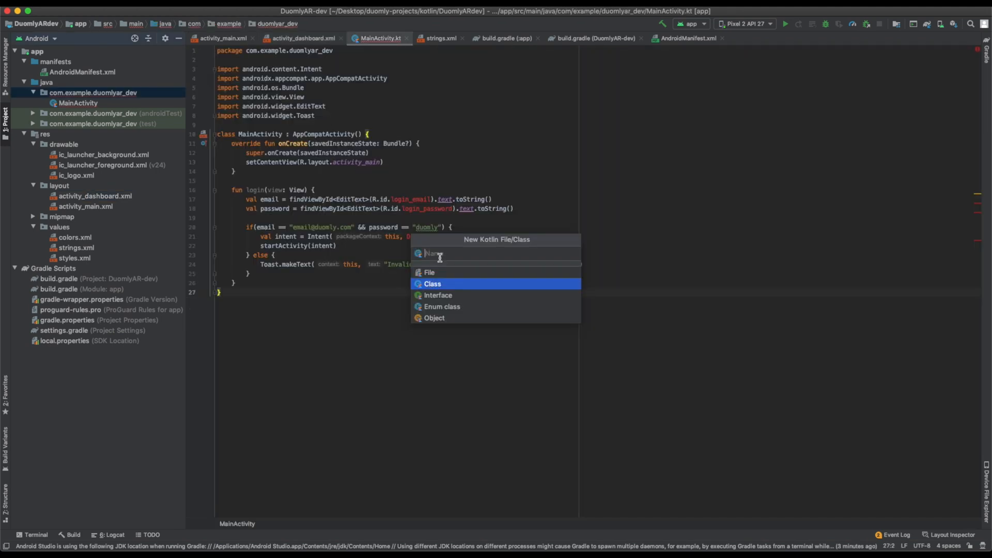
Create DashboardActivity.kt with an overridden onCreate(savedInstanceState: Bundle?) function
text(DashboardA)
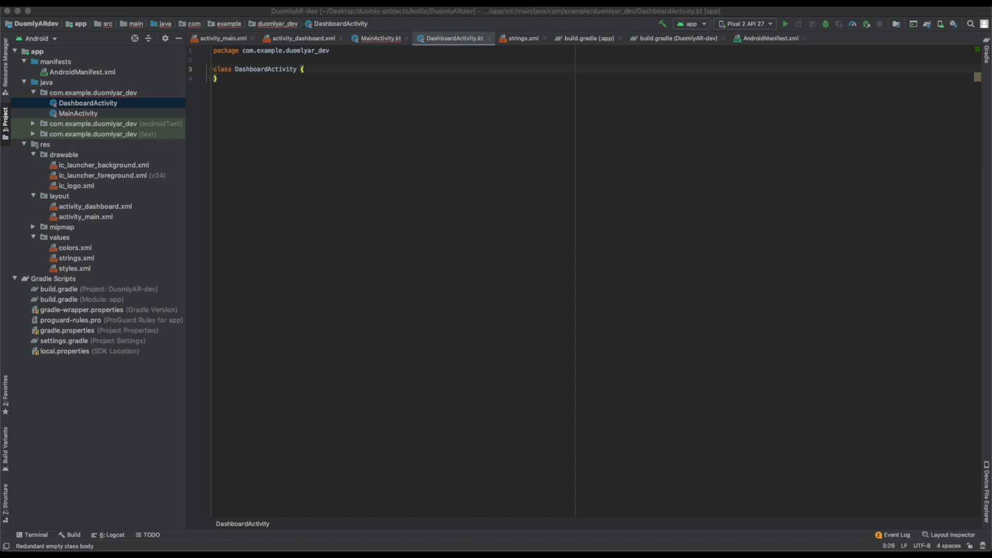
text(override)
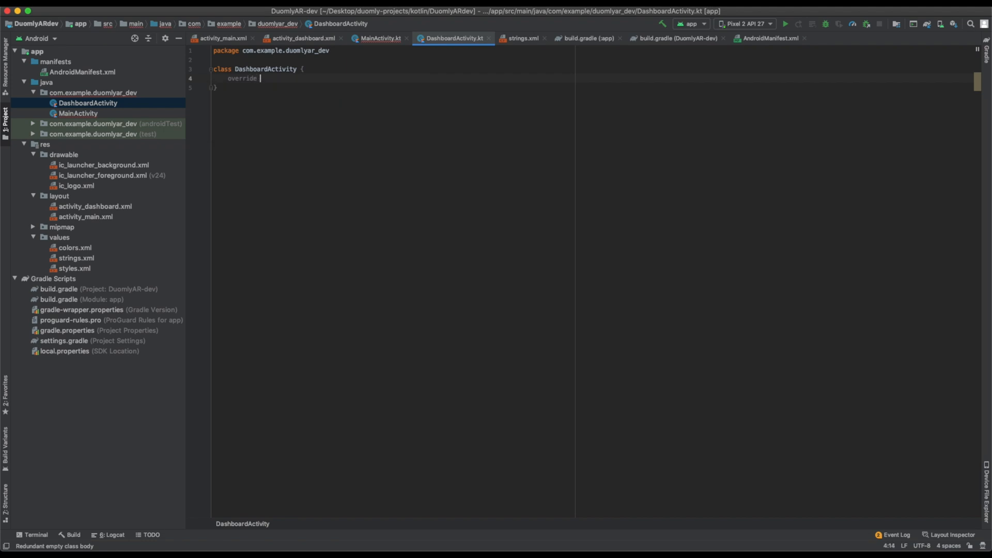
text(fun onCrea)
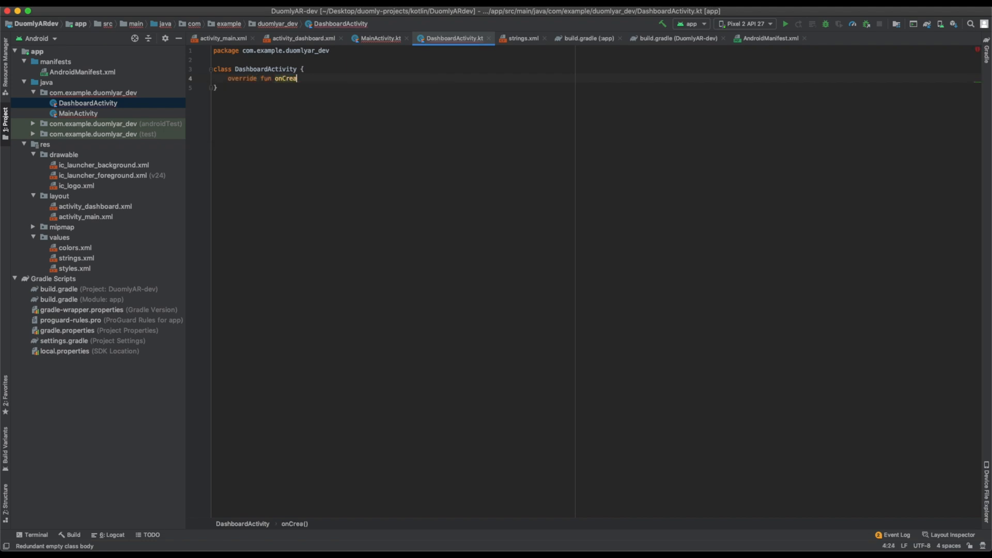
text(te)
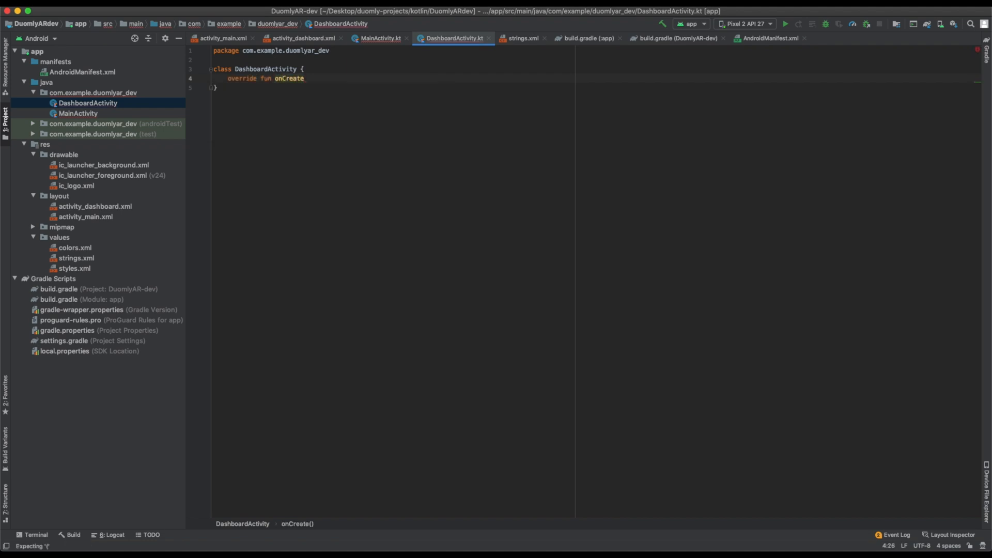
text((sav)
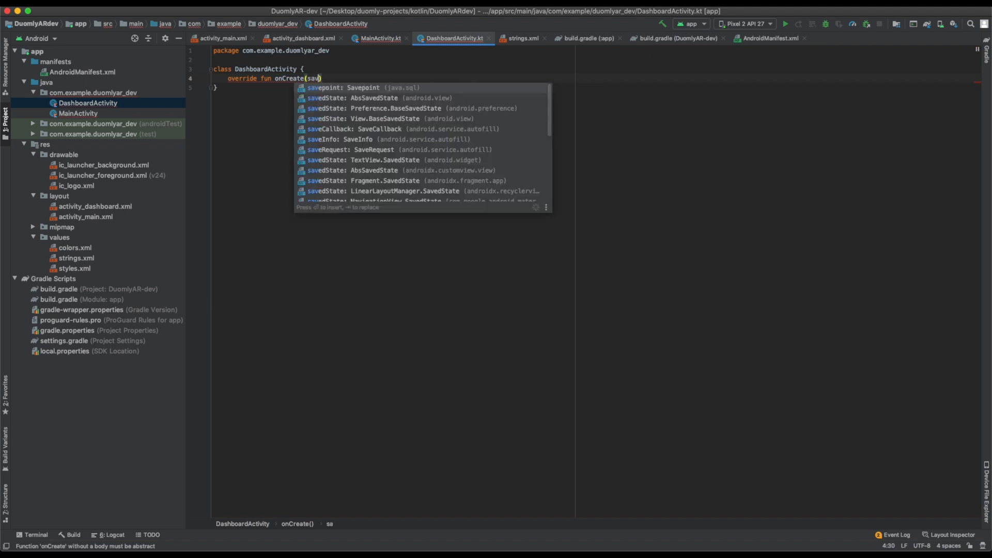
text(ed)
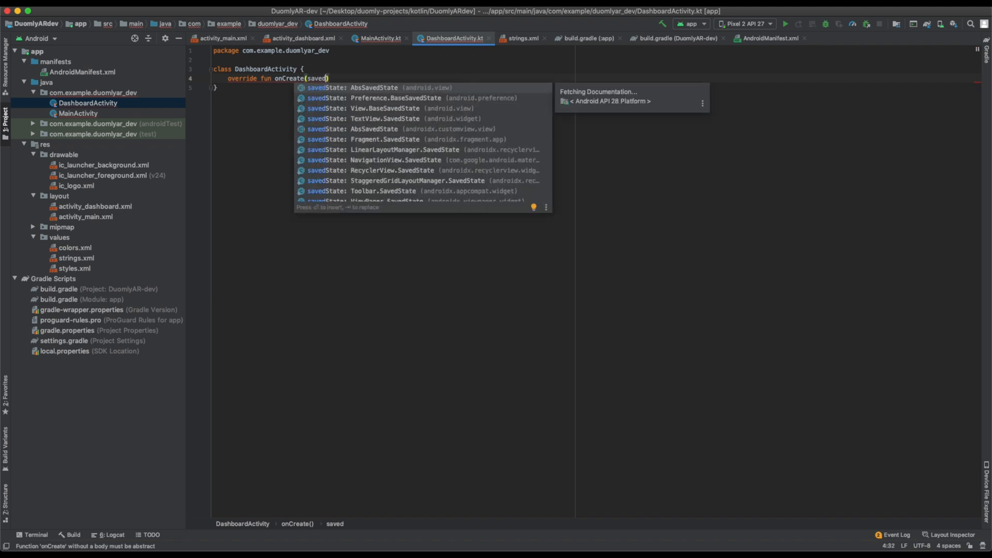
text(InstanceSta)
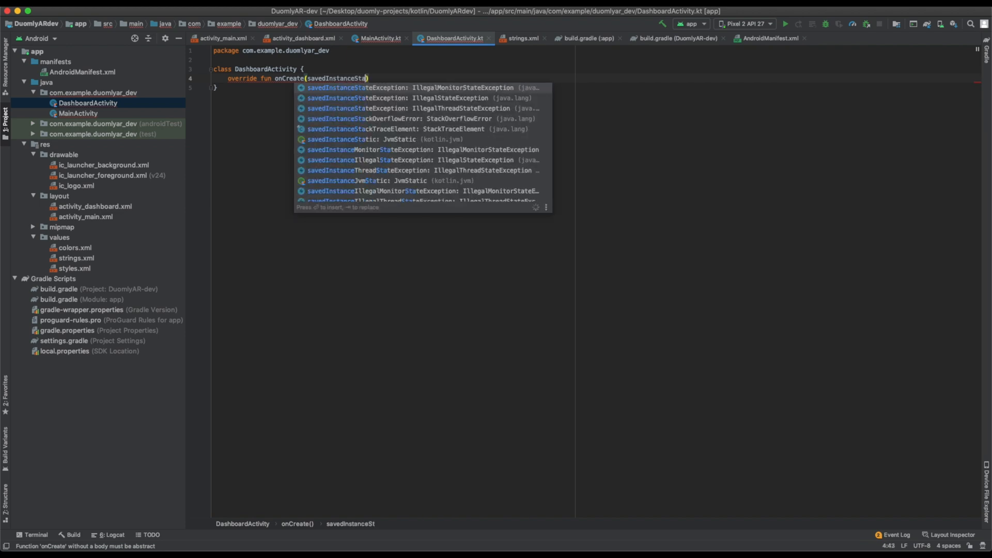
key(Tab)
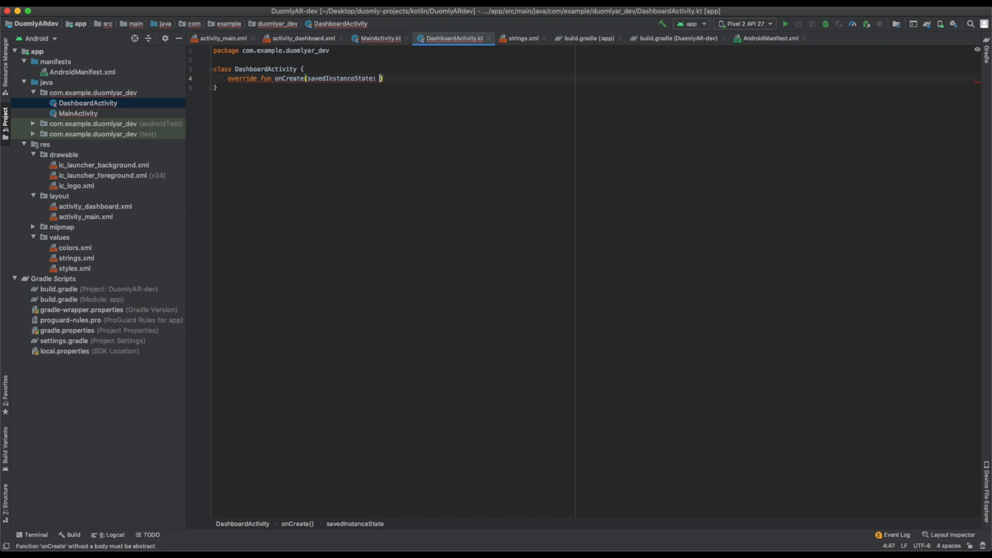
text(Bundle?)
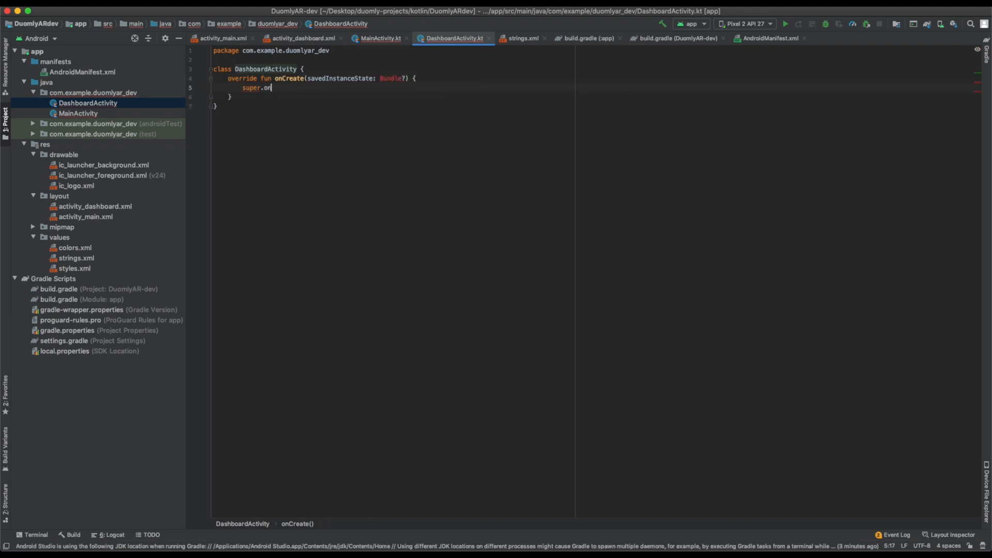
text(Create(savedInstanceState)
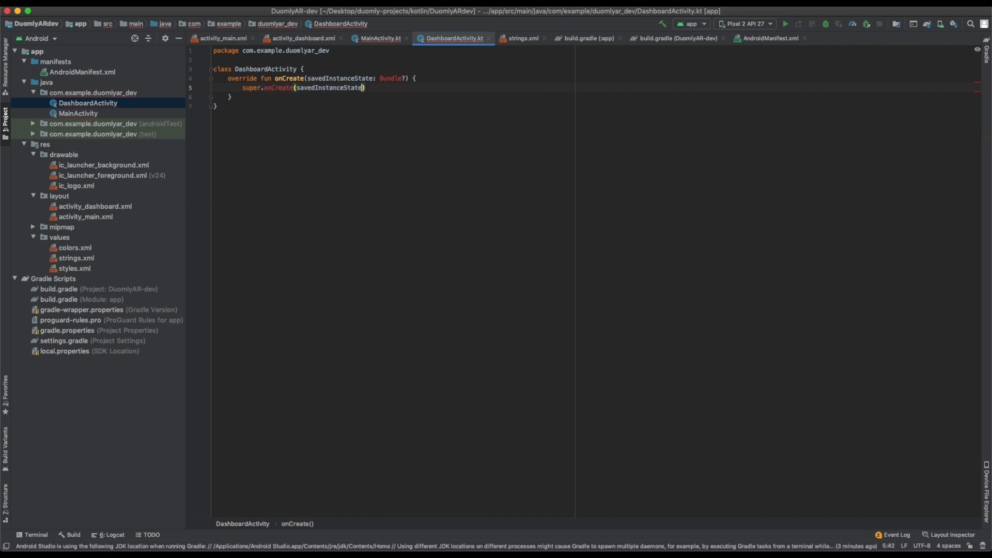
Make onCreate call setContentView(R.layout.activity_dashboard) and extend AppCompatActivity()
key(enter)
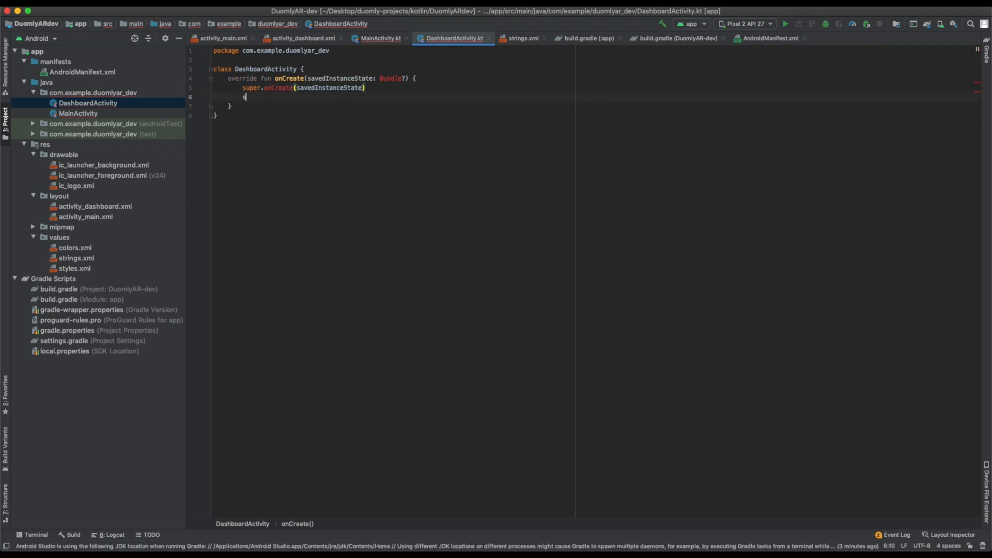
text(setContent)
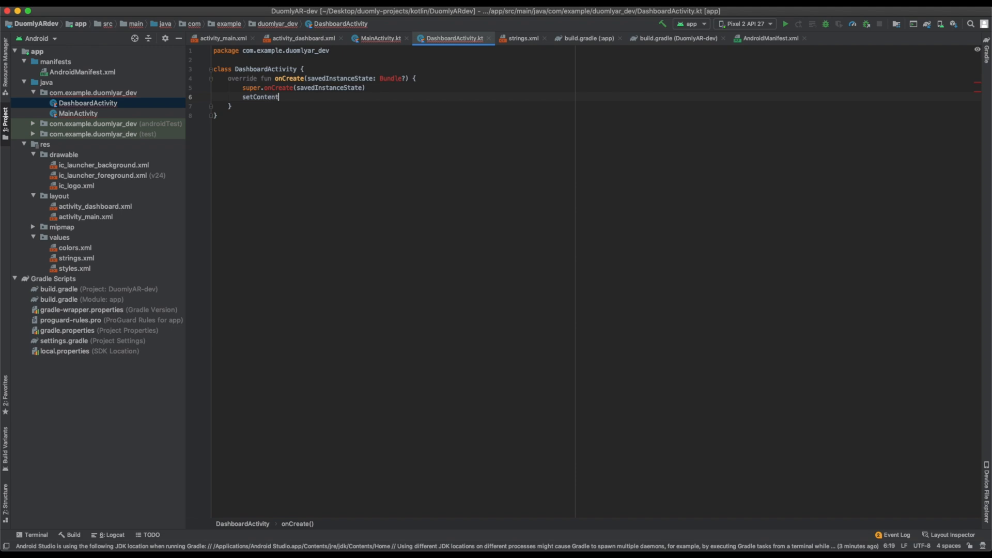
text(View())
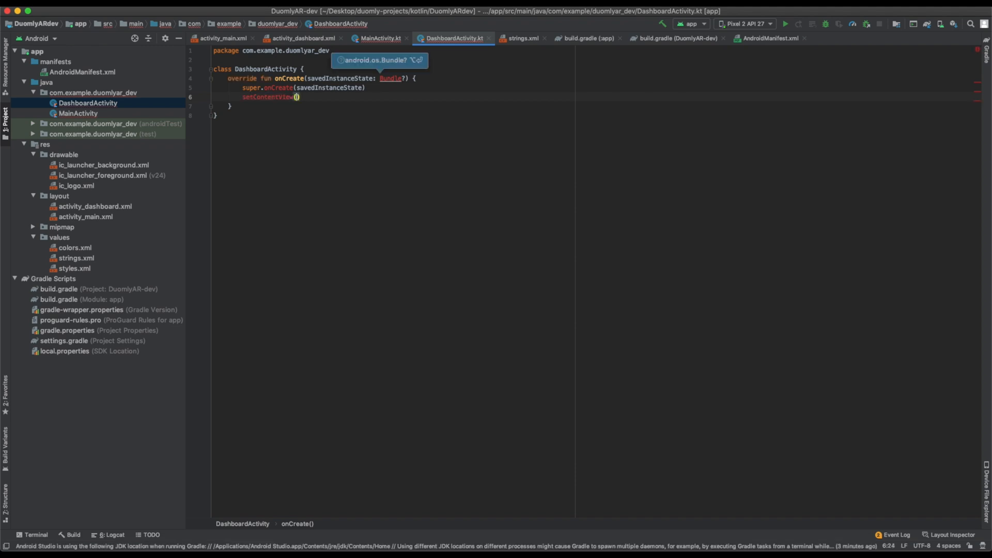
text(R.)
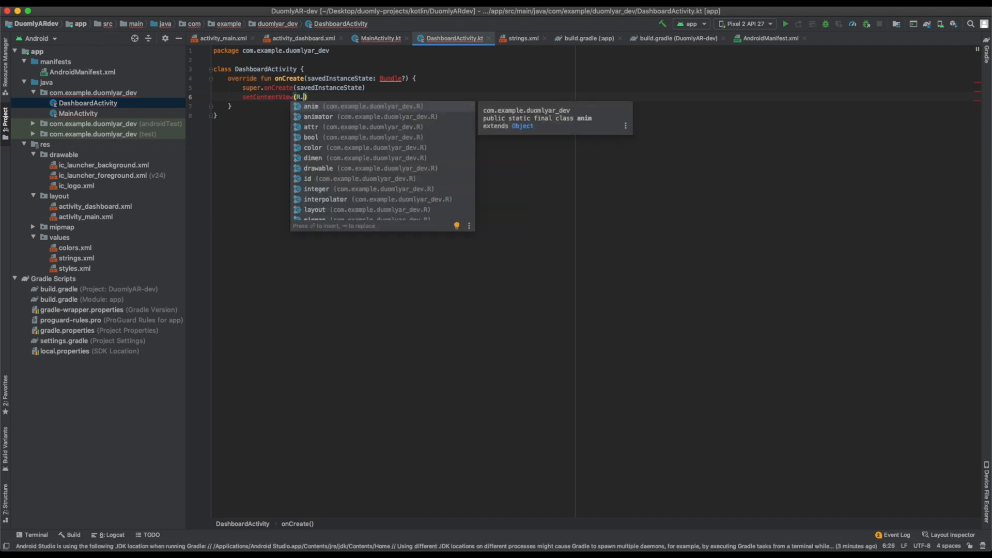
text(layout.activity_dashboard)
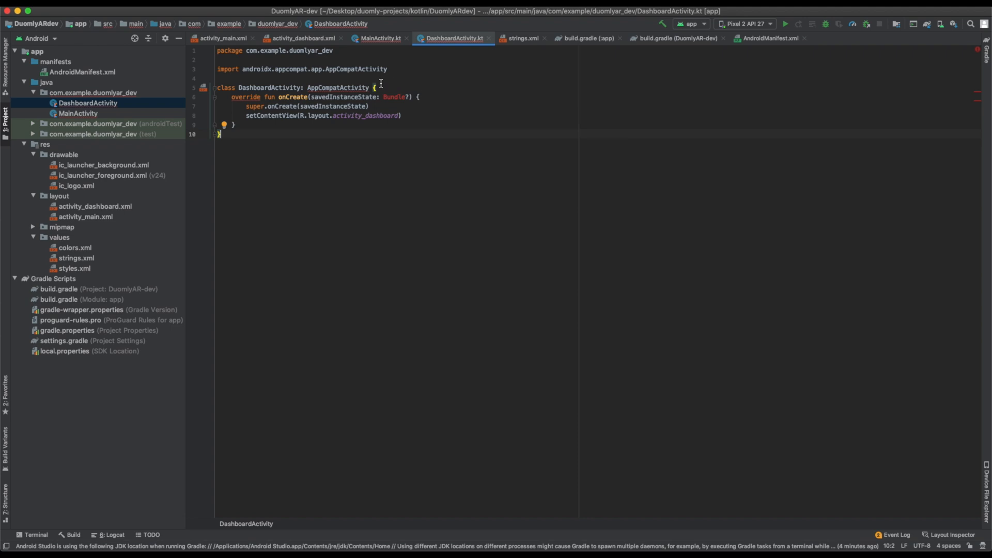
text(())
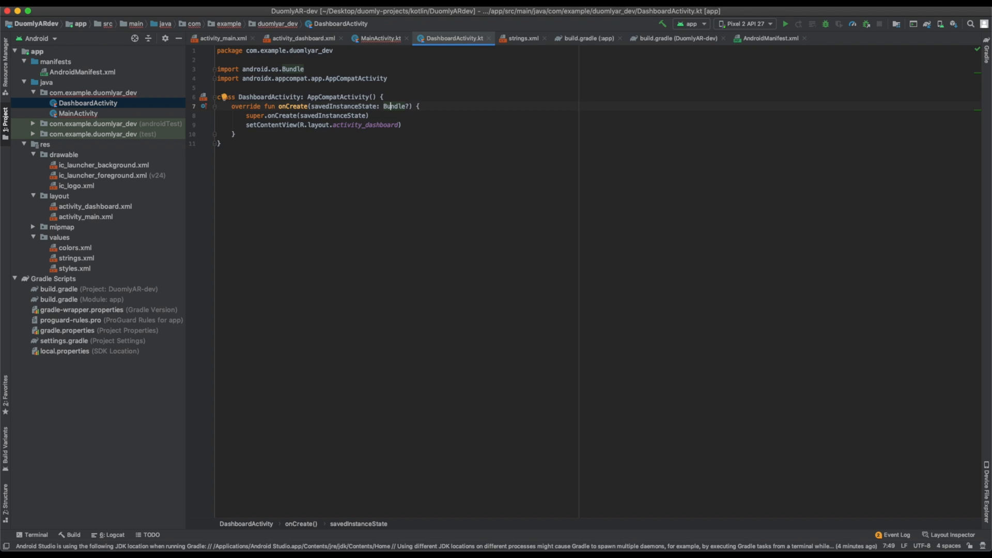
Add a second <activity> entry in AndroidManifest.xml below the MainActivity block
click(87, 72)
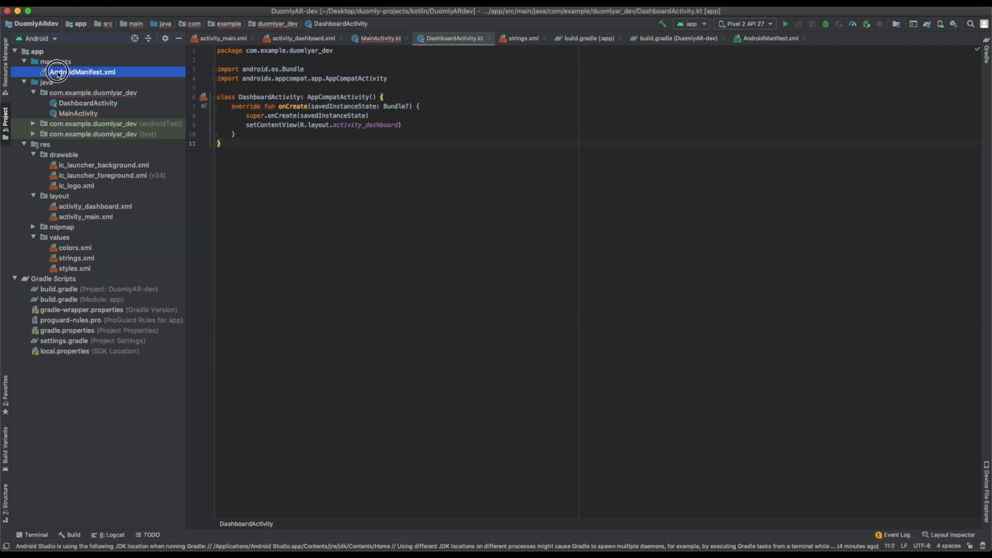
click(82, 71)
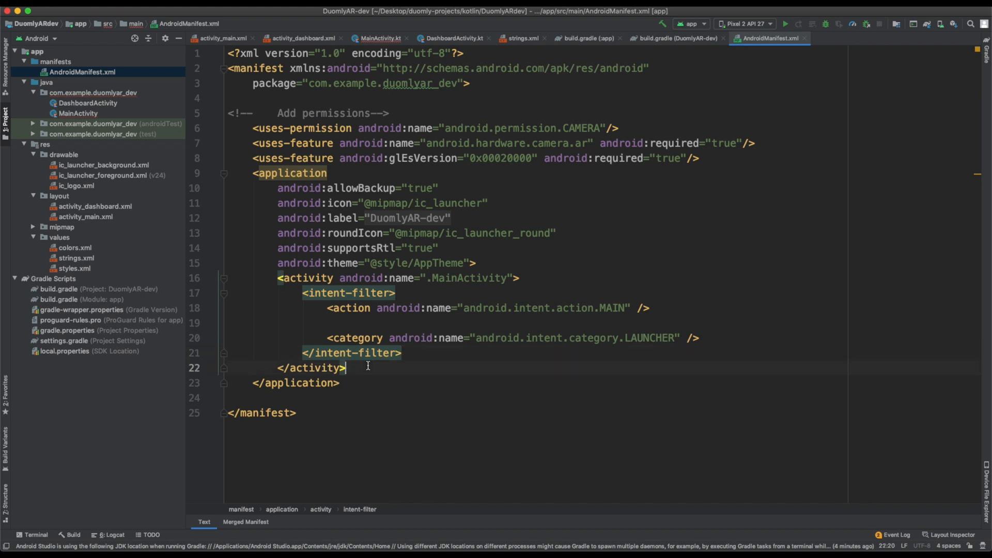
text(<activity)
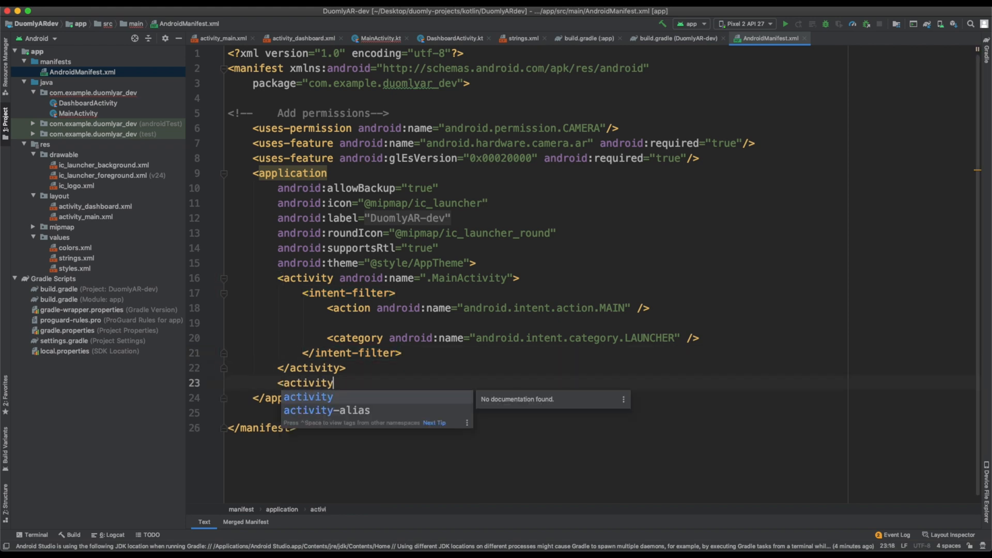
key(Tab)
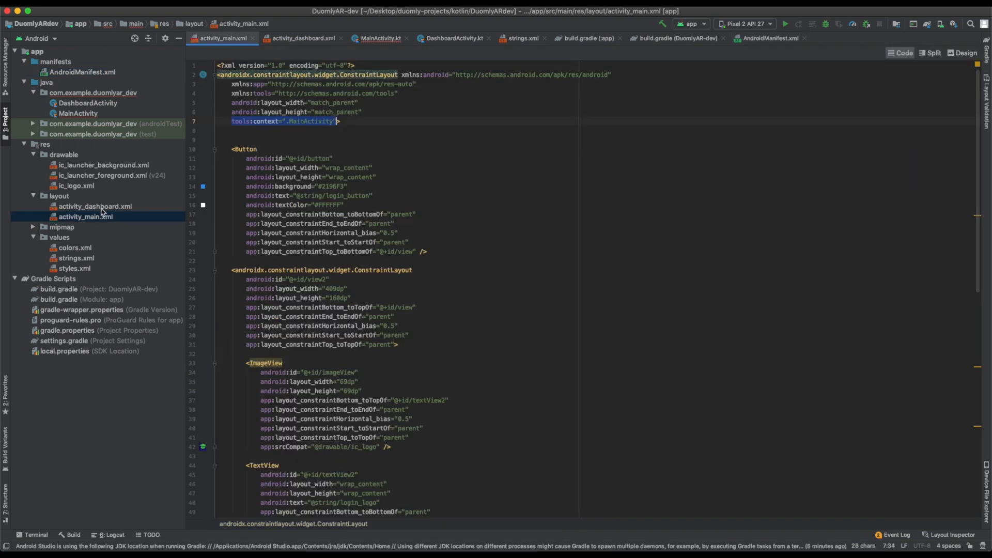
Set tools:context=".DashboardActivity" on activity_dashboard.xml's root and return to MainActivity.kt
click(301, 38)
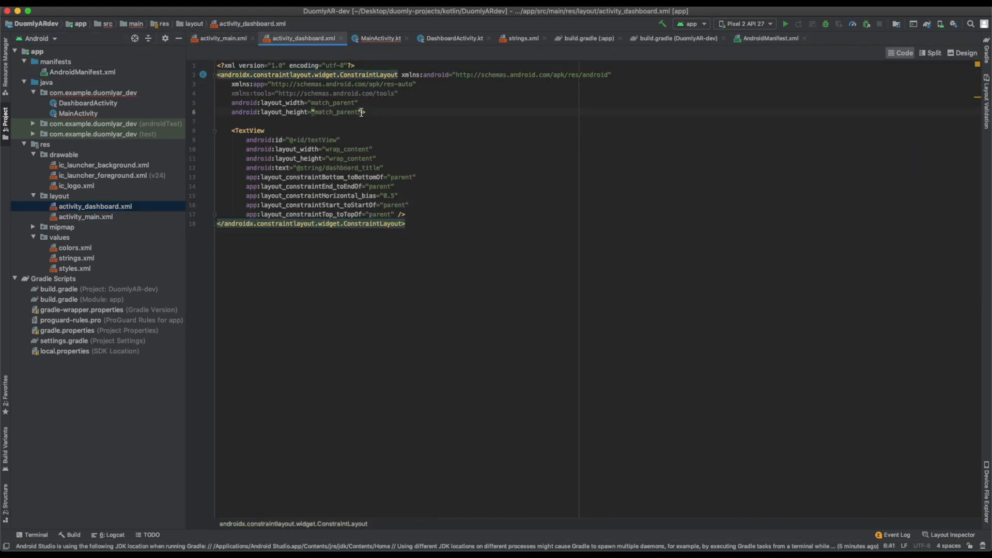
text(tools:context=".MainActivity")
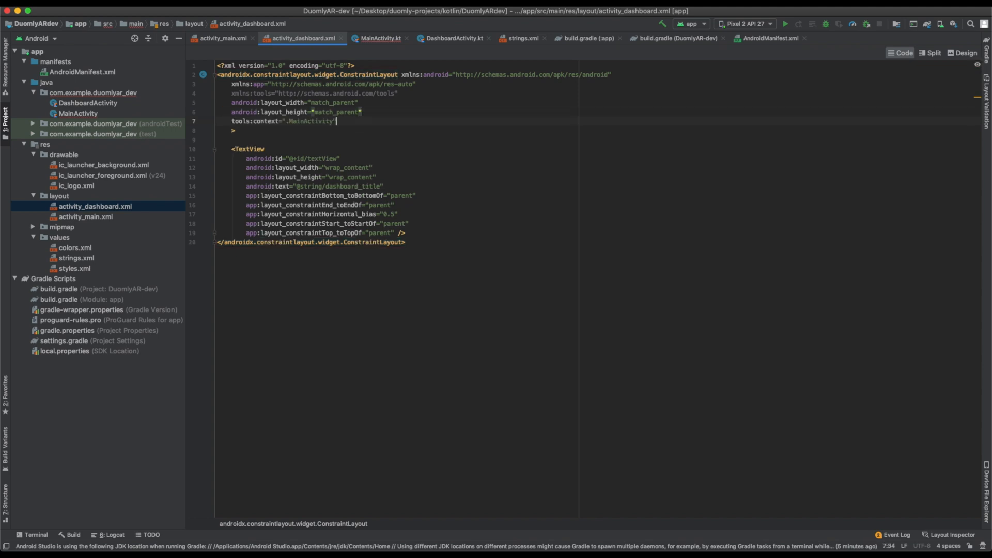
text(Dashboard)
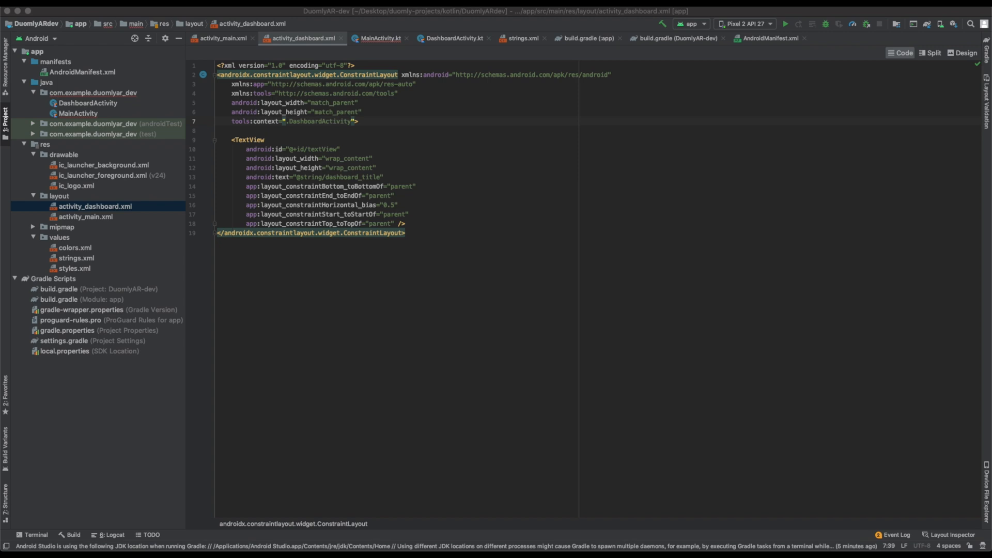
click(77, 113)
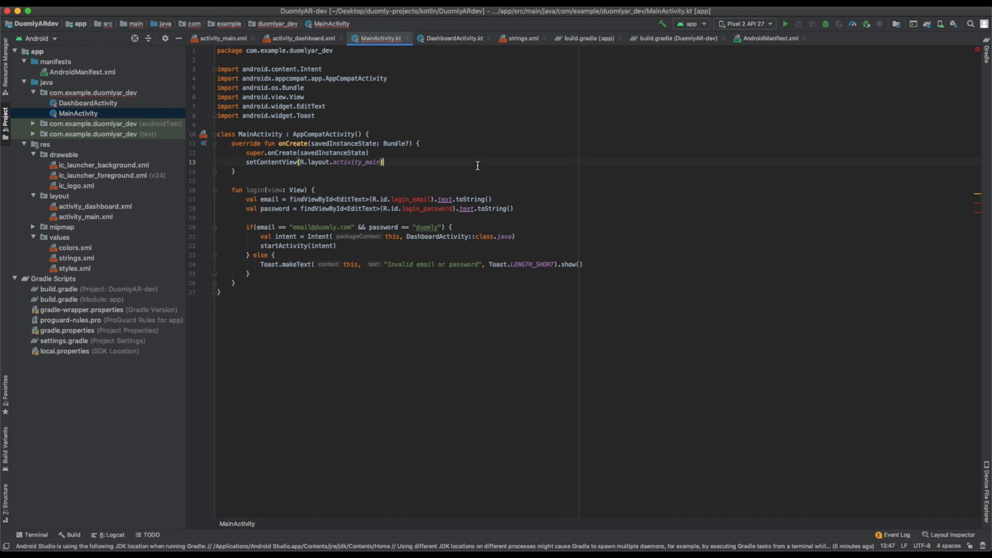
click(383, 163)
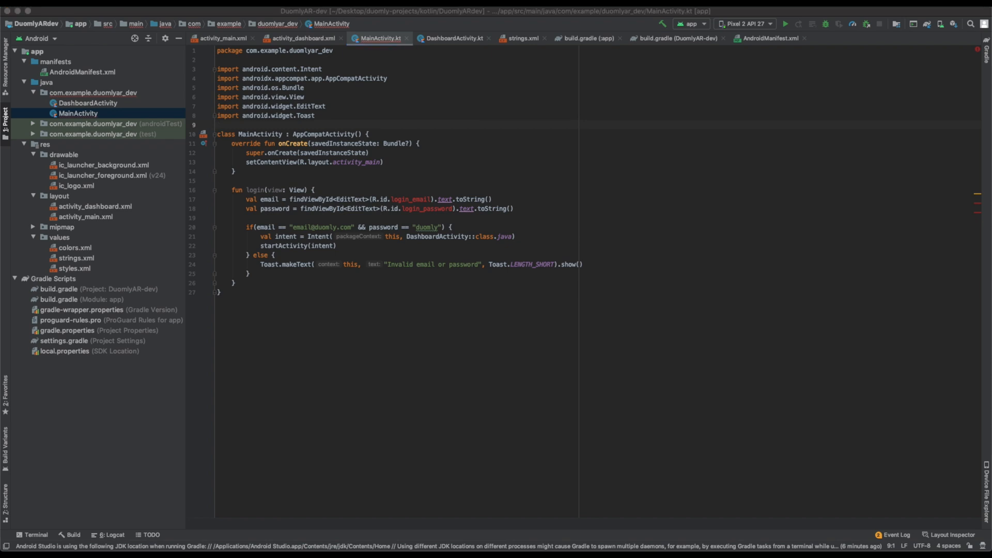
Rename the EditText ids to login_email and login_password, updating all usages
click(219, 39)
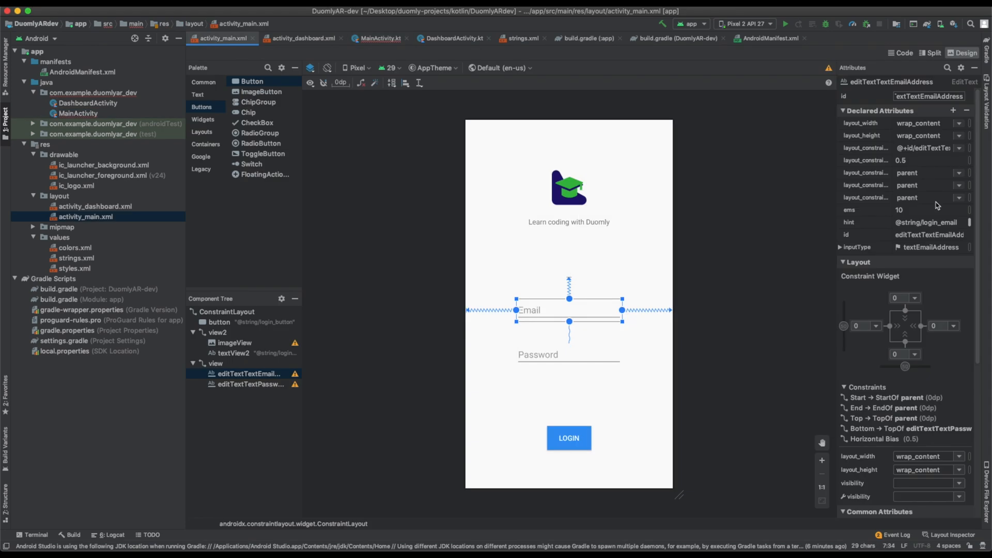
click(928, 235)
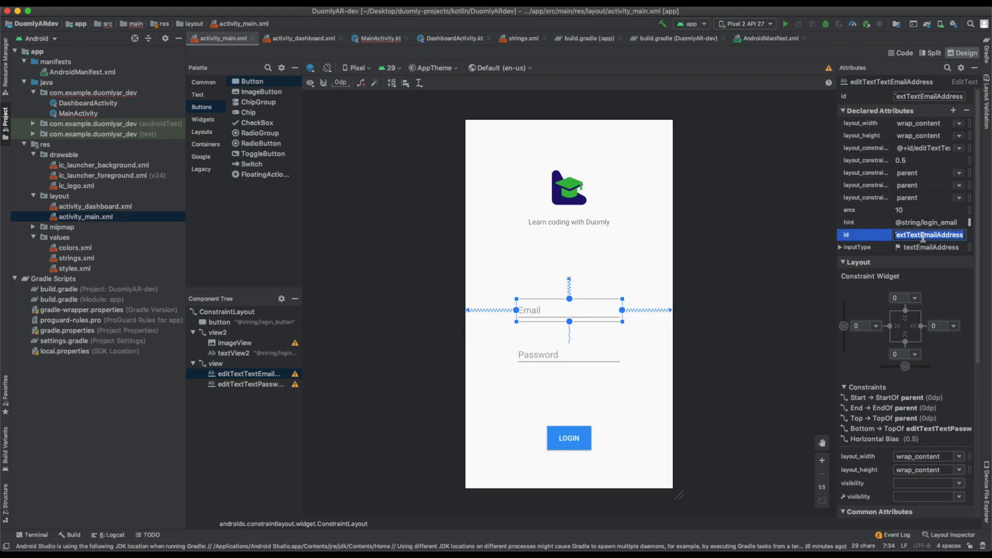
text(login_email)
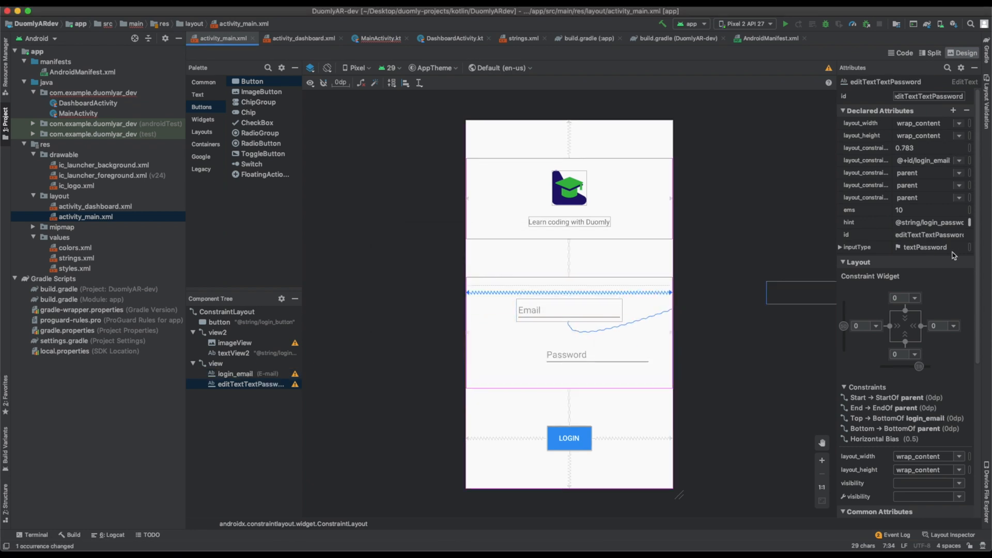
text(login_password)
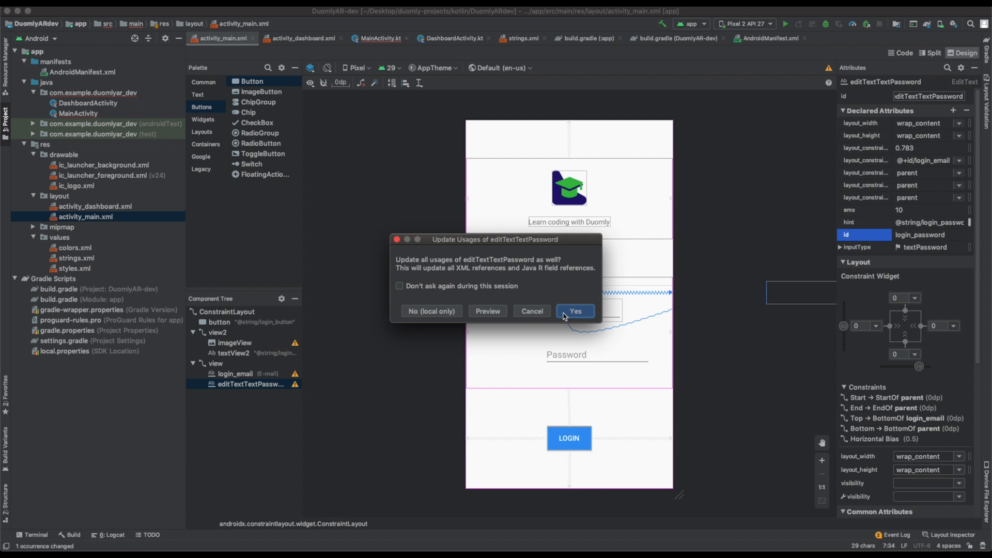
click(575, 311)
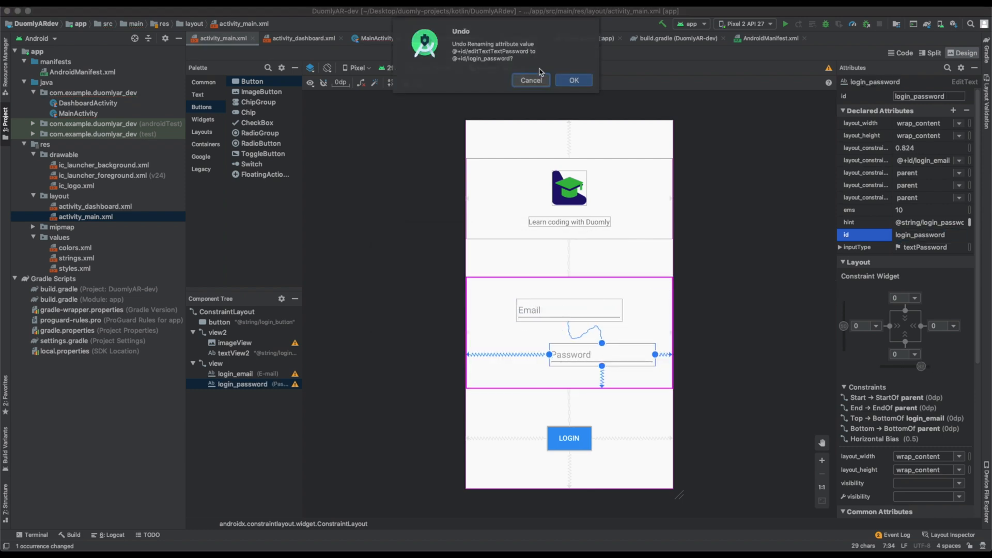
click(573, 80)
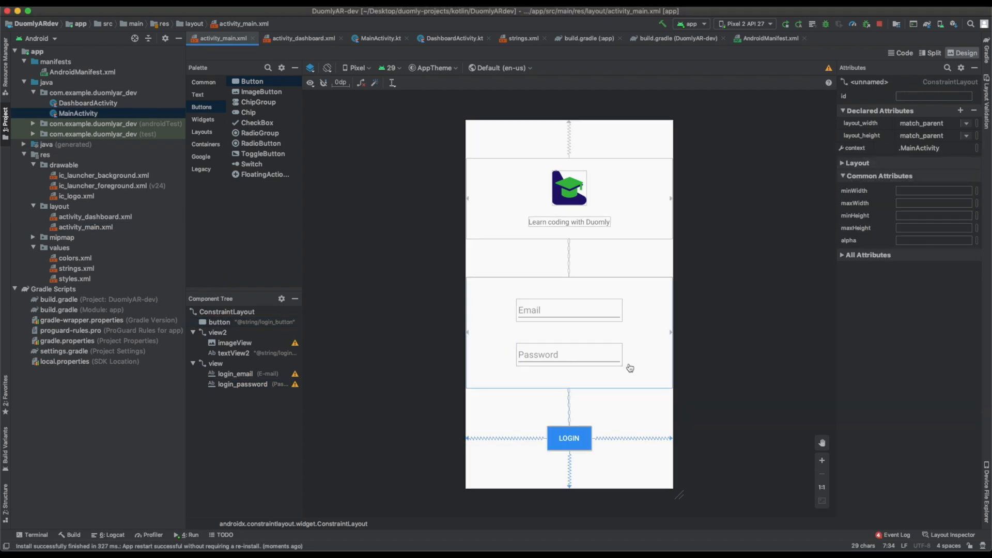
Set the LOGIN button's onClick to MainActivity's login function
click(569, 439)
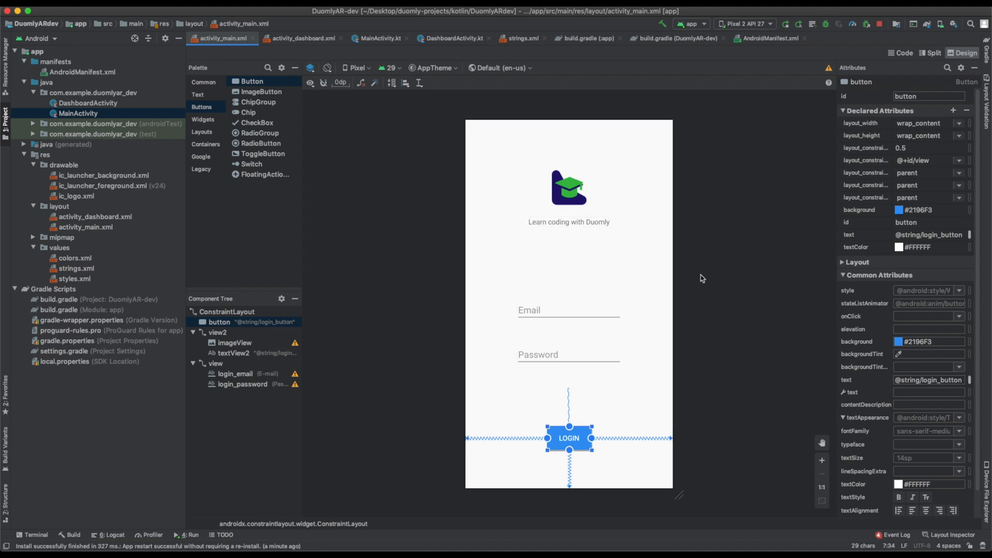
mouse_move(897, 366)
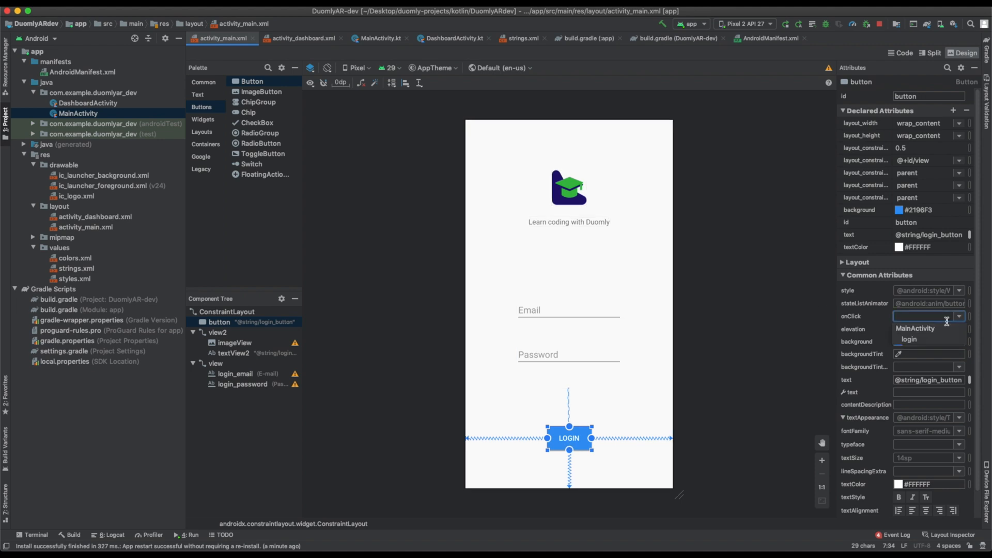
click(909, 339)
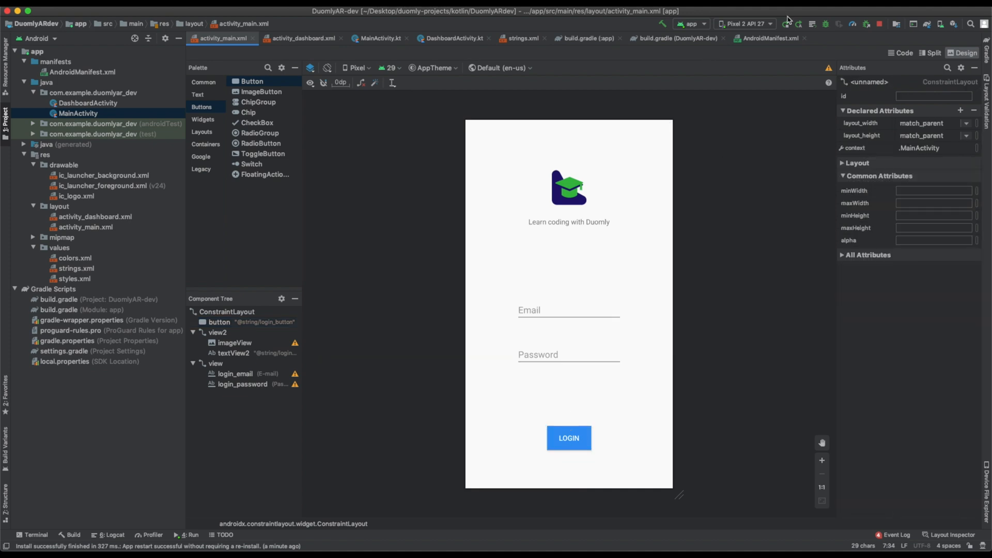
Build and launch the app on the Pixel 2 API 27 emulator
click(785, 23)
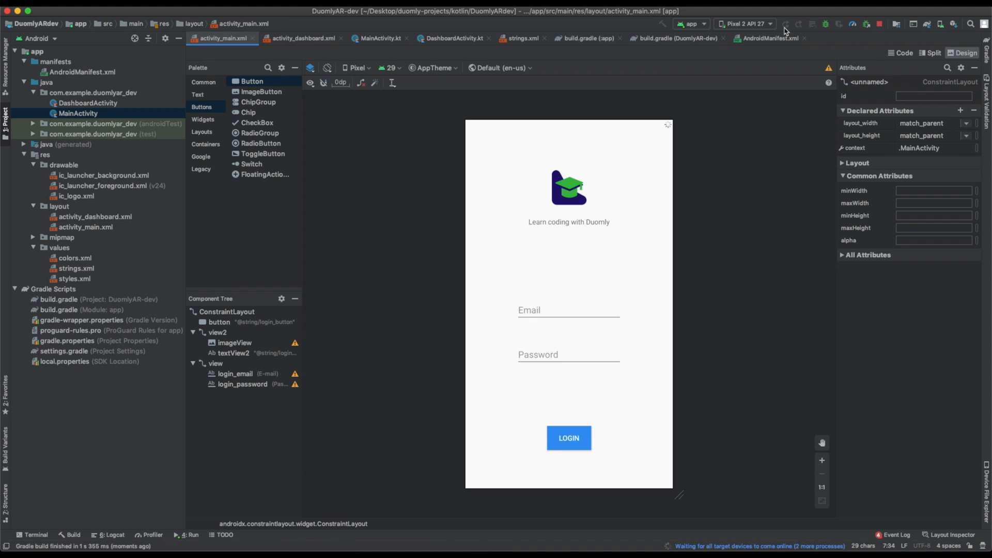
click(786, 24)
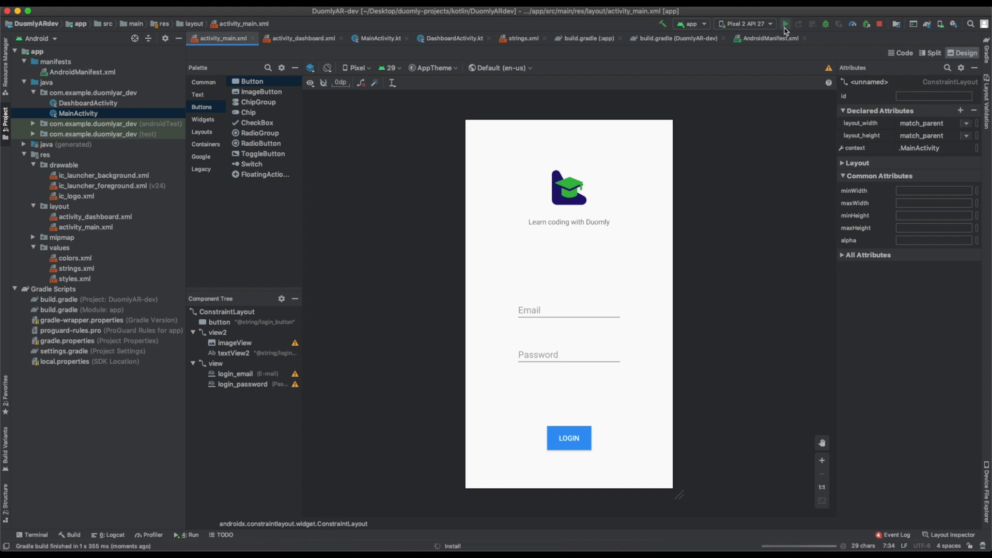
click(784, 23)
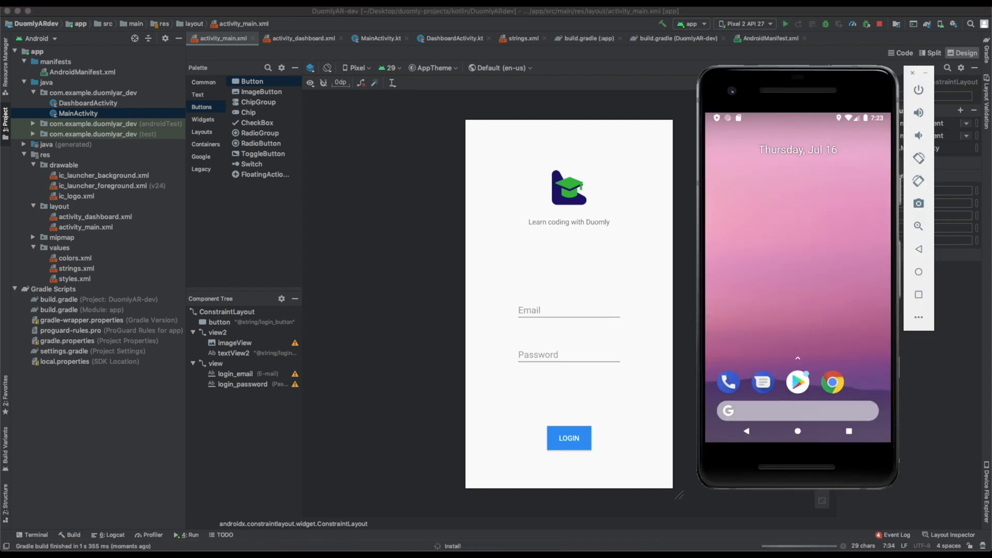
click(784, 24)
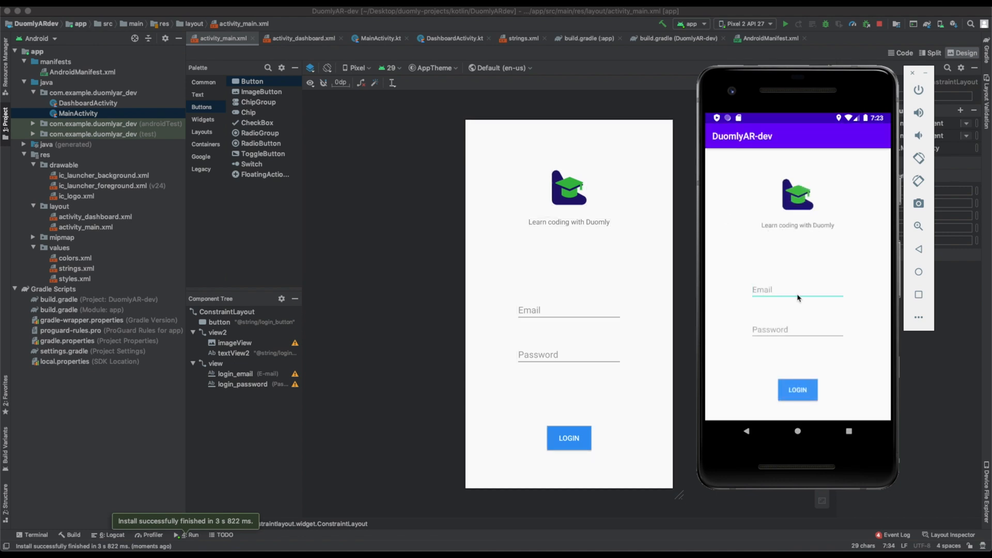
click(797, 390)
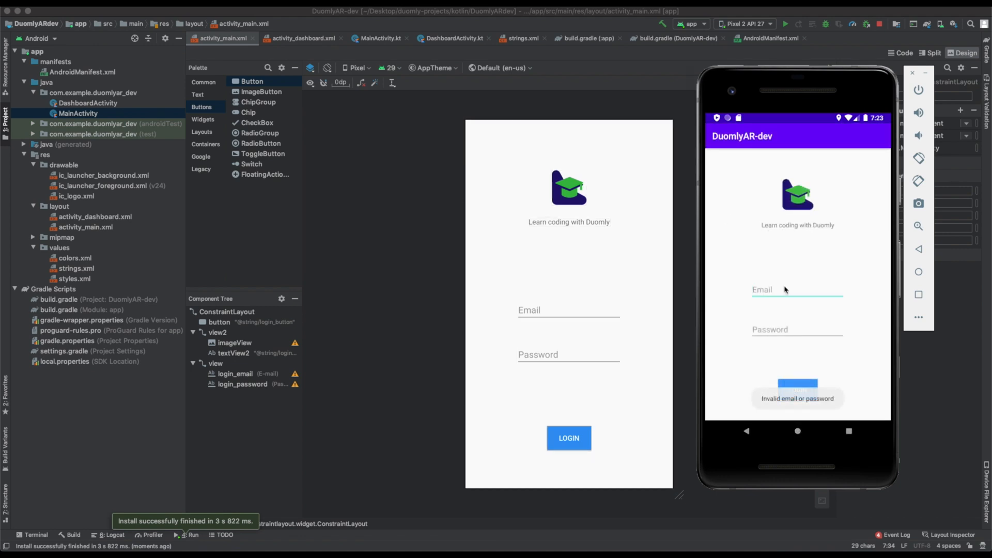
click(797, 290)
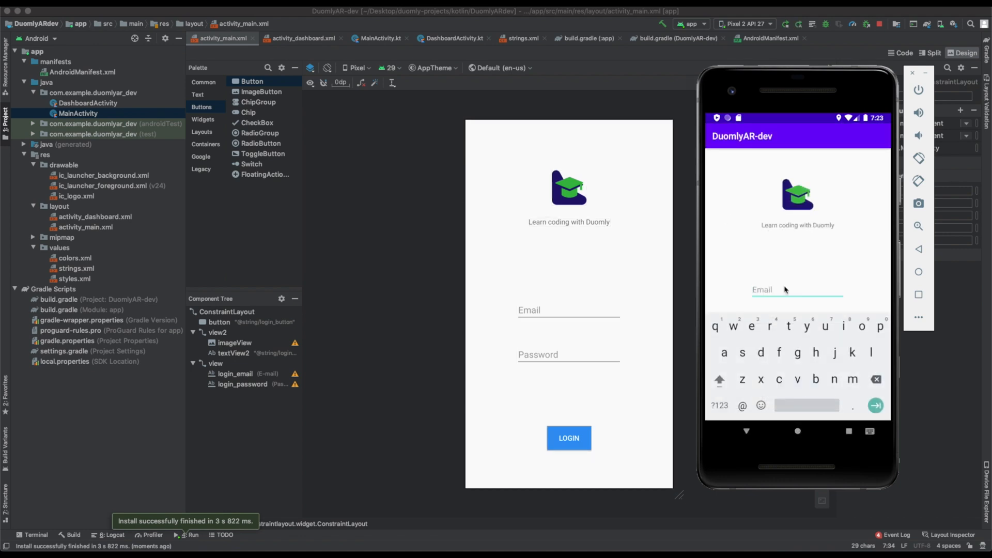
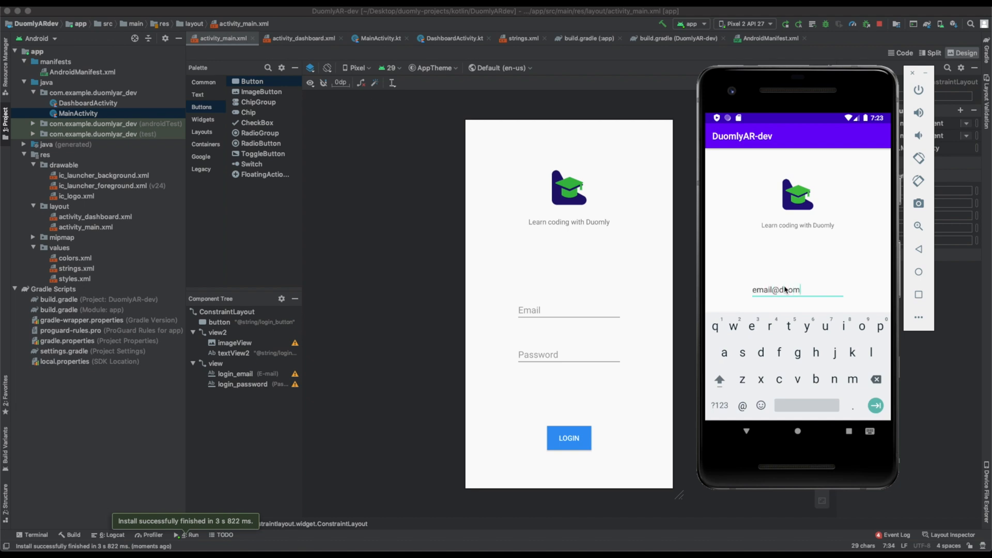